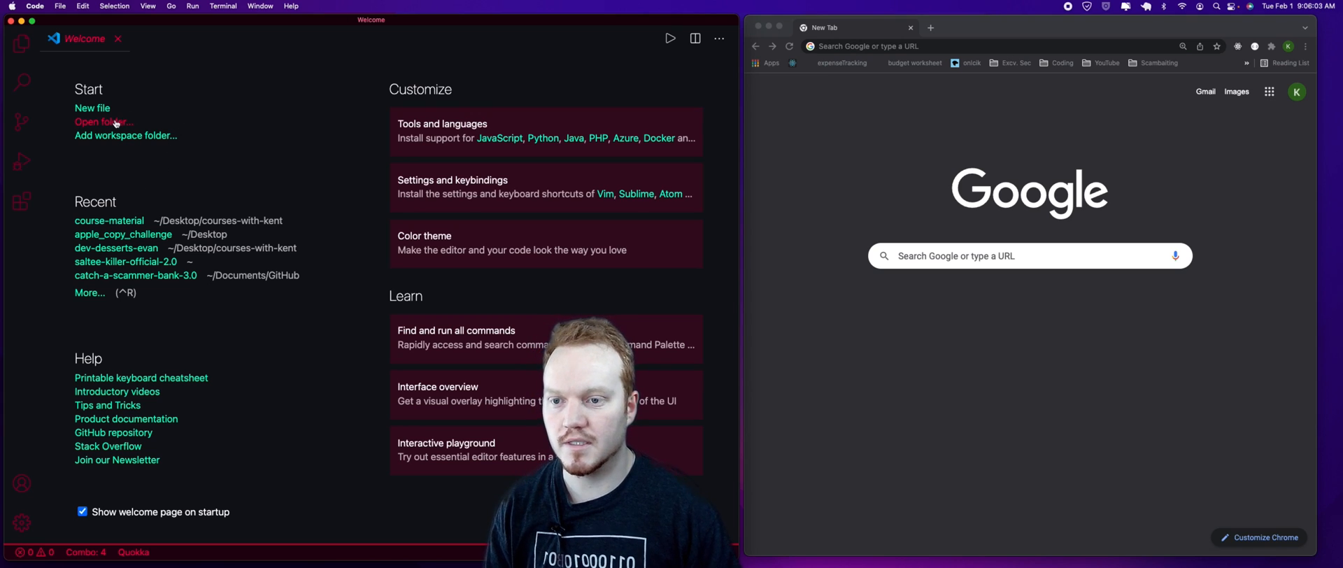
Step: Open the pretty-icons folder from the Desktop as the workspace
click(102, 121)
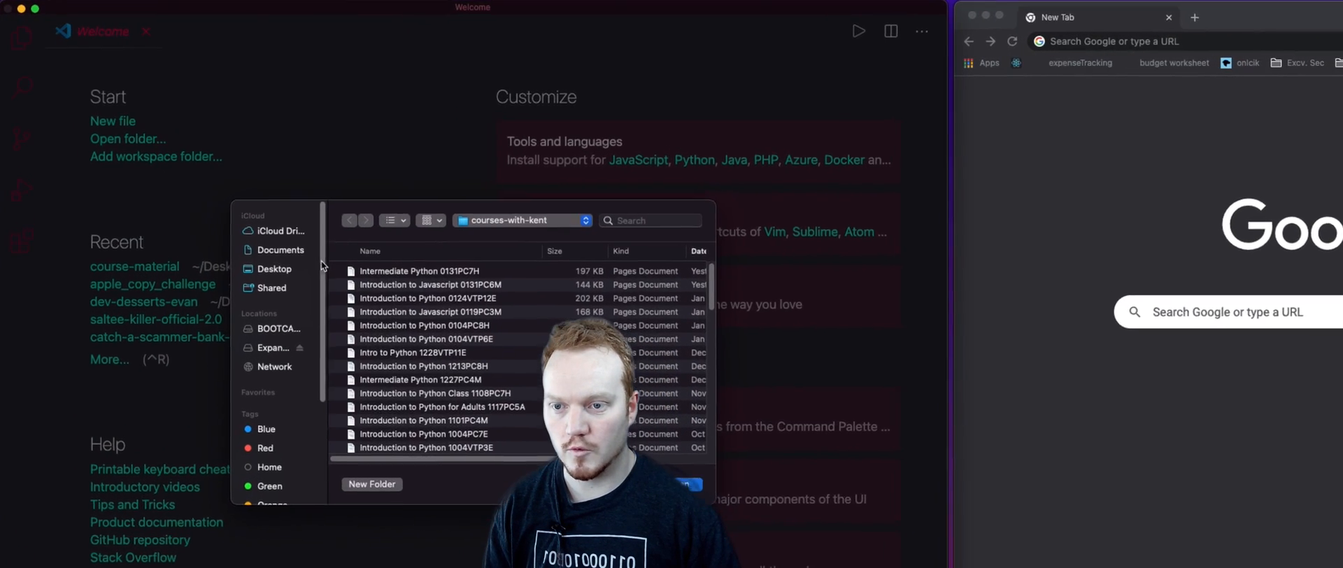
click(275, 268)
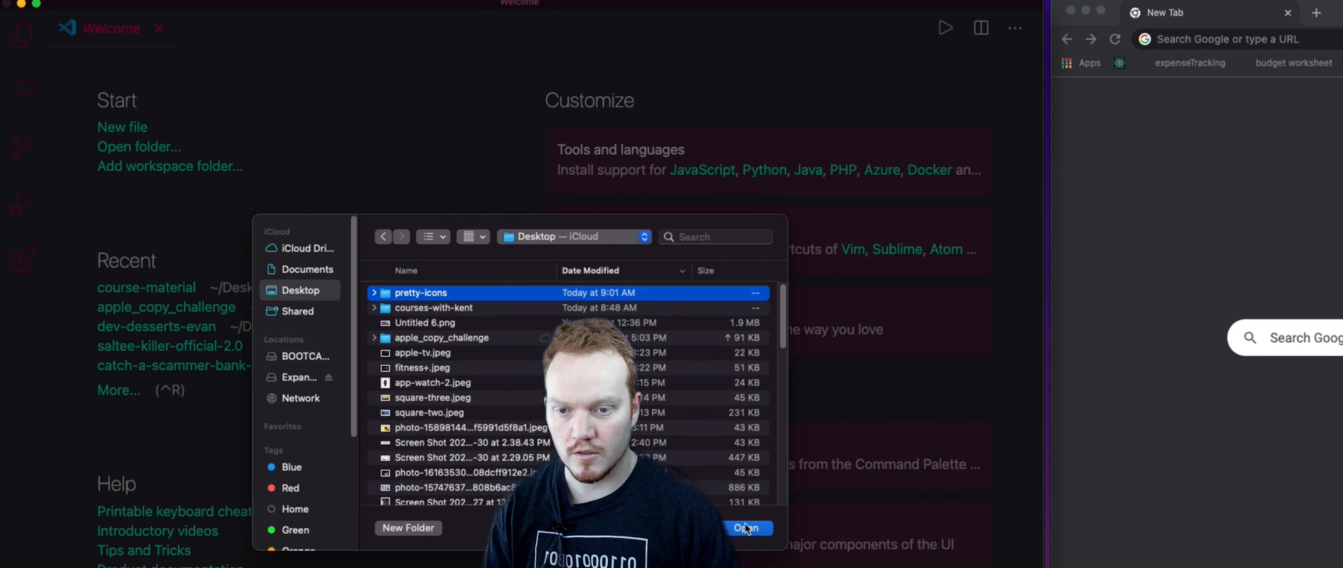
click(749, 529)
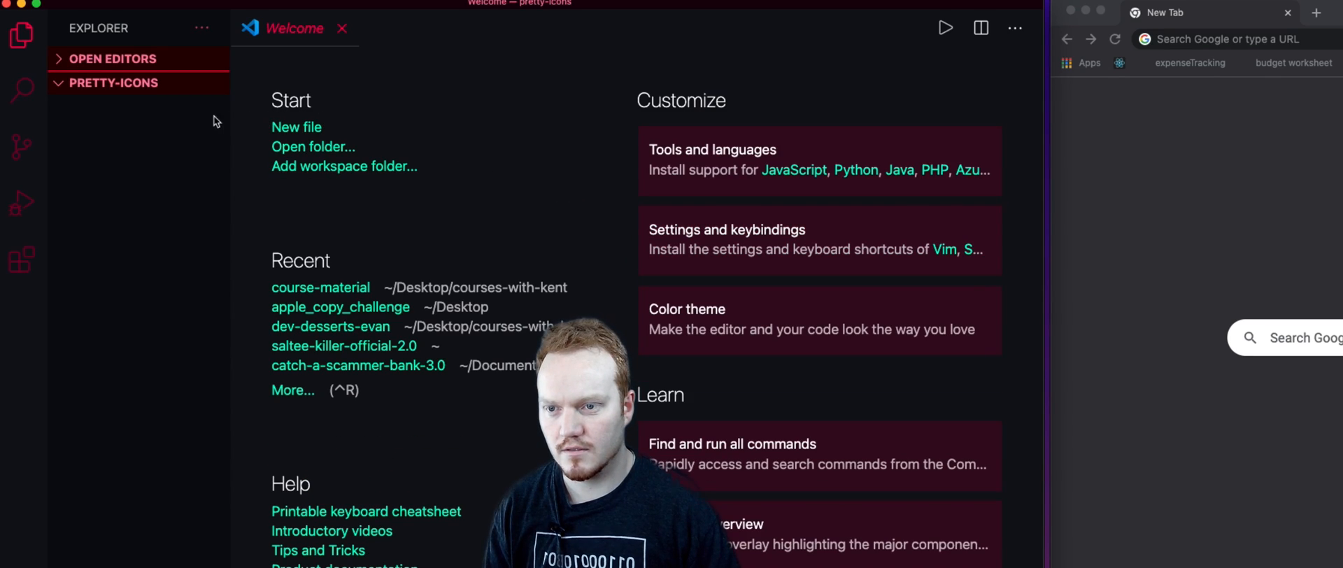
Step: Create empty index.html and styles.css files in the pretty-icons project
click(124, 84)
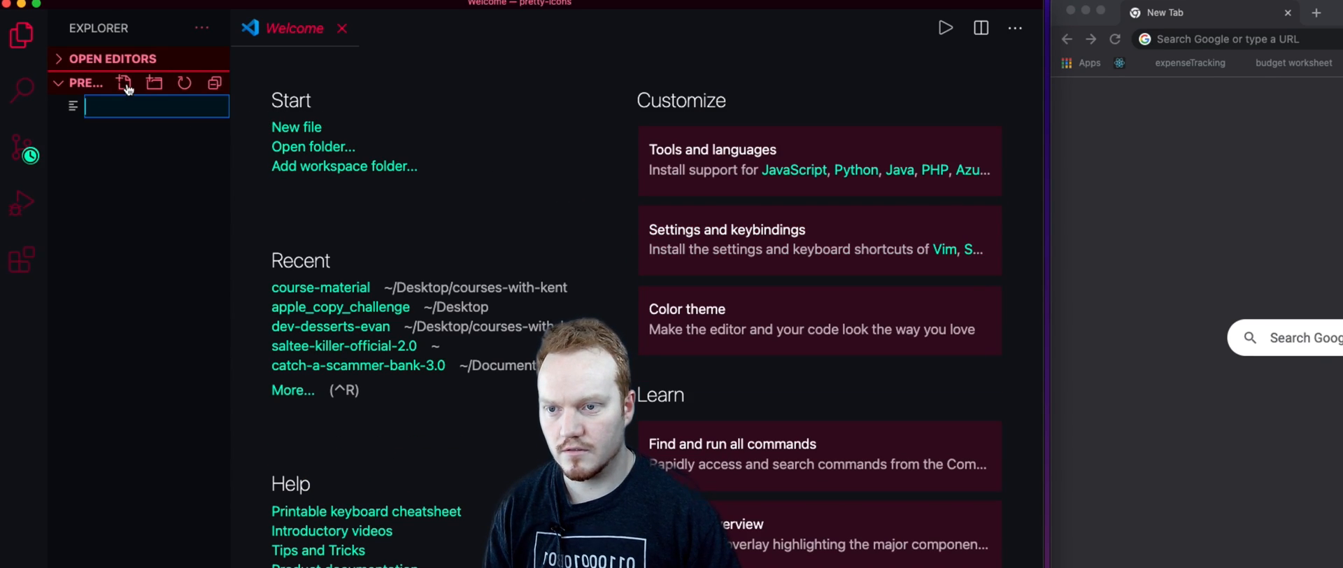
text(index.ht)
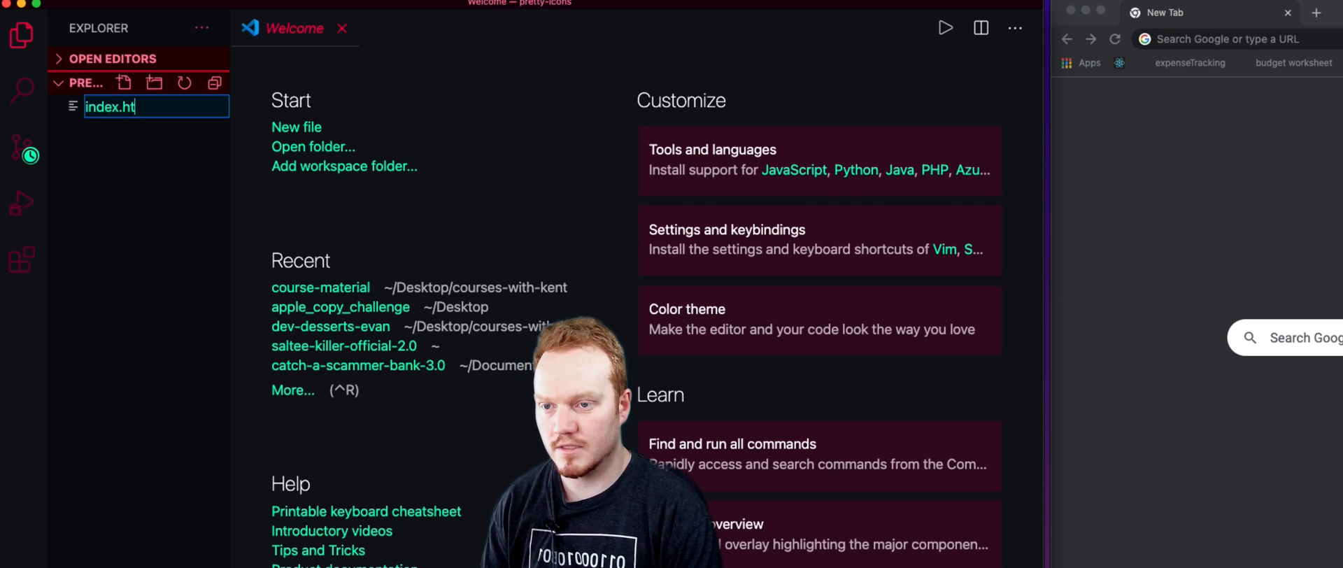
key(Enter)
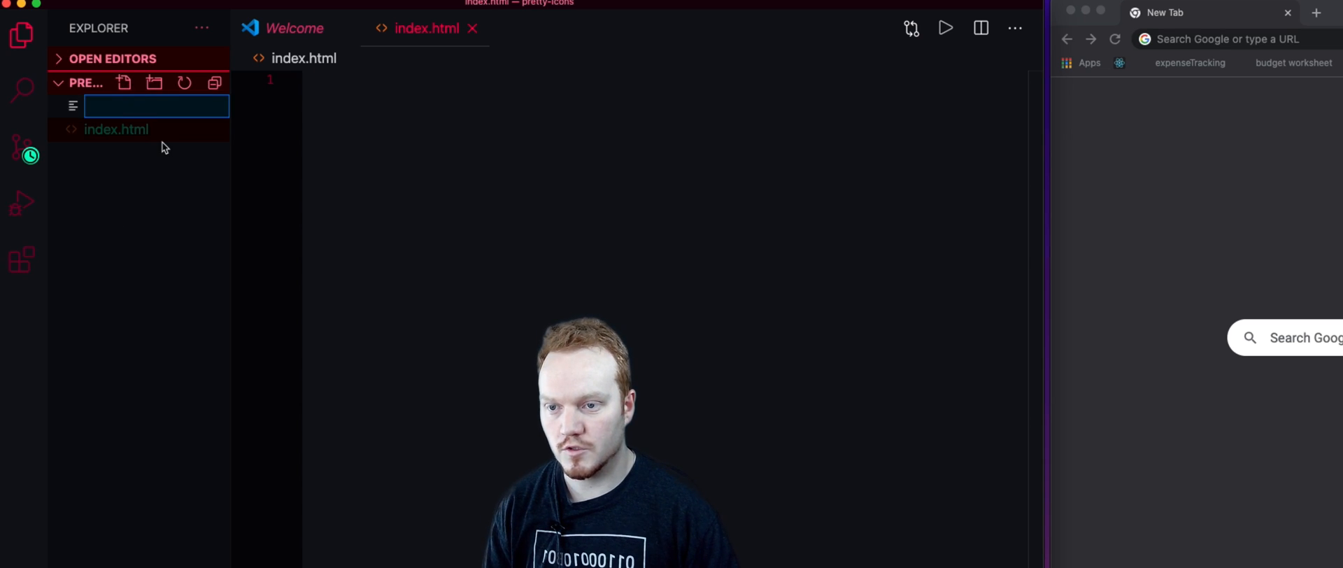
text(styles.css)
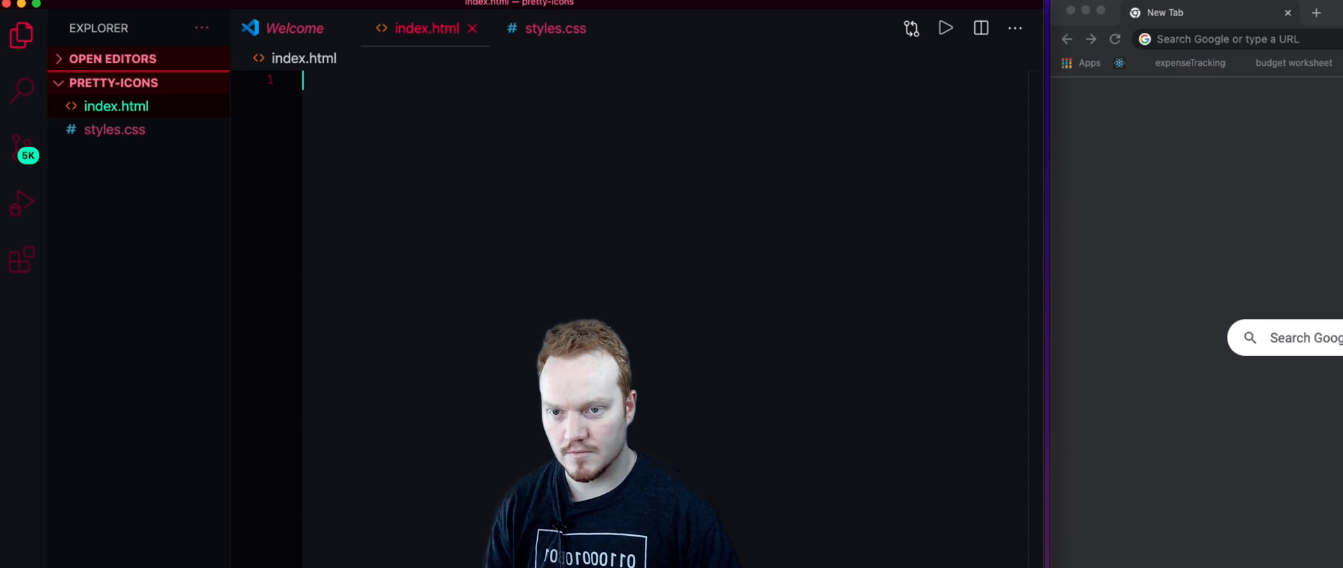
Step: Expand the html:5 Emmet boilerplate in index.html and add 'hello world' test text
text(htm)
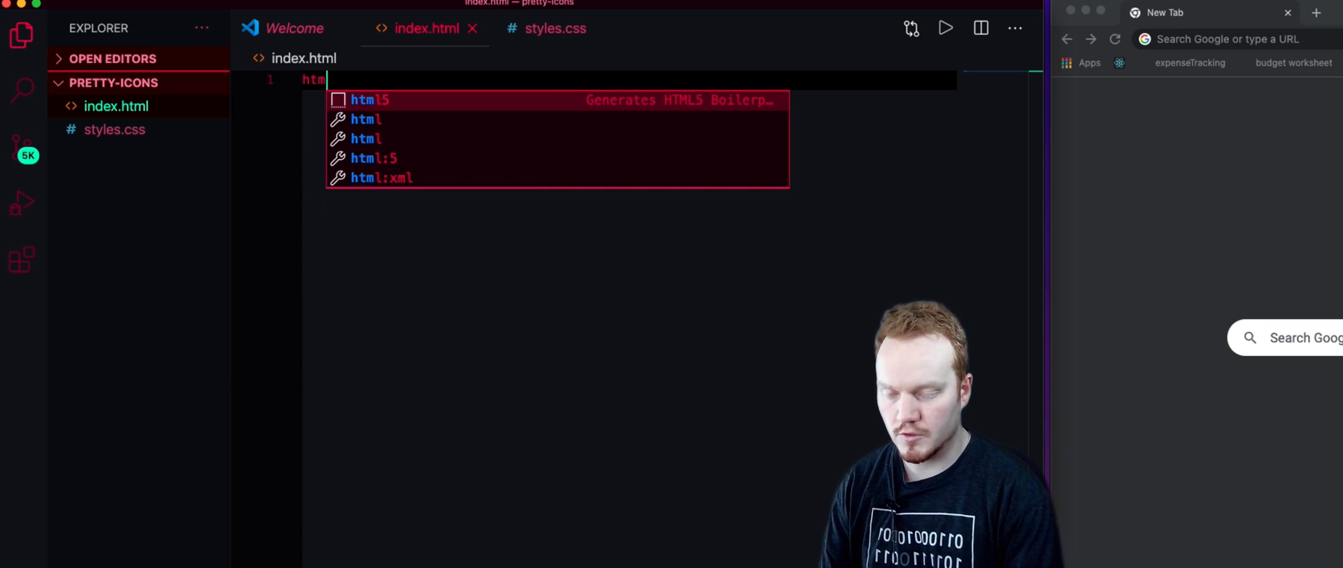
key(Tab)
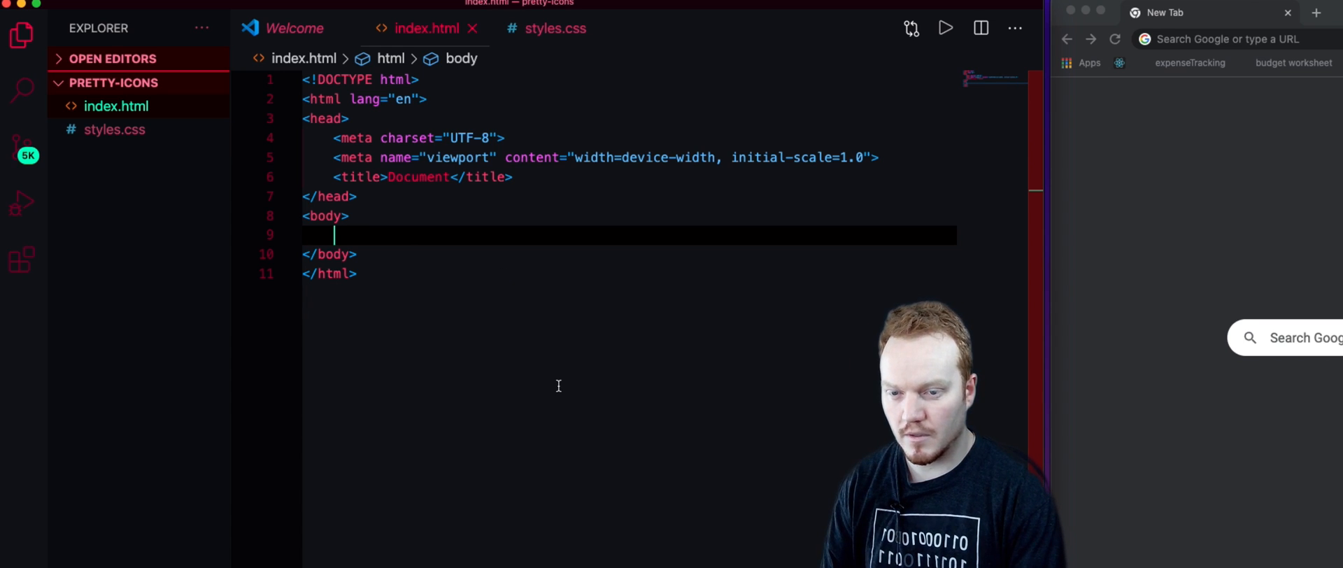
text(hello world)
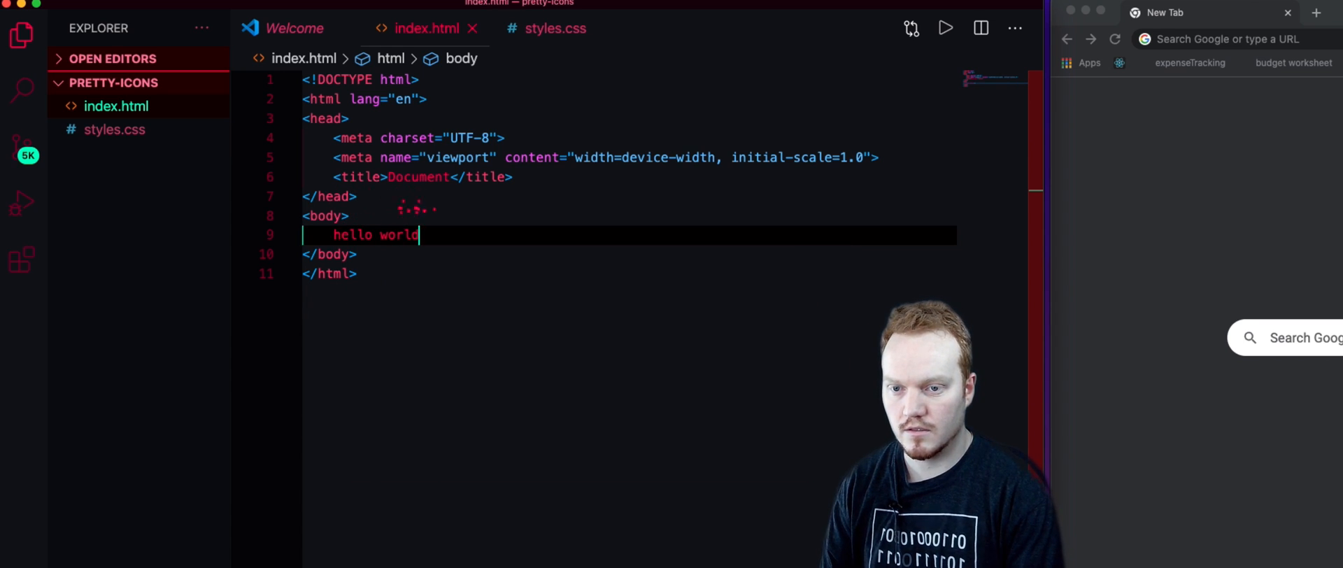
Step: Serve index.html in the browser with Open with Live Server
right_click(330, 245)
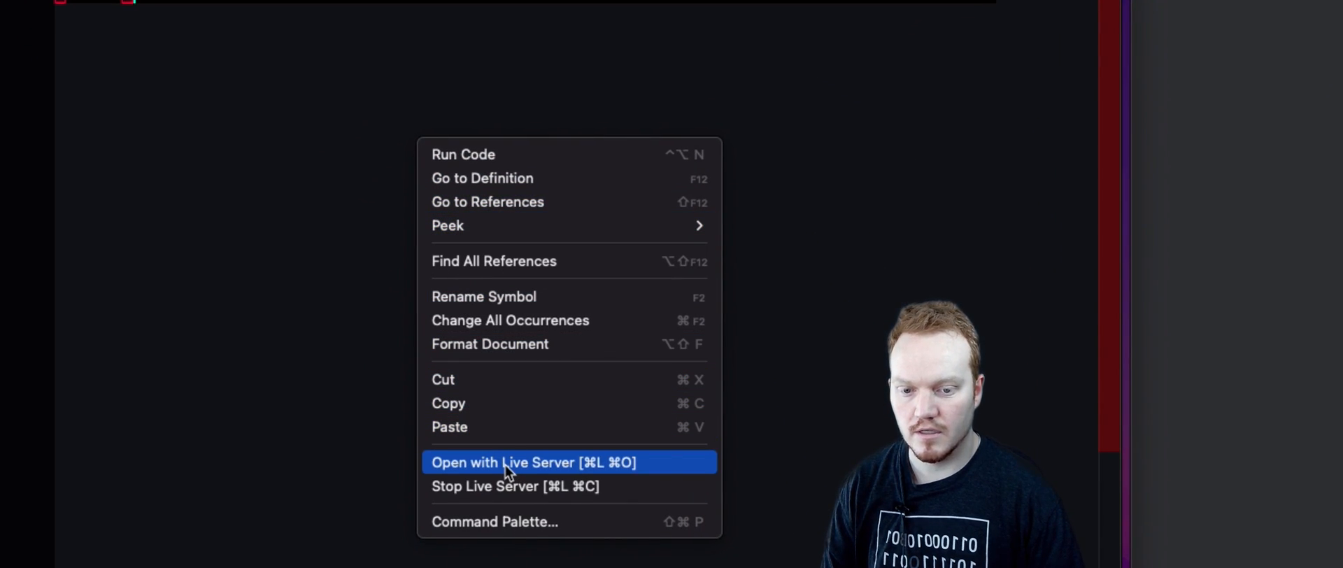
click(533, 463)
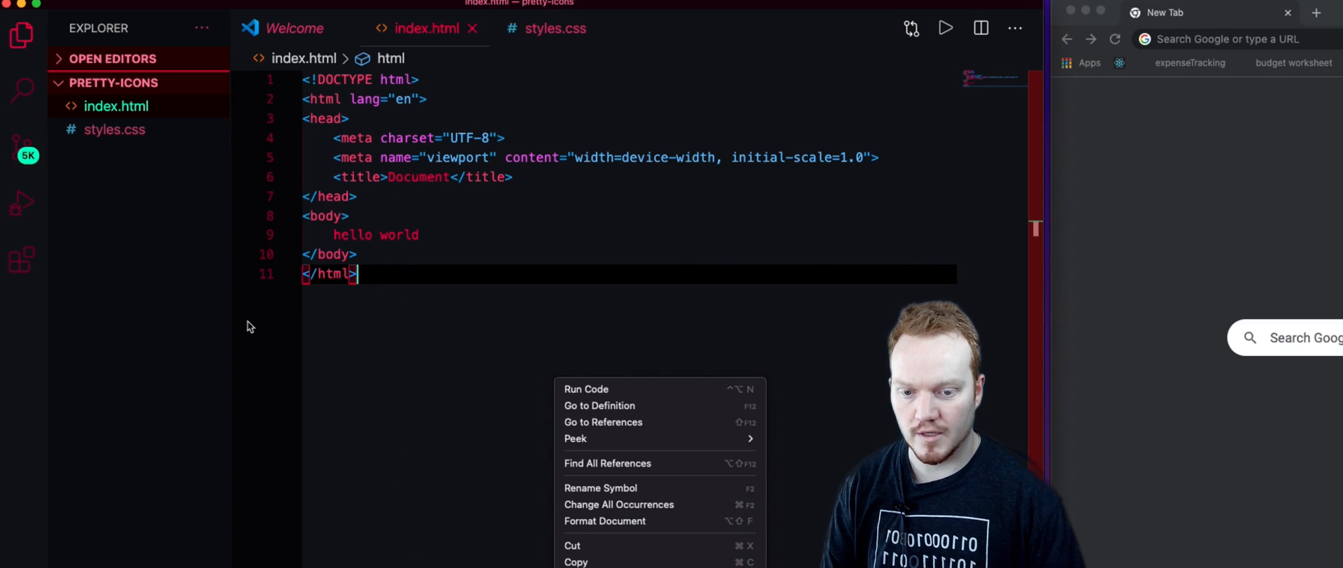
click(557, 393)
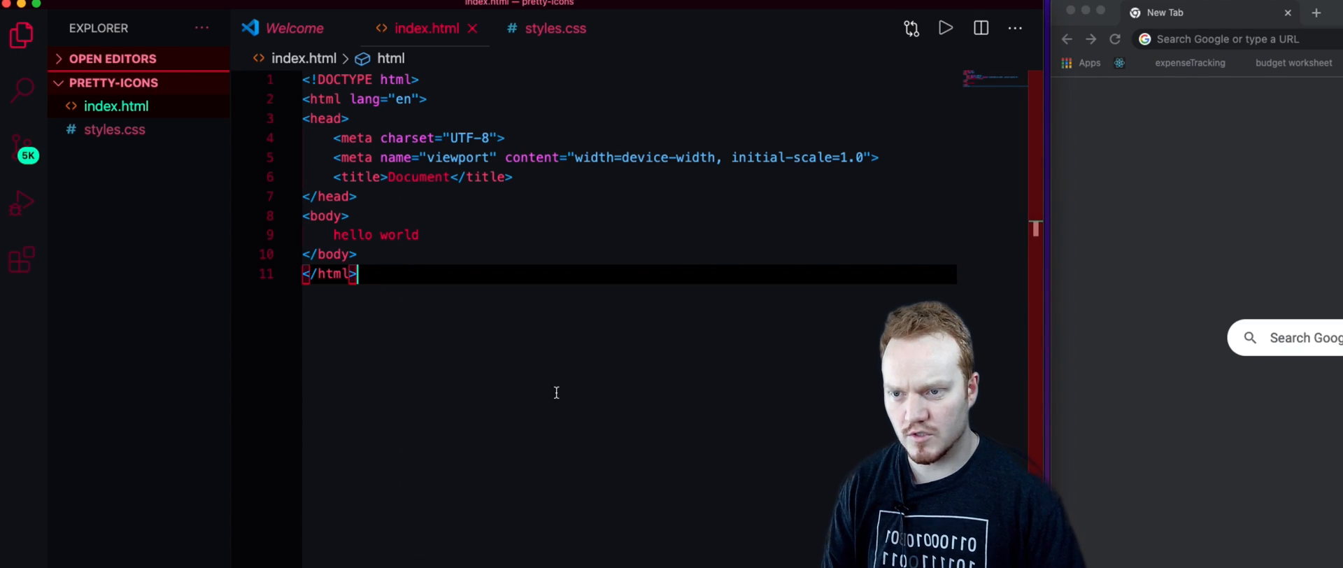
right_click(557, 393)
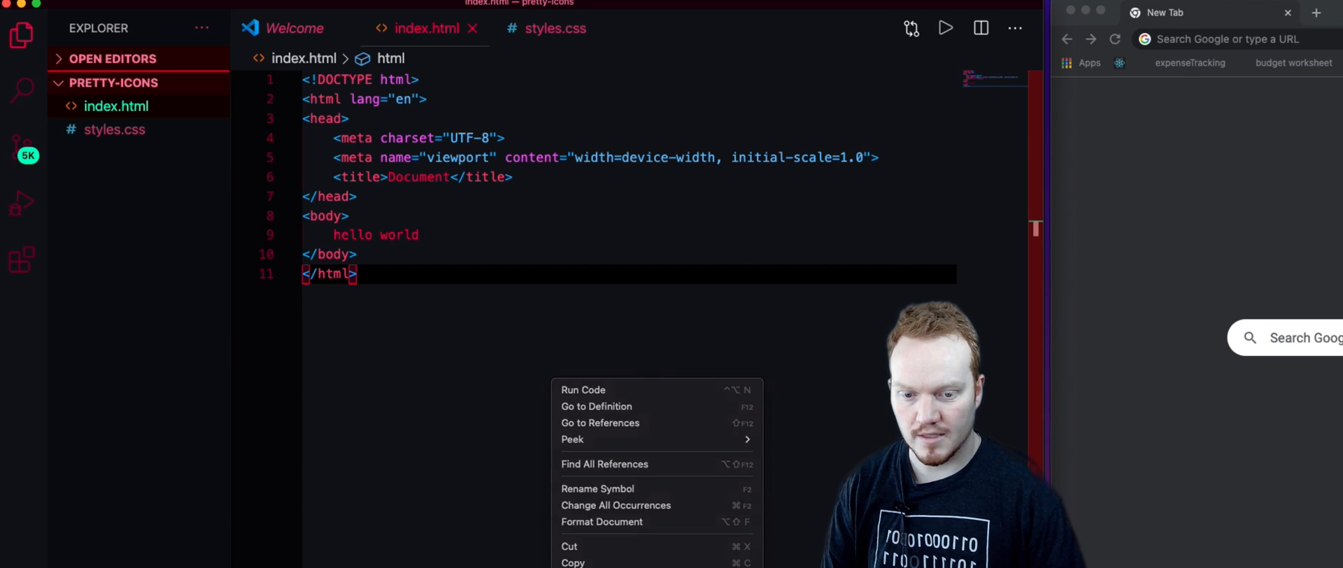
click(582, 390)
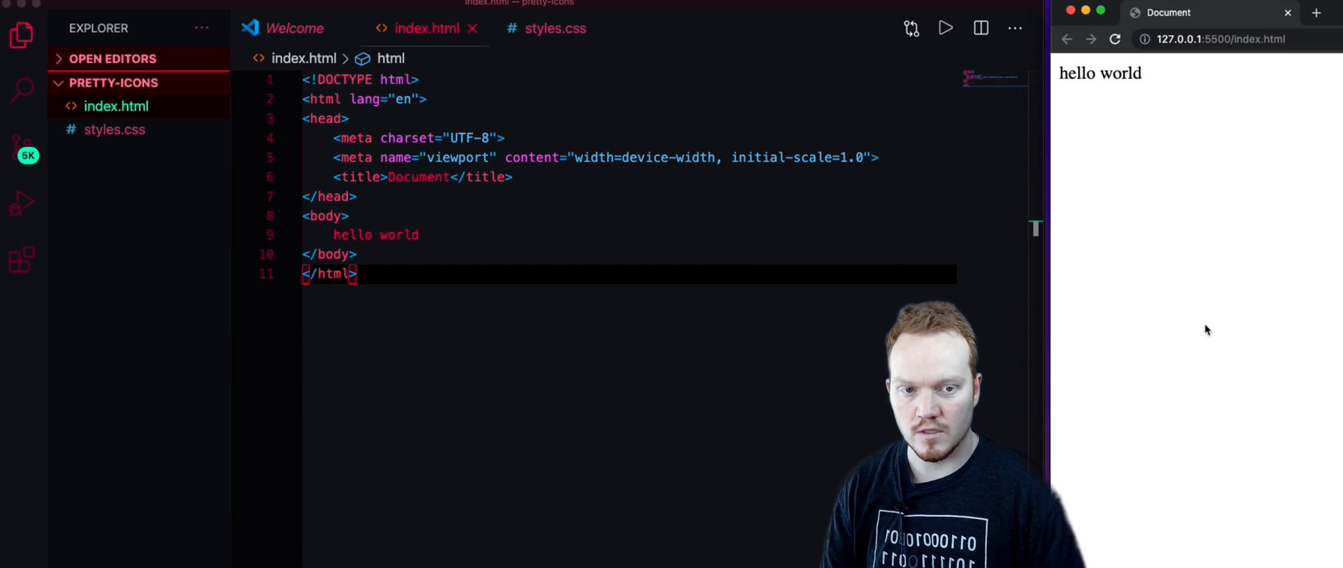
Step: Edit the test line to check live reload, then clear the body again
click(419, 235)
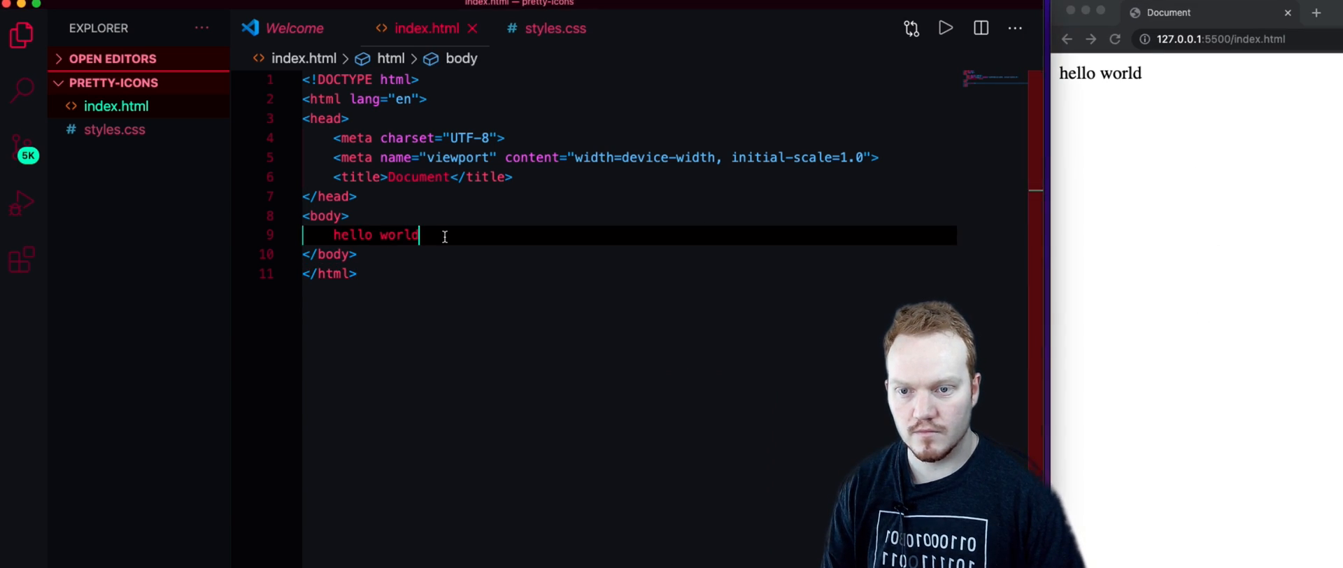
text(and aga)
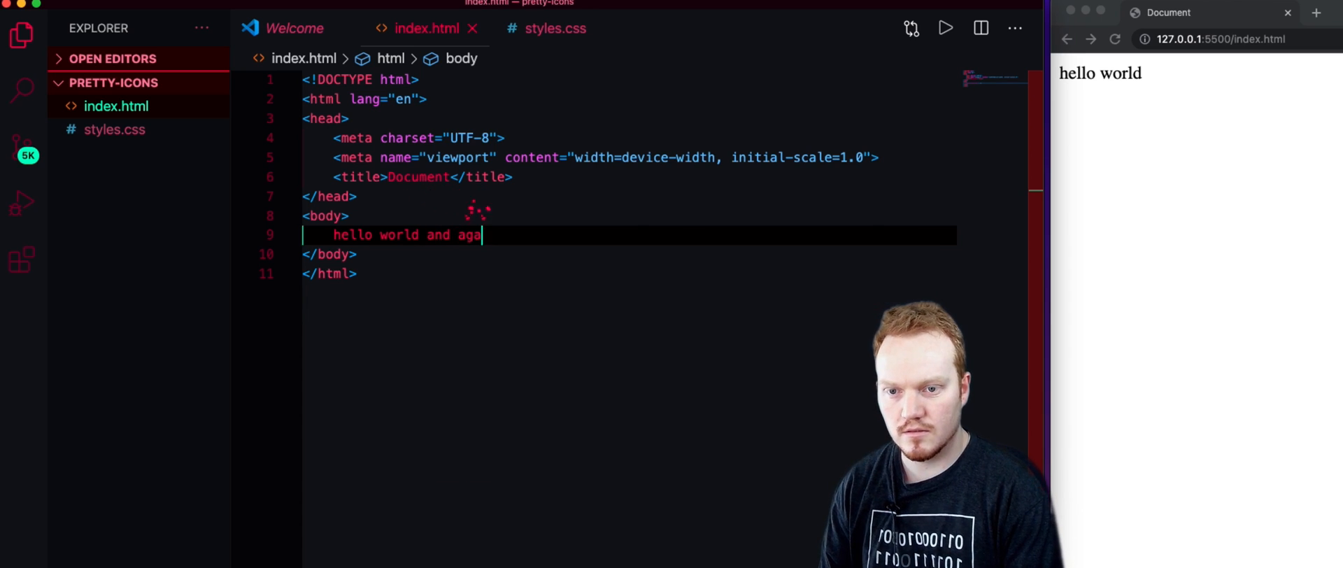
text(in)
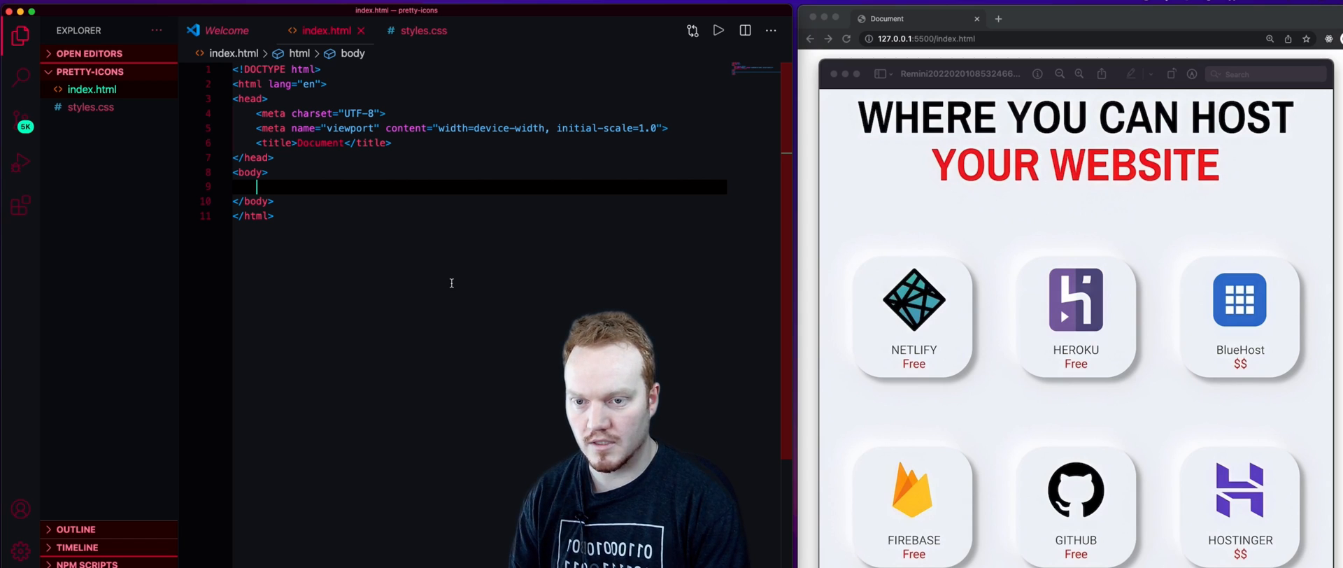
Step: Add a page-container div in the body via its Emmet abbreviation
text(.page-con)
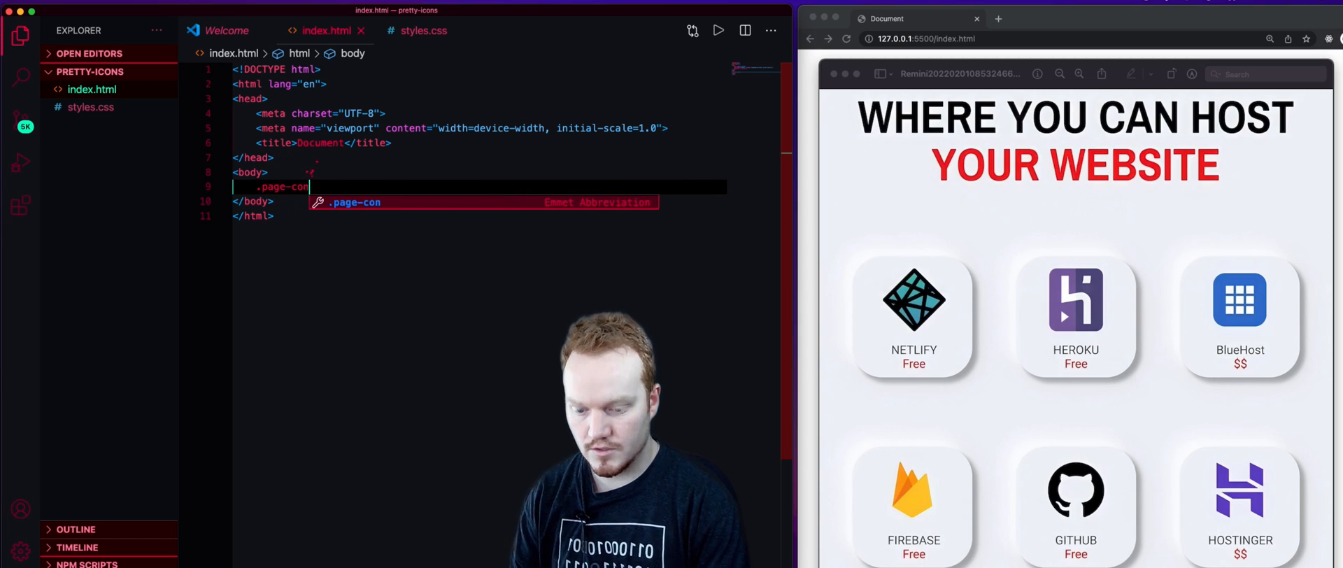
text(tainer)
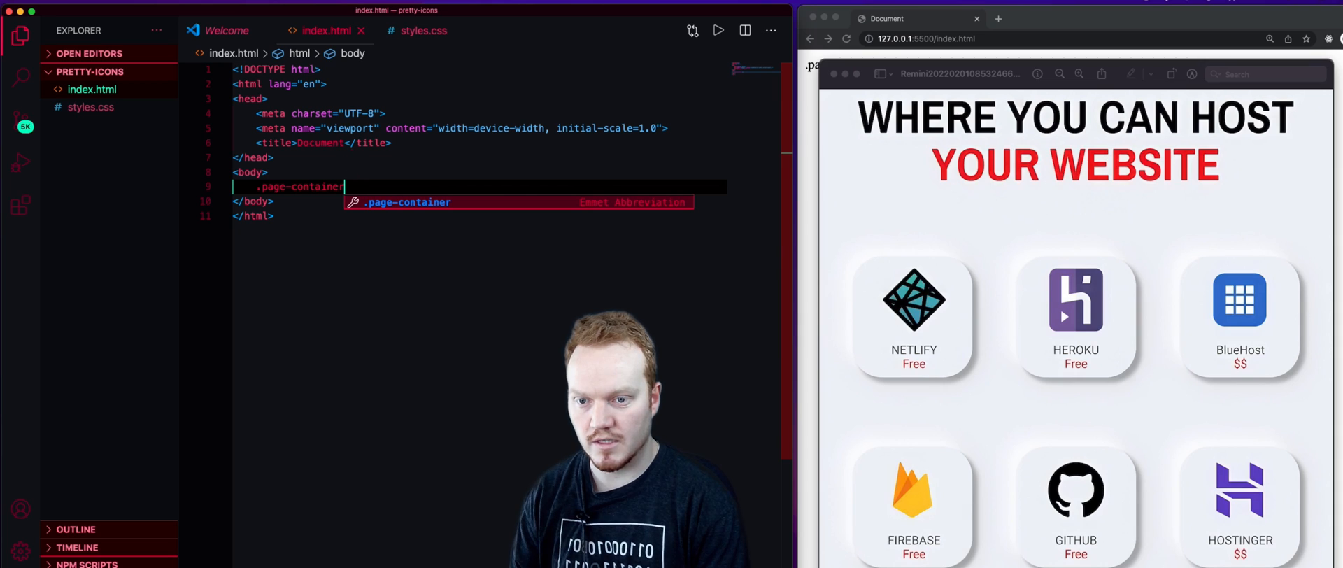
key(Tab)
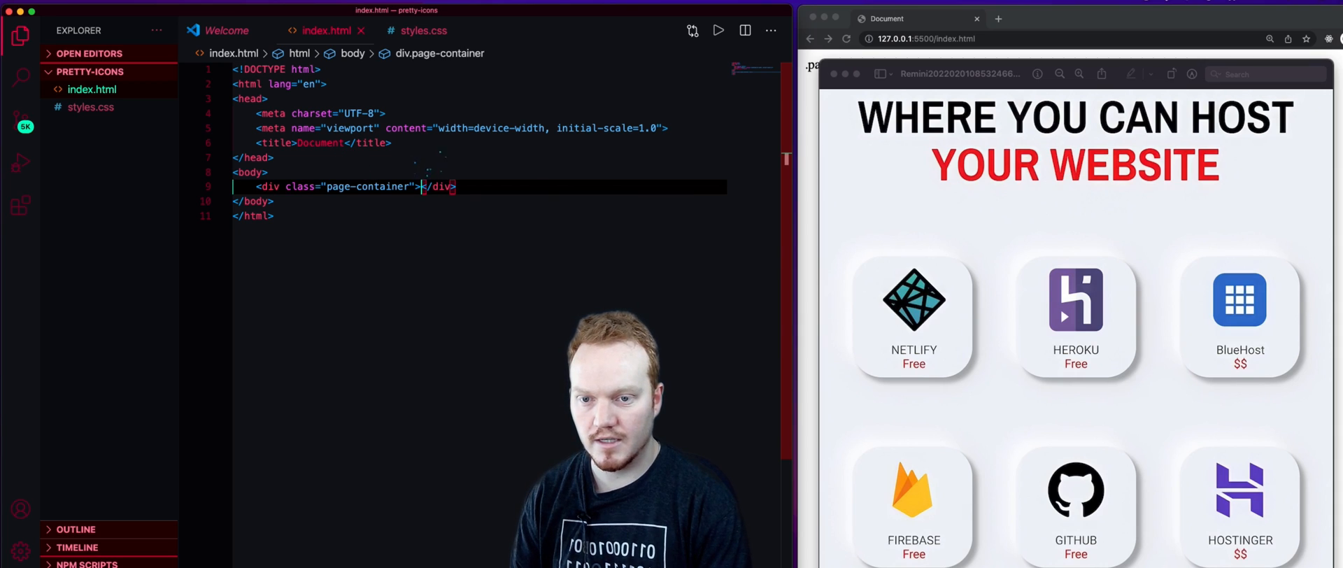
key(Enter)
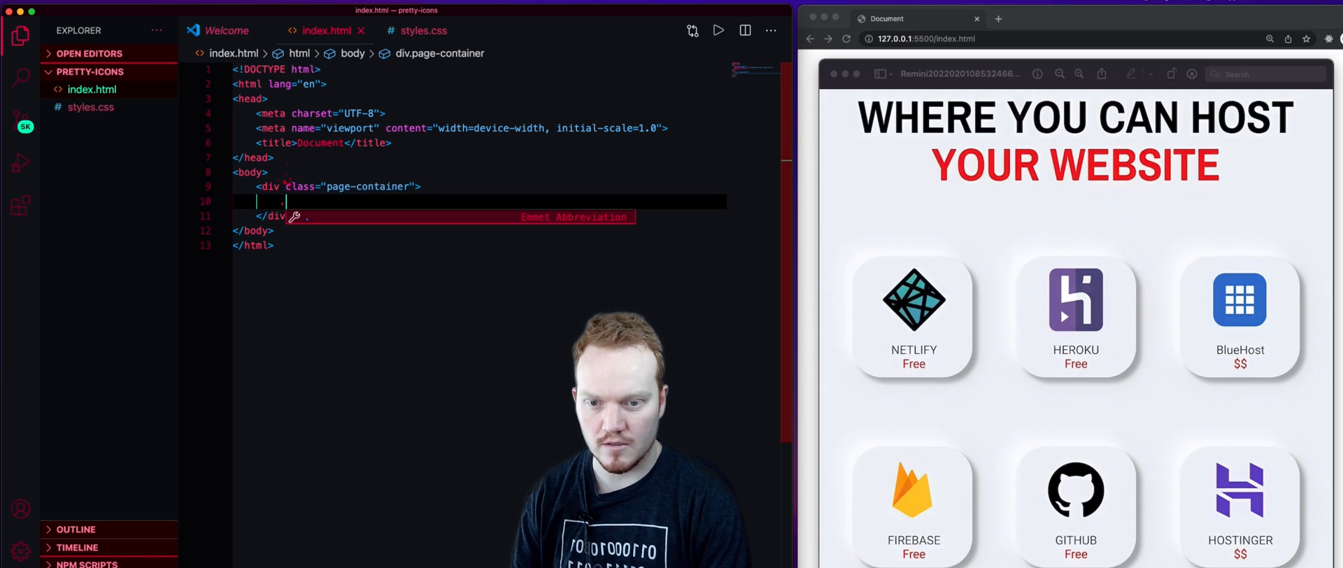
Step: Add six .icon divs inside it labelled icon 1 through icon 6
text(.icon"></div>)
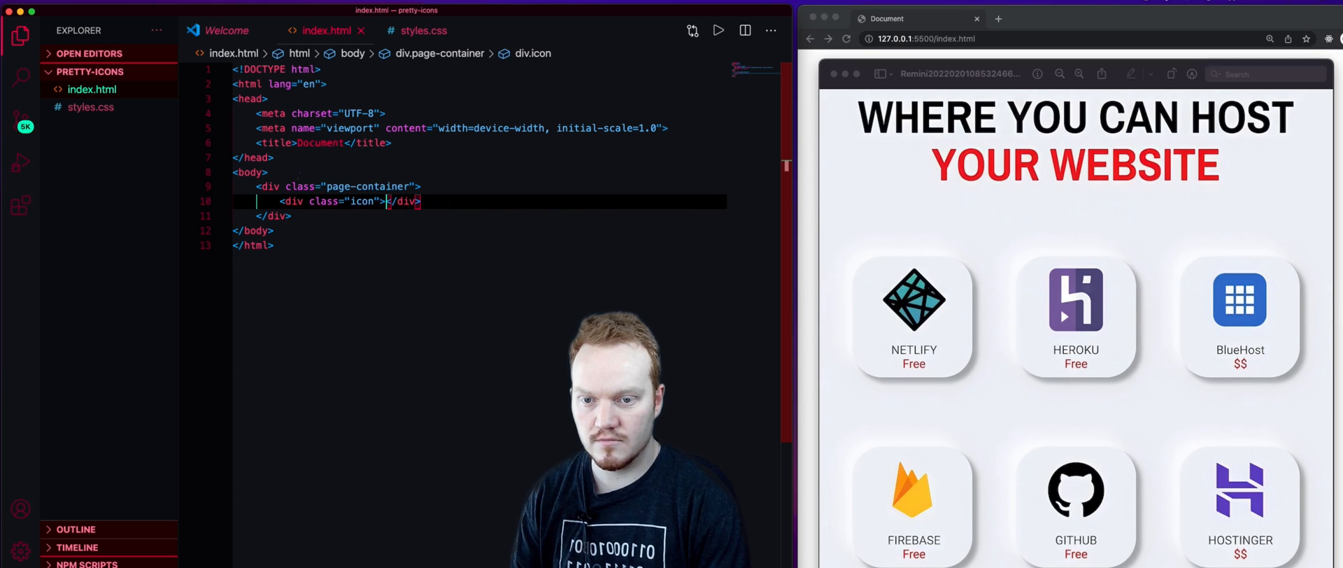
text(icon 6)
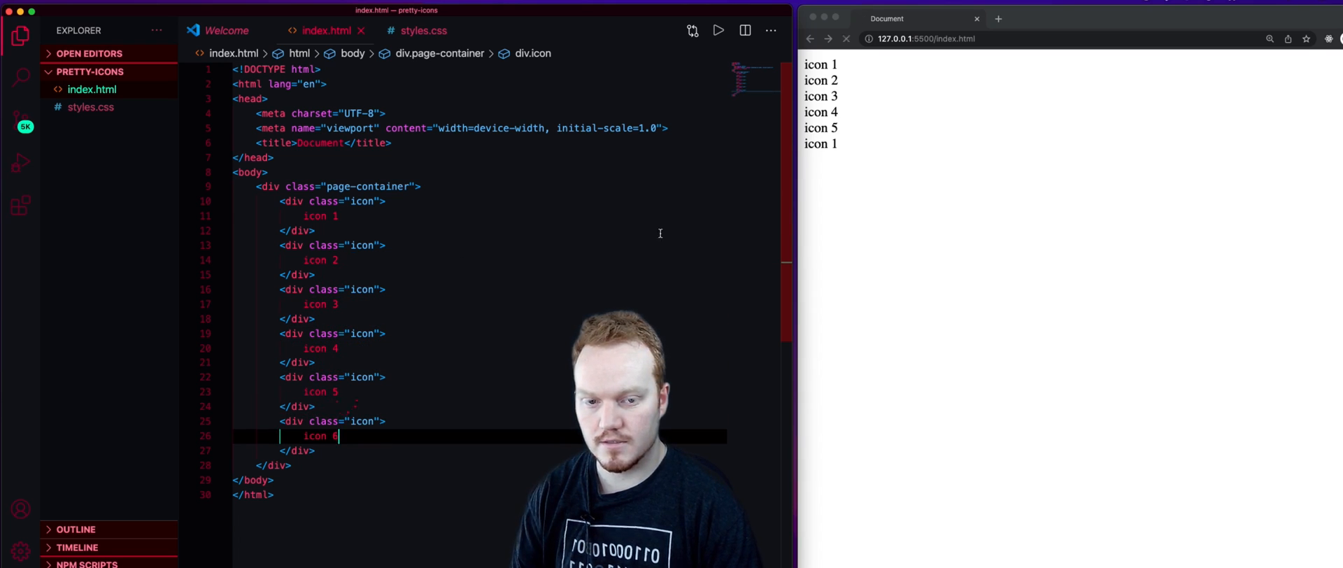
click(847, 40)
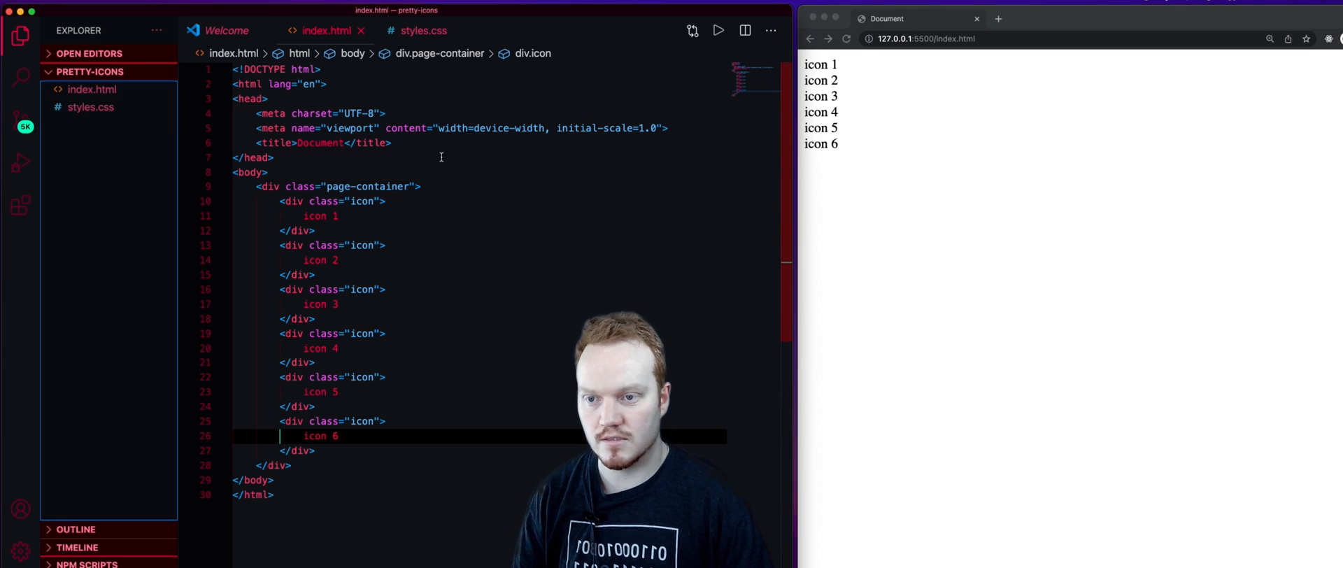
Step: Link styles.css in the head of index.html and switch to the stylesheet
text(link rel="stylesheet" href="">)
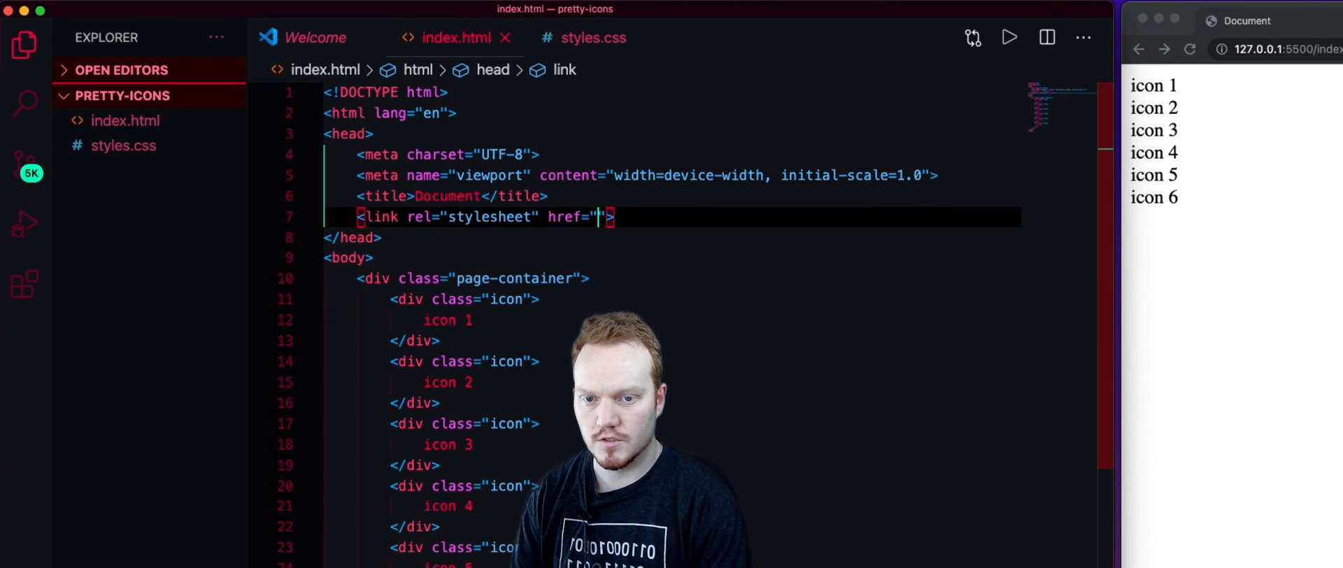
text(styles.css)
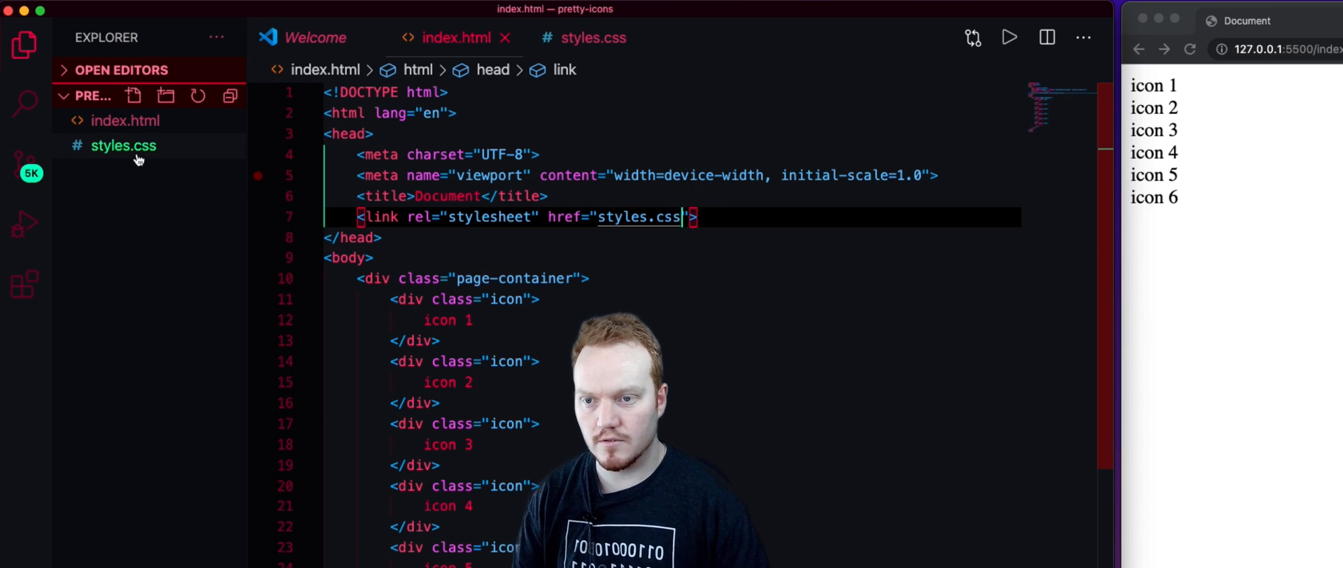
click(123, 145)
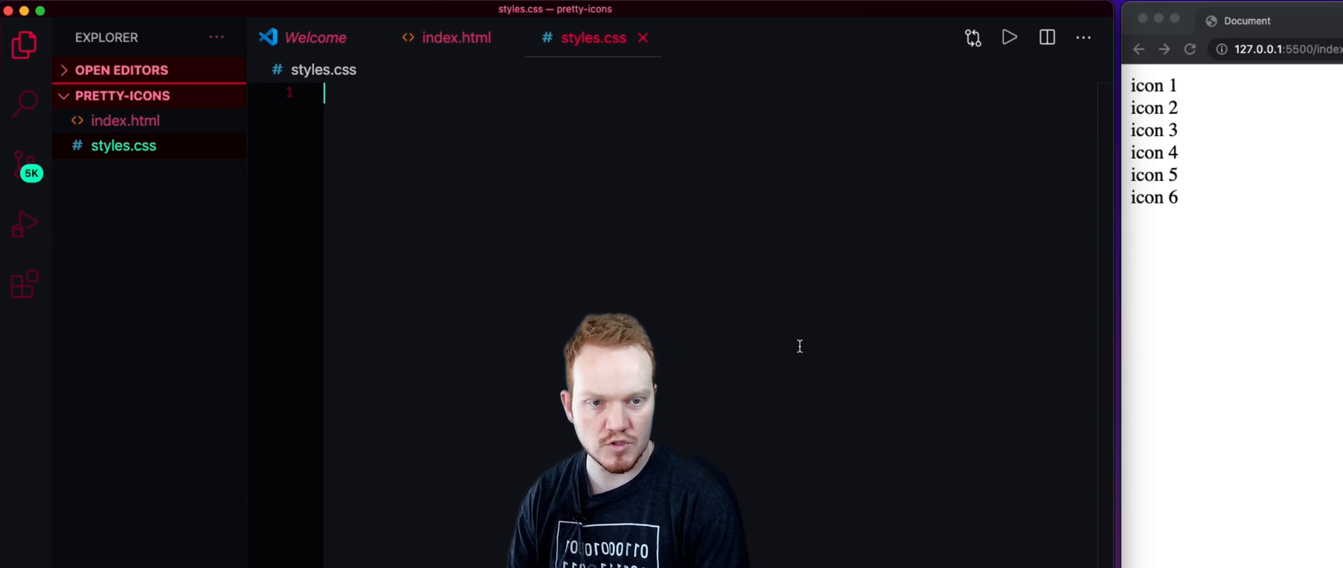
Step: Write a .page-container rule with background-color: red
text(.page-container {)
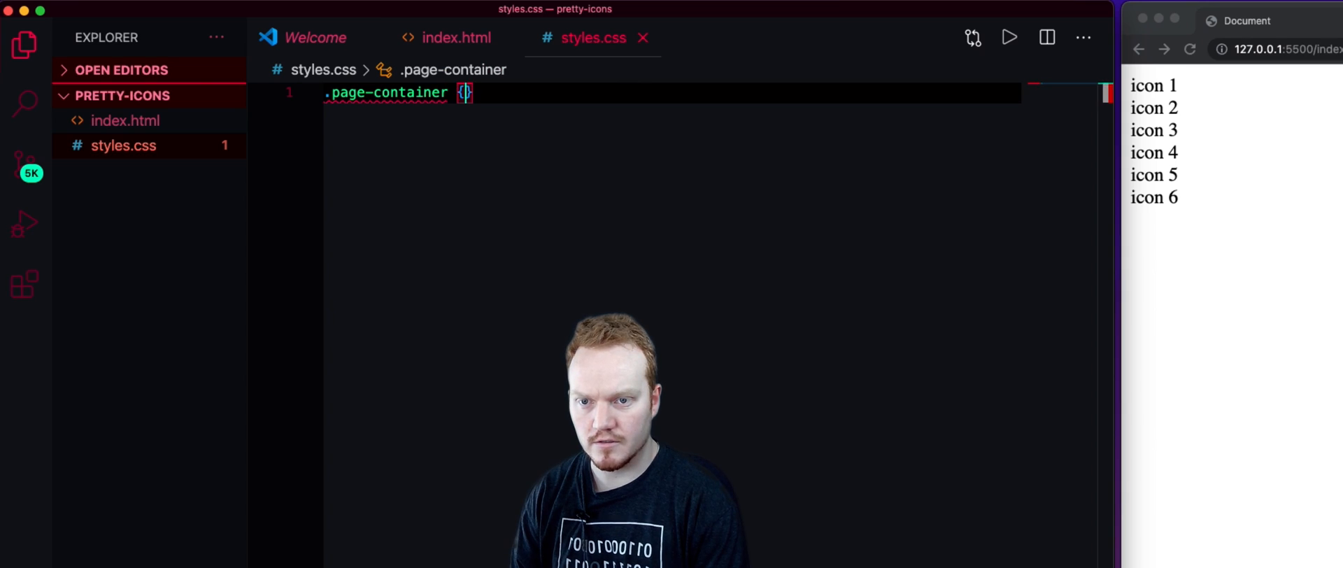
key(Enter)
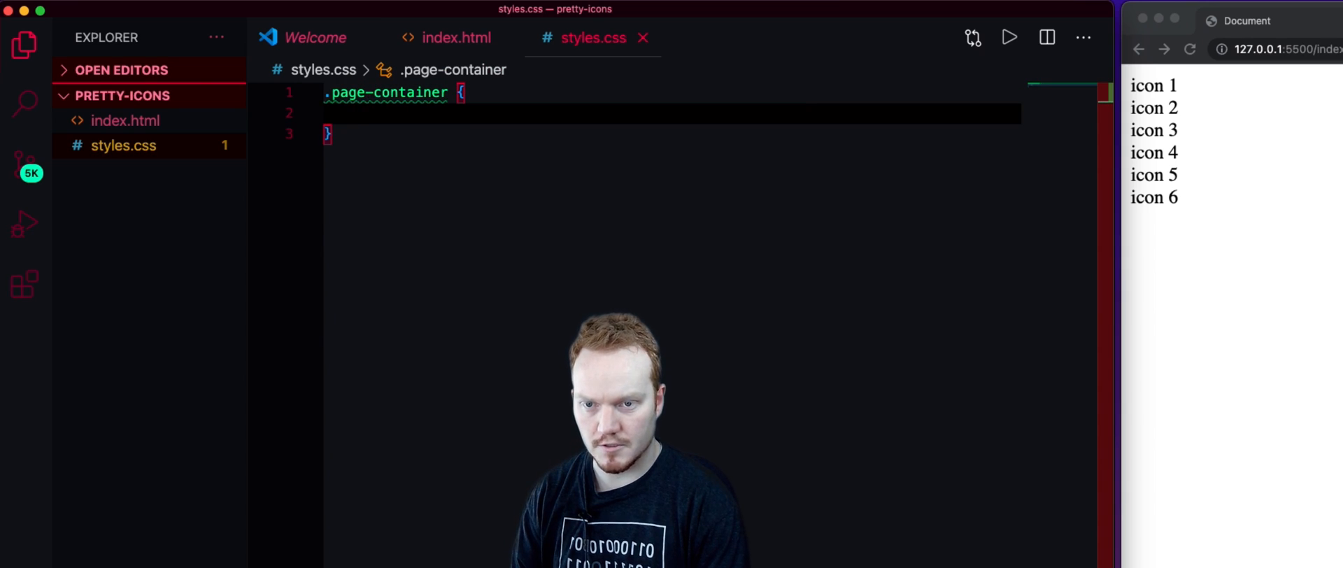
text(background-color: ;)
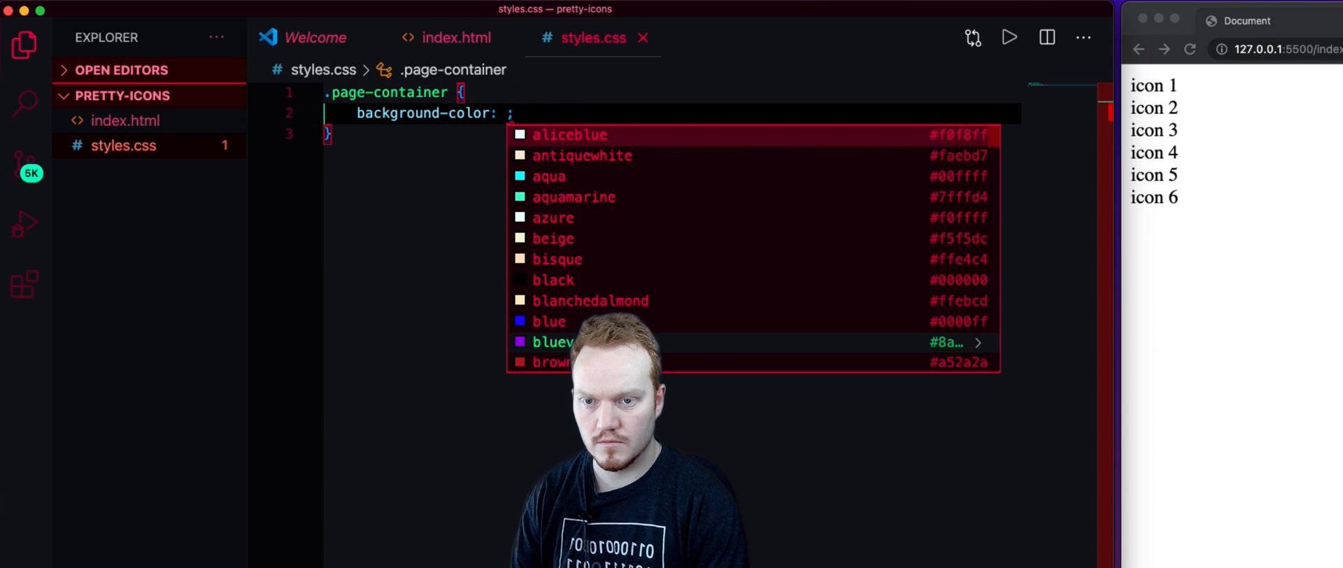
text(red)
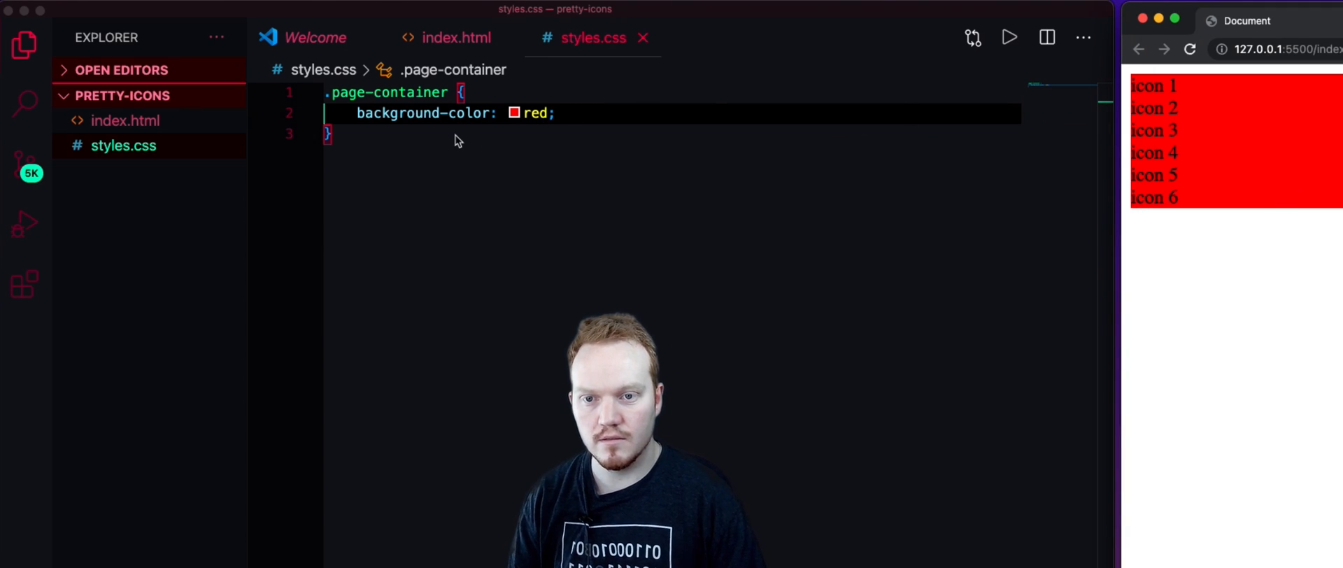
mouse_move(484, 159)
text(g)
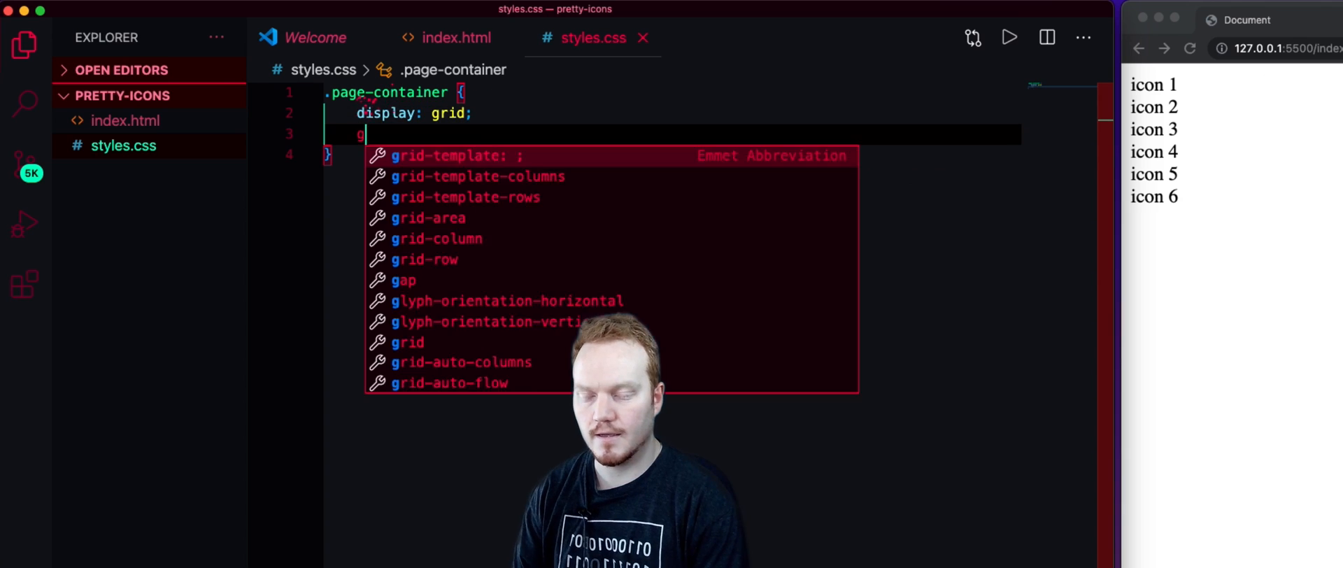
Step: Make .page-container display: grid with grid-template-columns: 1fr 1fr 1fr
text(rid-)
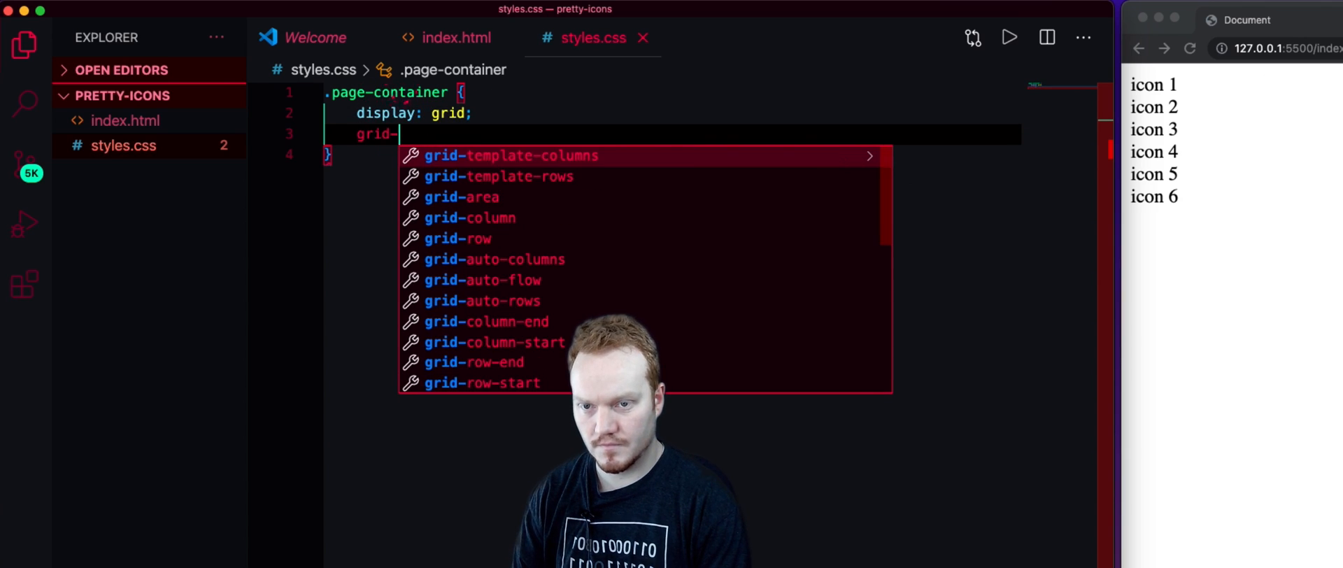
click(512, 155)
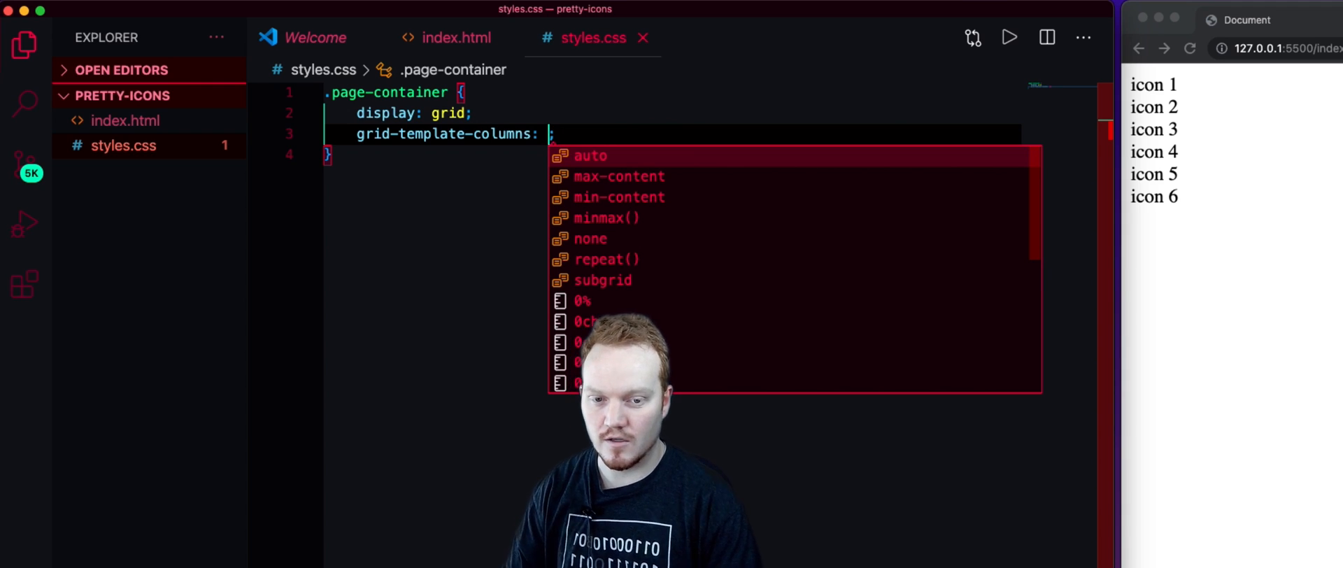
text(1)
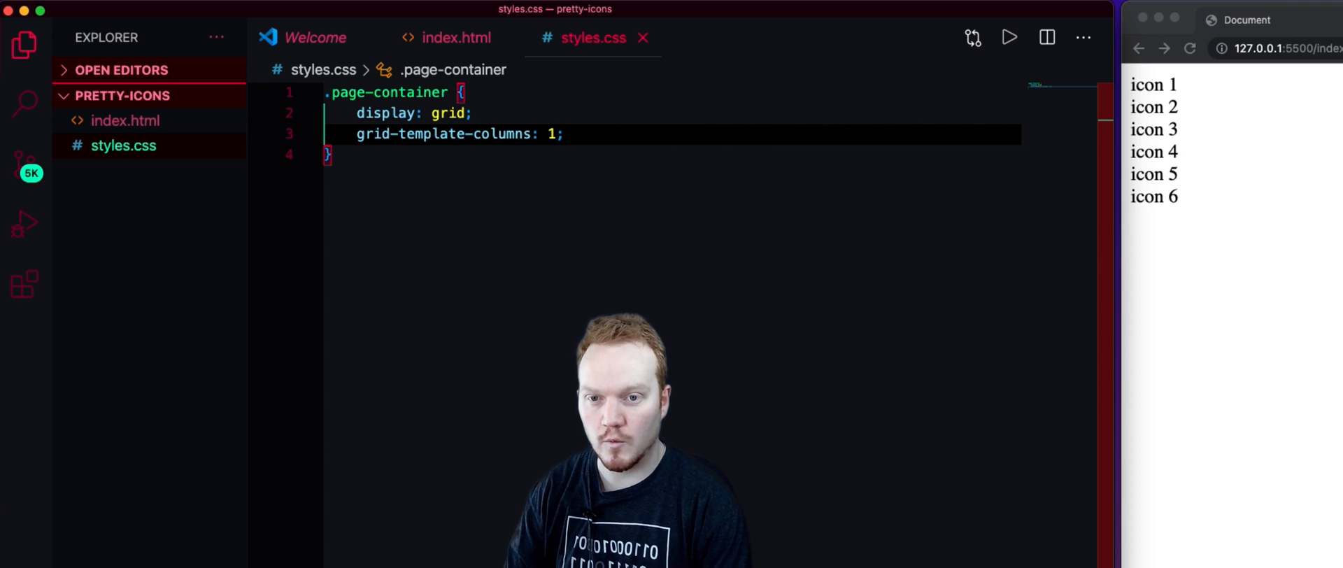
text(fr 1fr 1fr)
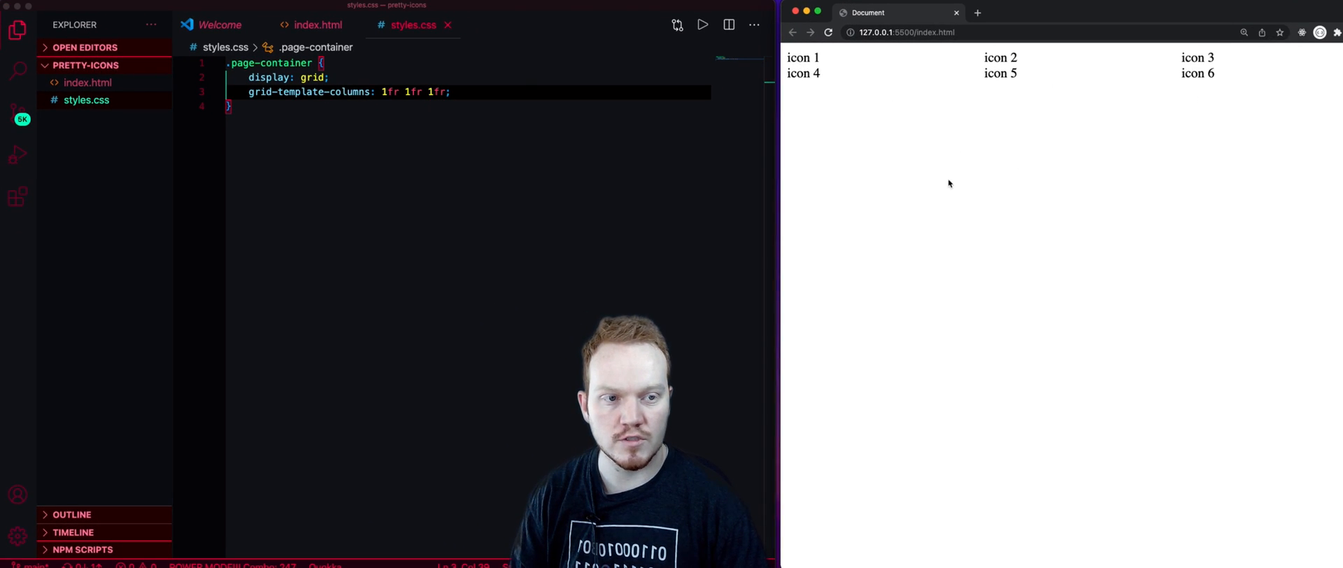
mouse_move(904, 83)
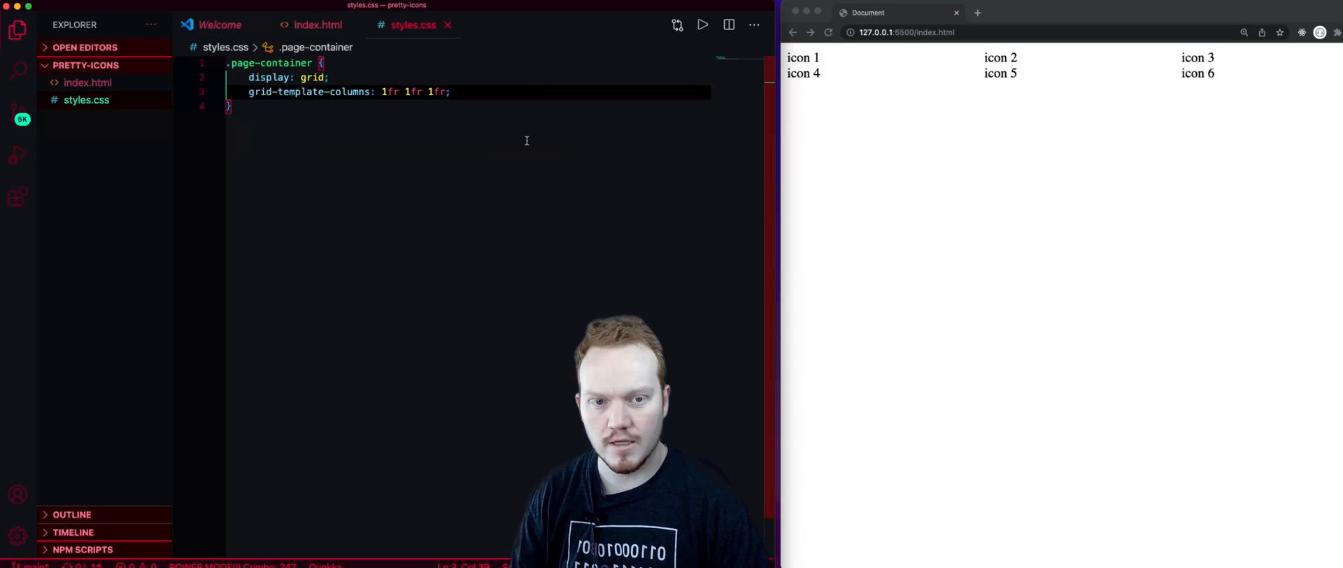
mouse_move(497, 116)
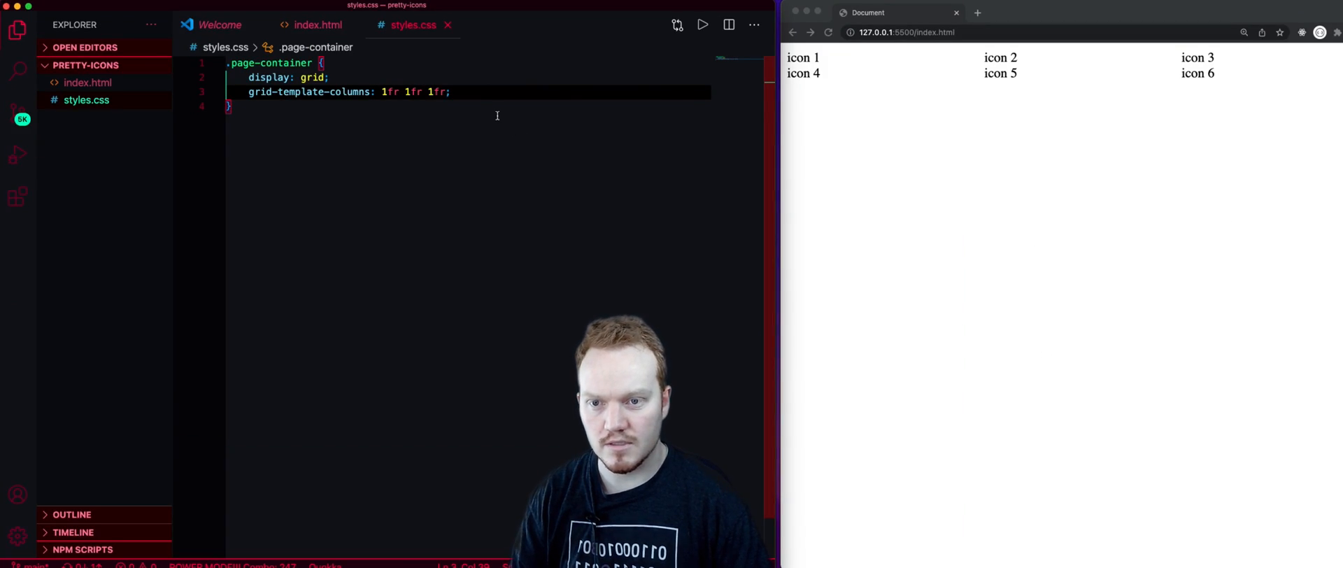
Step: Add an icon-container div in index.html and move the six icon divs inside it
click(314, 25)
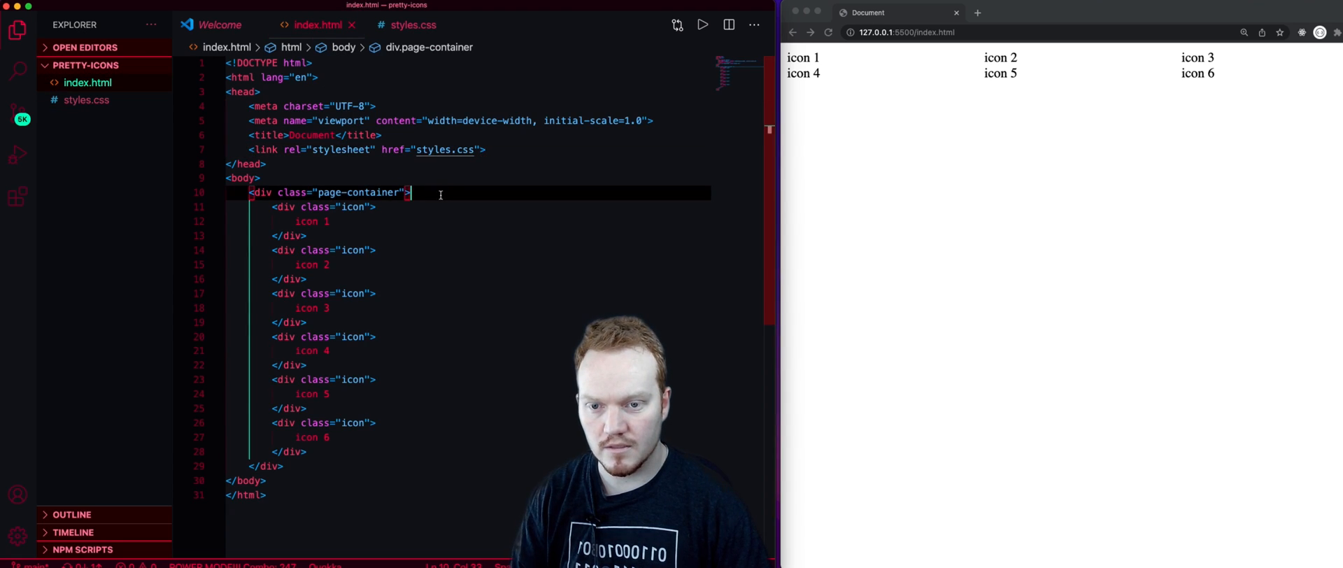
key(Enter)
text(.icon)
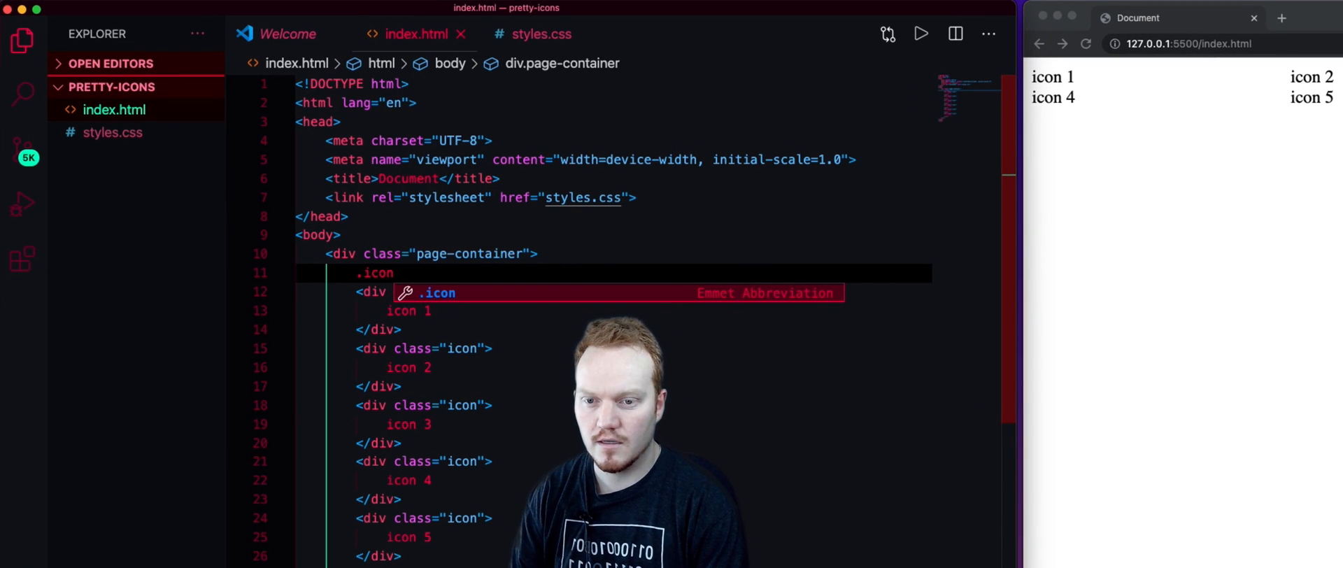
text(-conat)
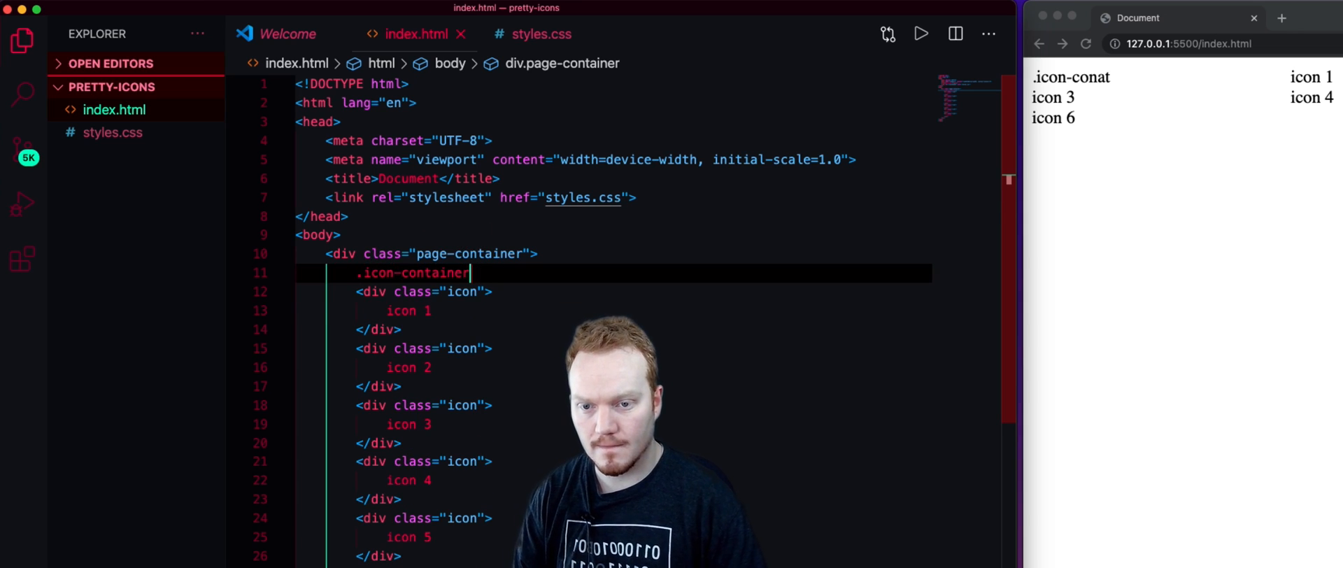
key(Enter)
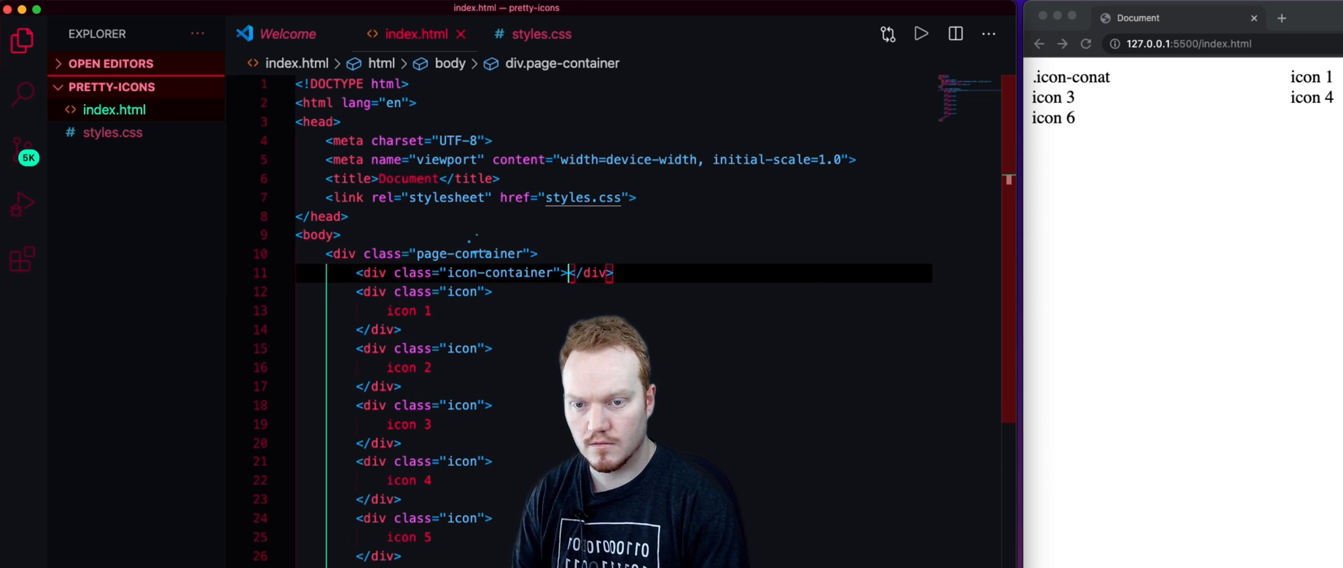
key(Enter)
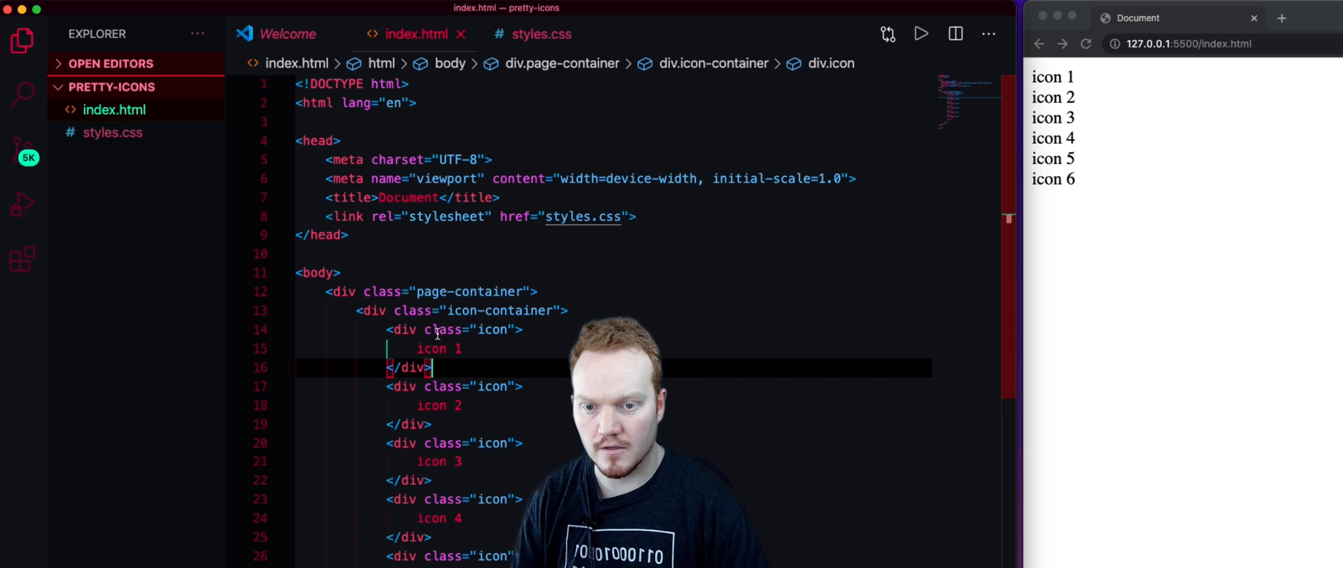
Step: Create an .icon-container rule in styles.css holding the three-column grid rules
click(541, 33)
text(.icon)
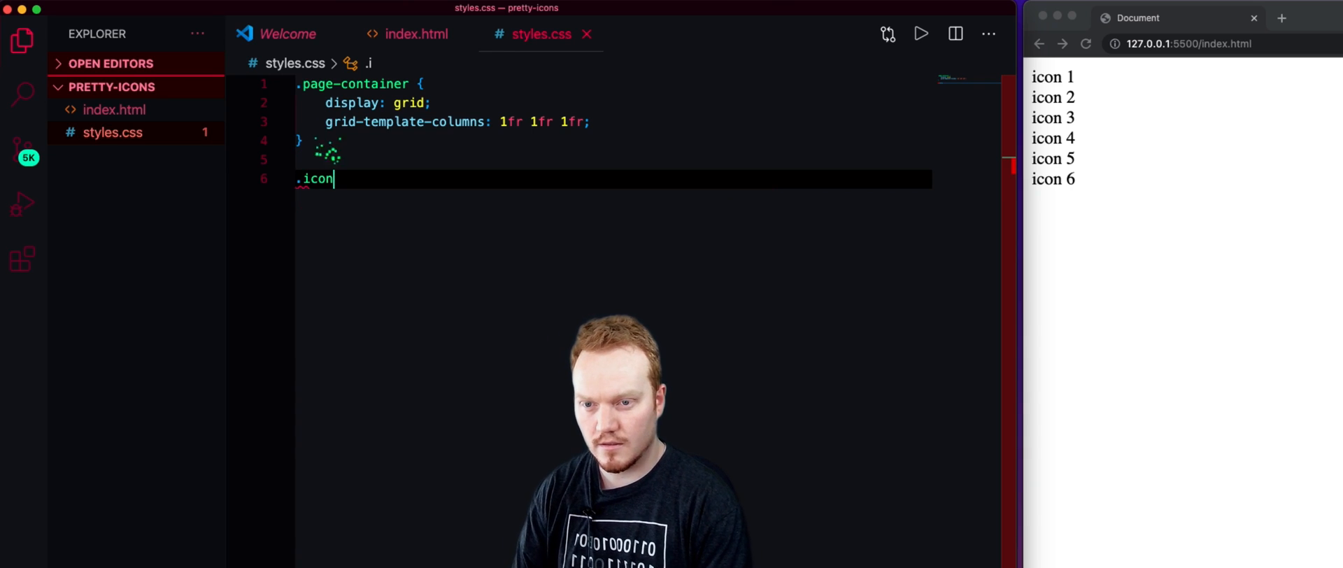
text(-container)
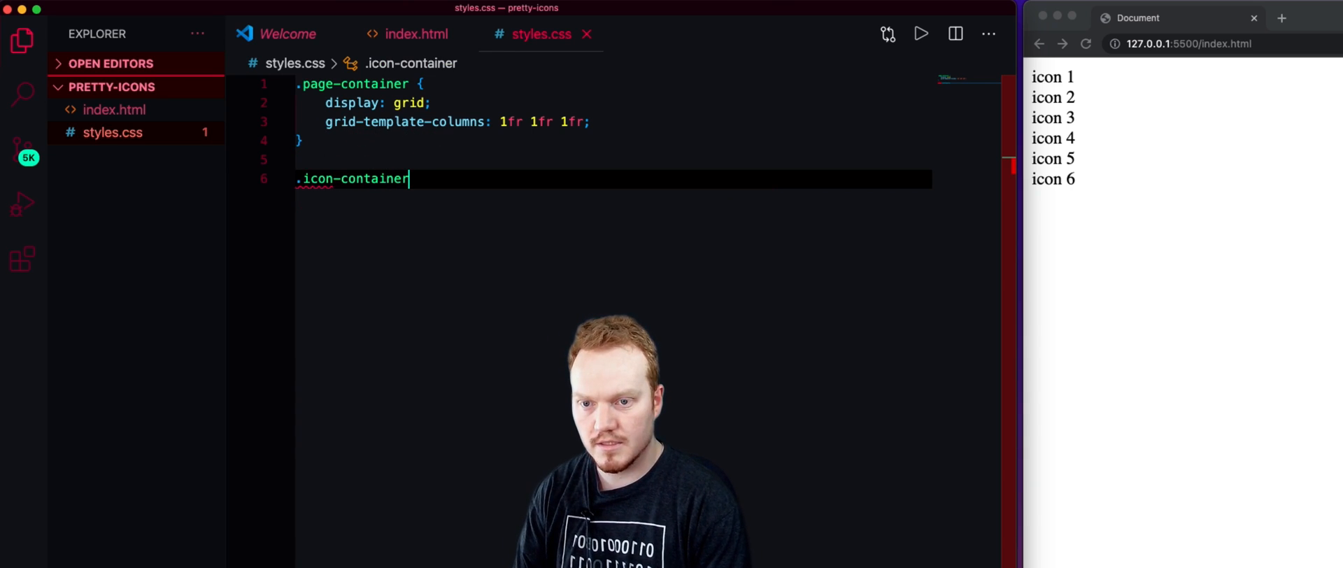
text({)
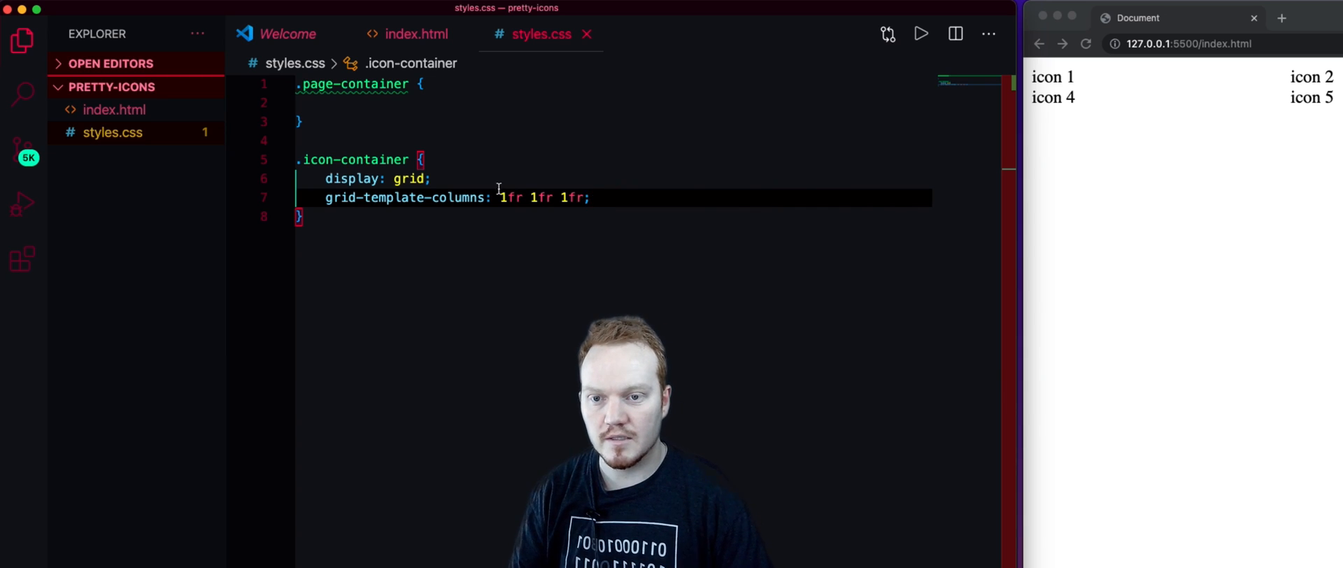
Step: Give .page-container display: flex, justify-content: center and align-items: center
click(394, 103)
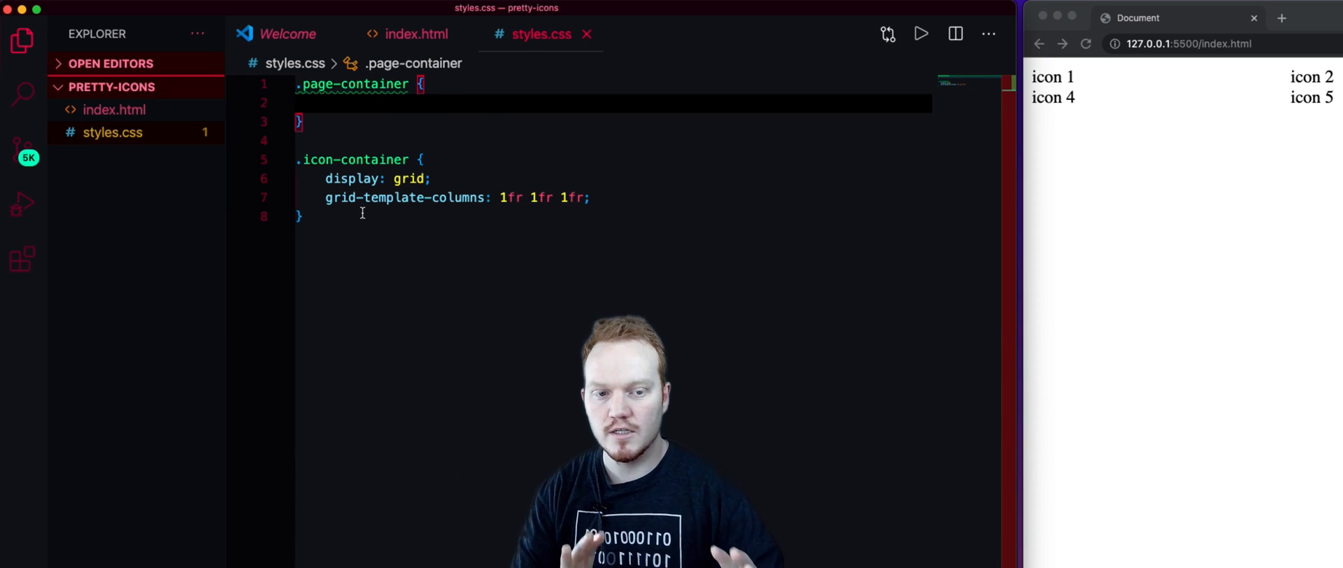
text(display: flex;)
text(justify-content: center;)
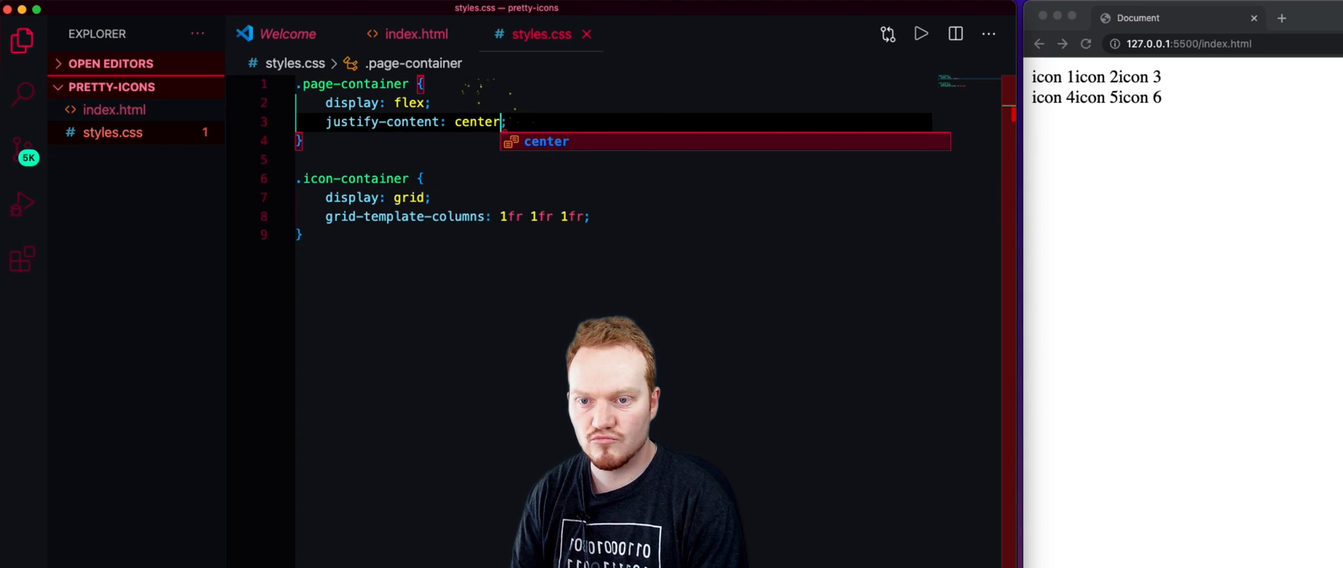
key(Enter)
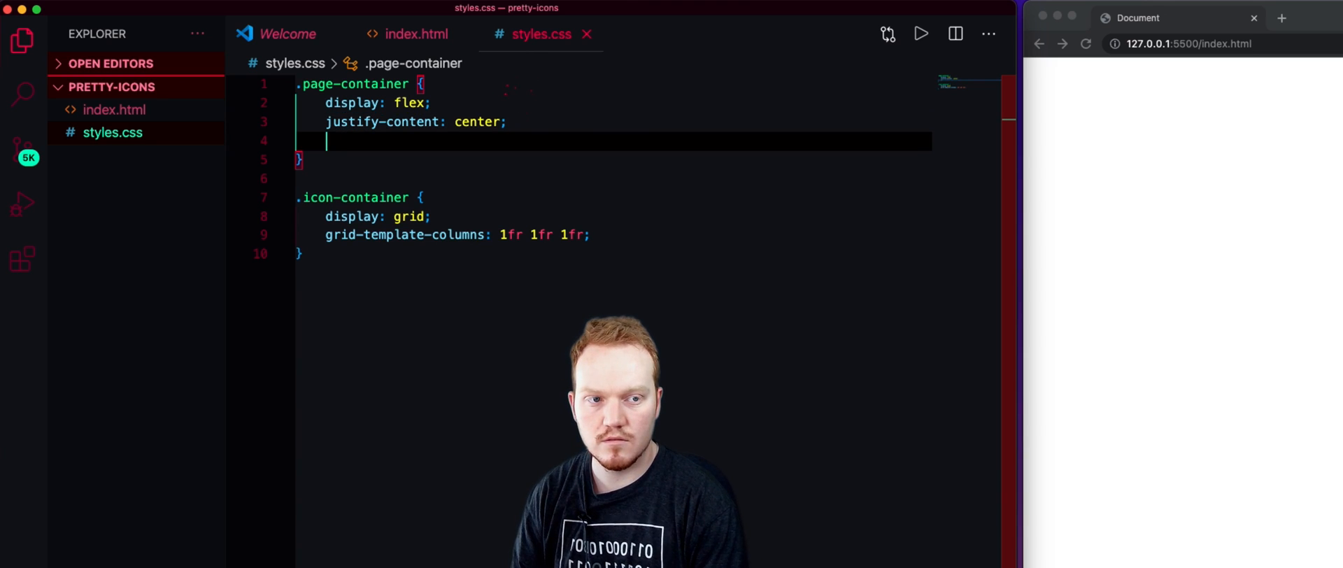
text(align-items: c)
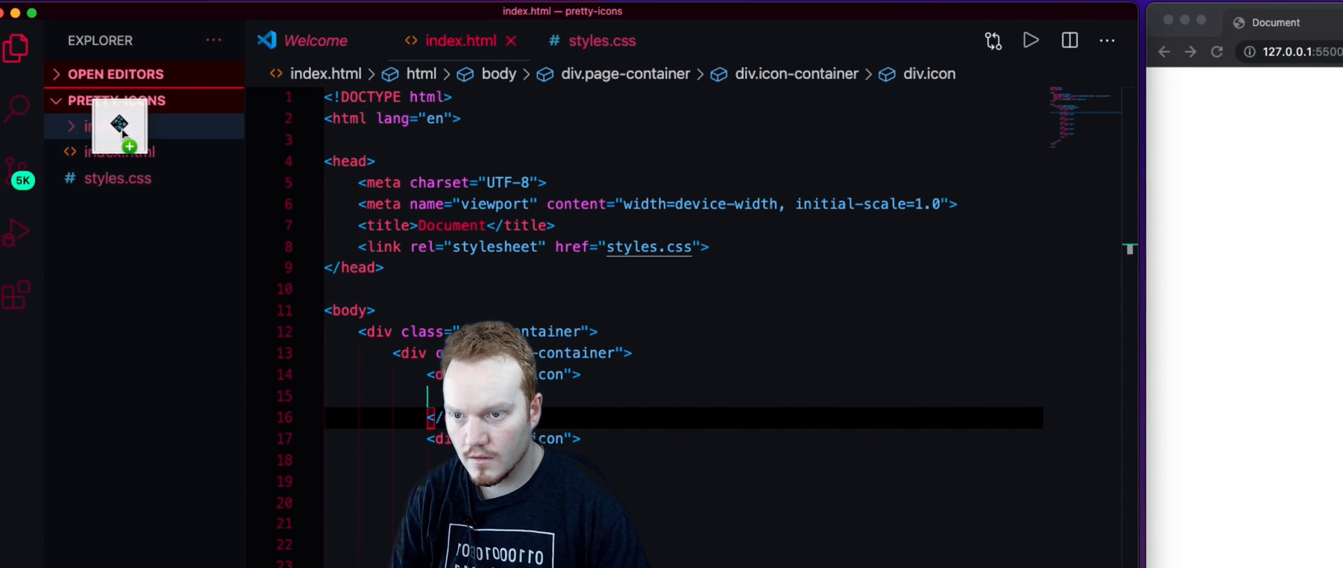
Step: Rename the dropped logo images in the images folder to the hosting-service names, then reopen index.html
right_click(126, 153)
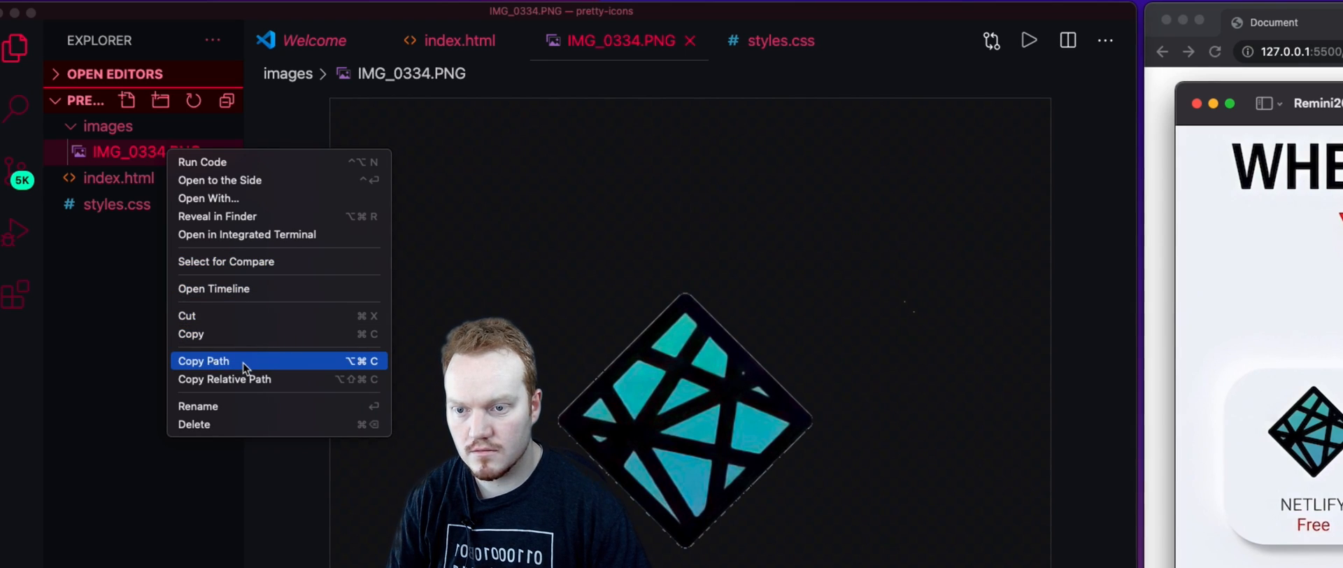
click(199, 407)
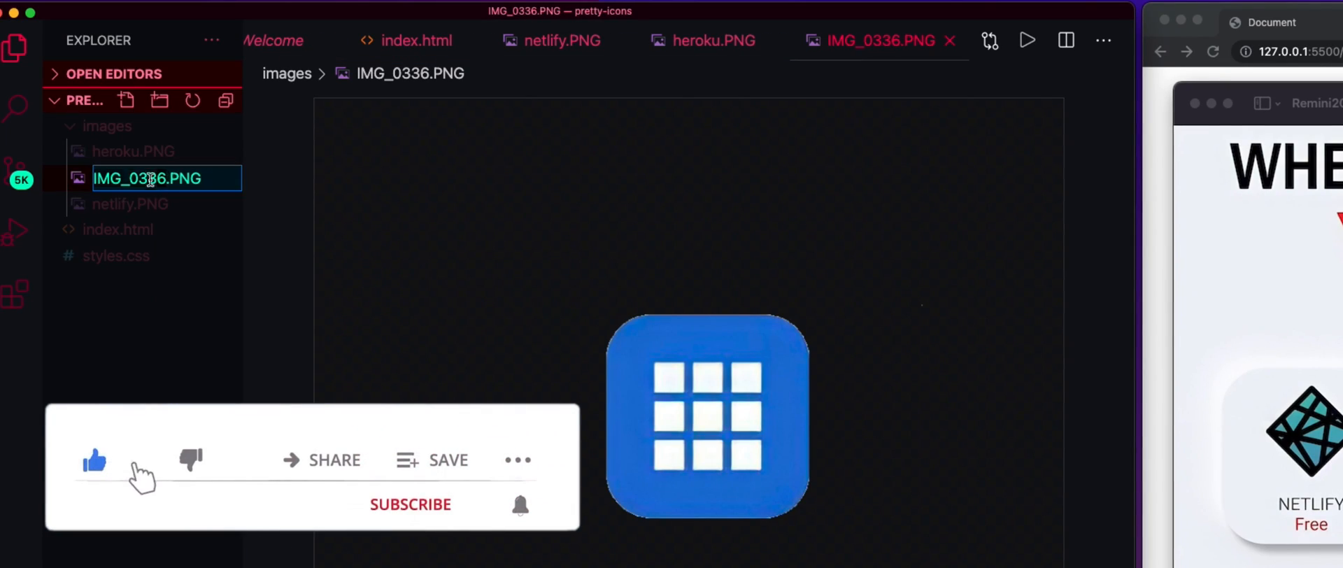
right_click(112, 204)
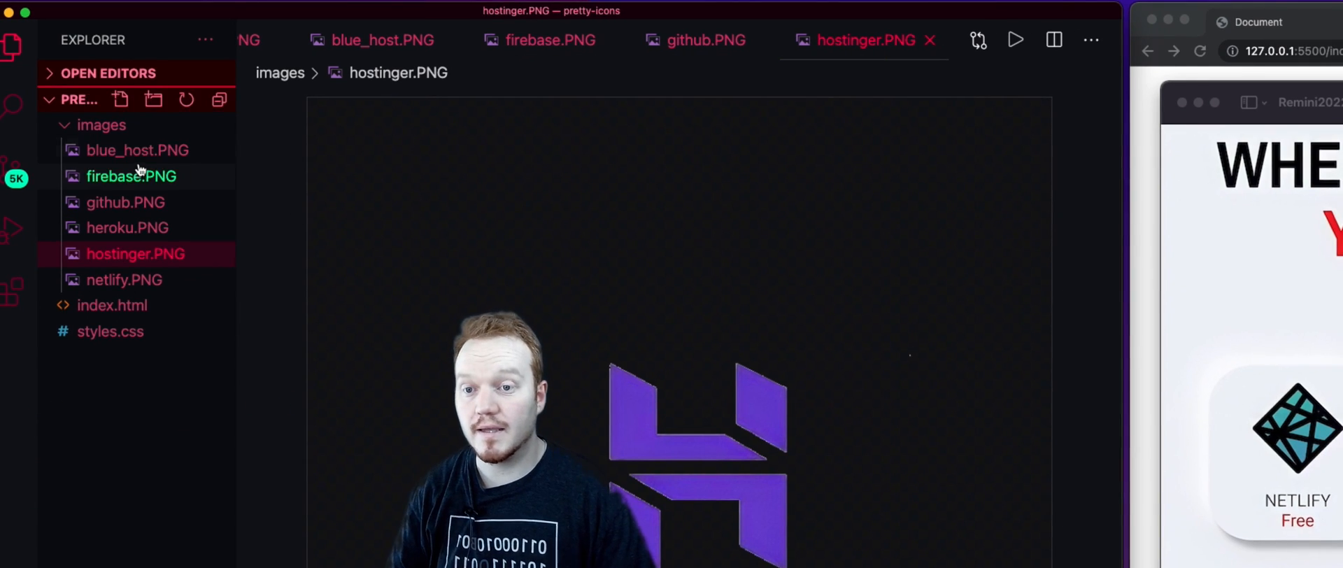
mouse_move(119, 281)
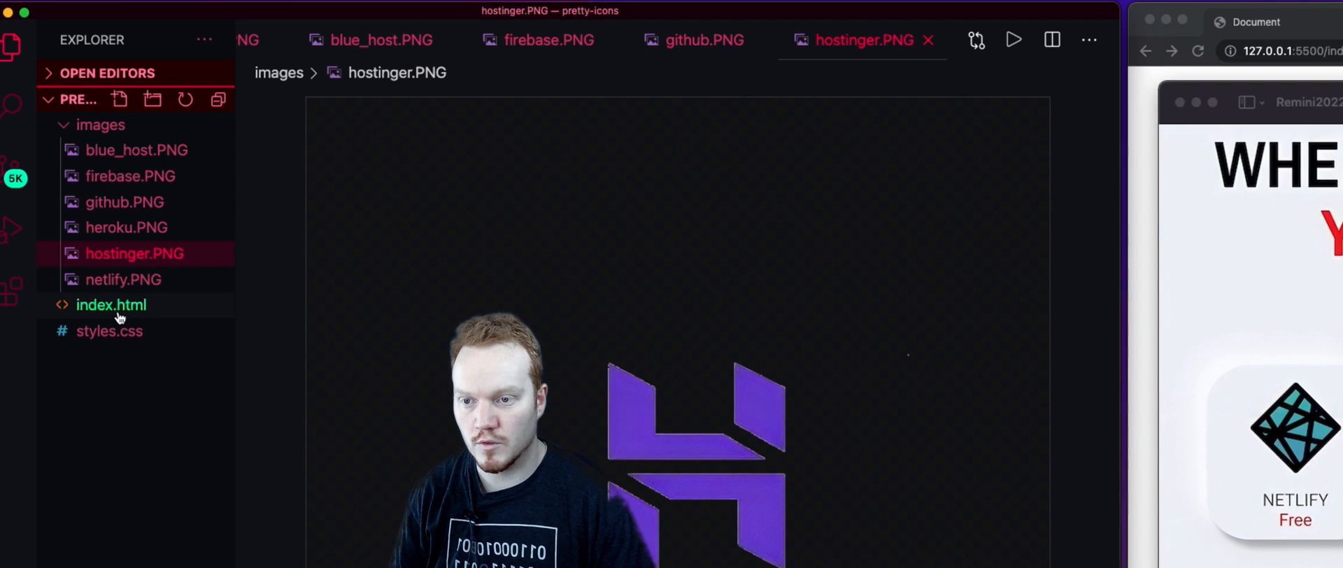
click(112, 305)
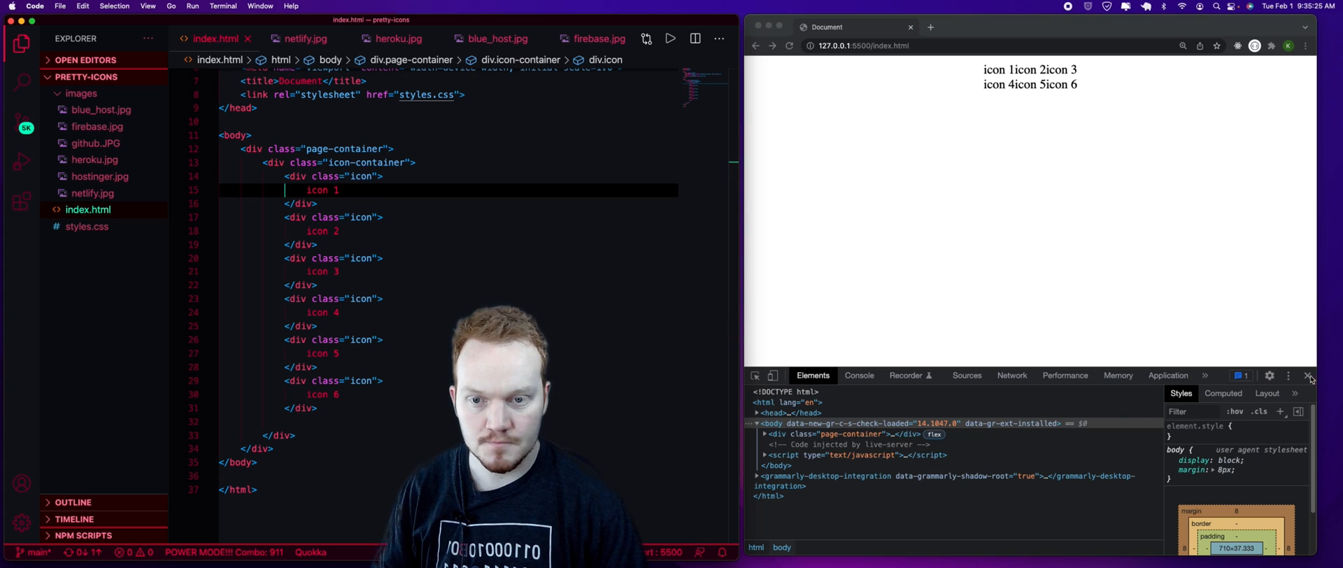
Step: Replace the first 'icon 1' text with an img tag pointing at ./images/netlify.jpg
click(1310, 376)
text(img)
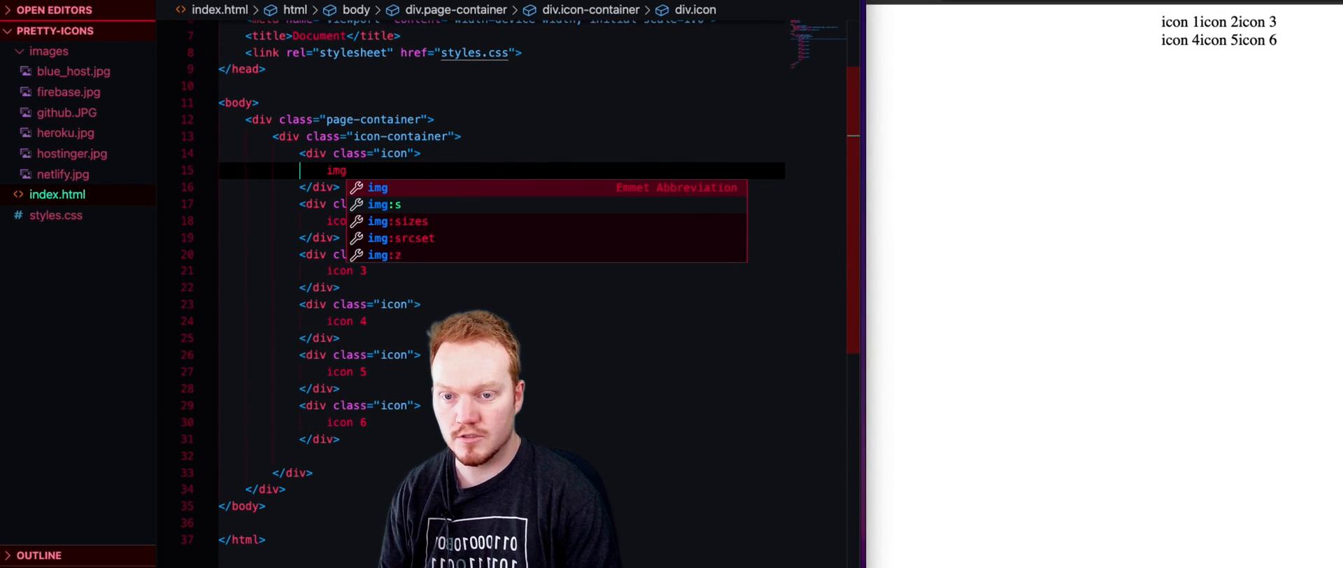
key(Tab)
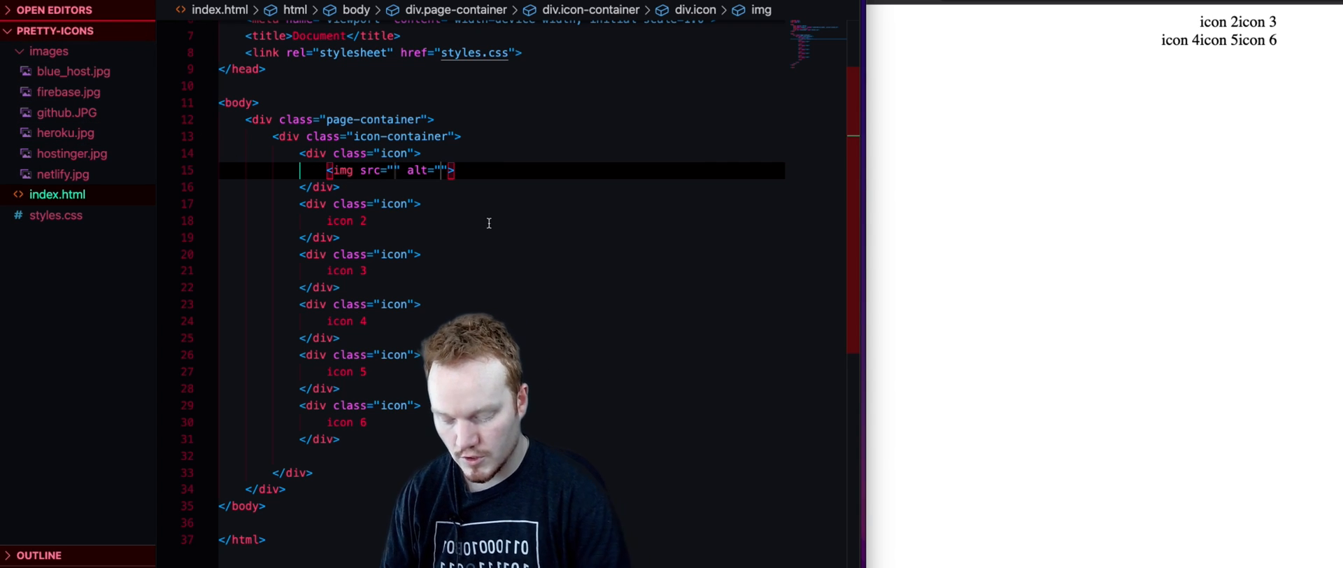
text(./)
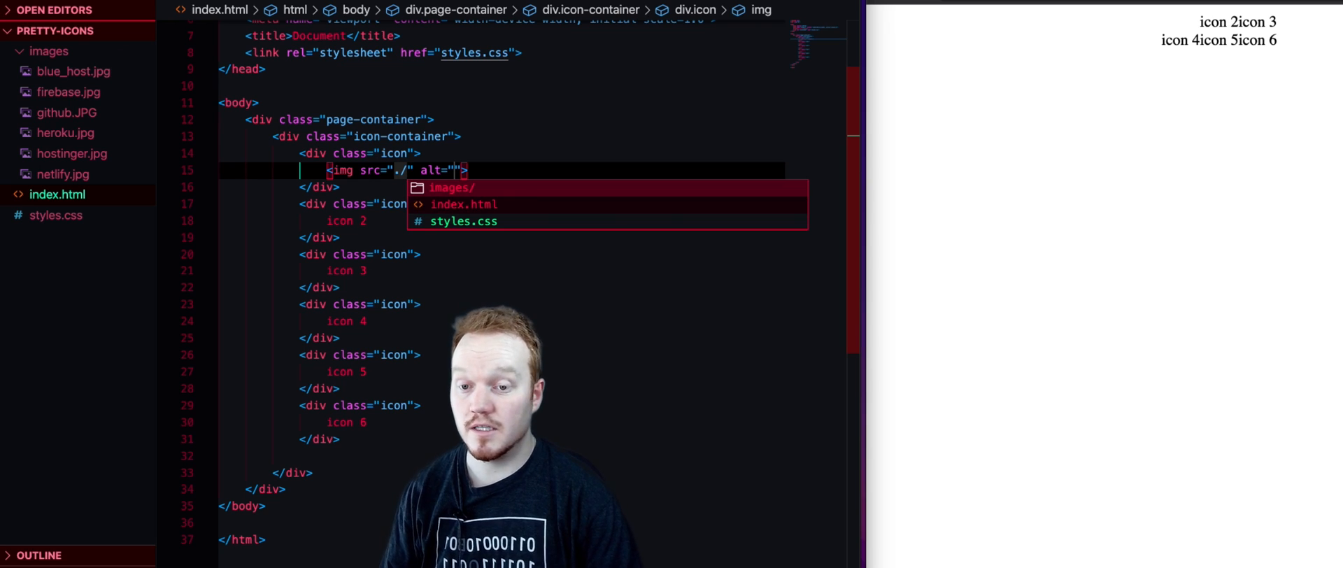
text(images/)
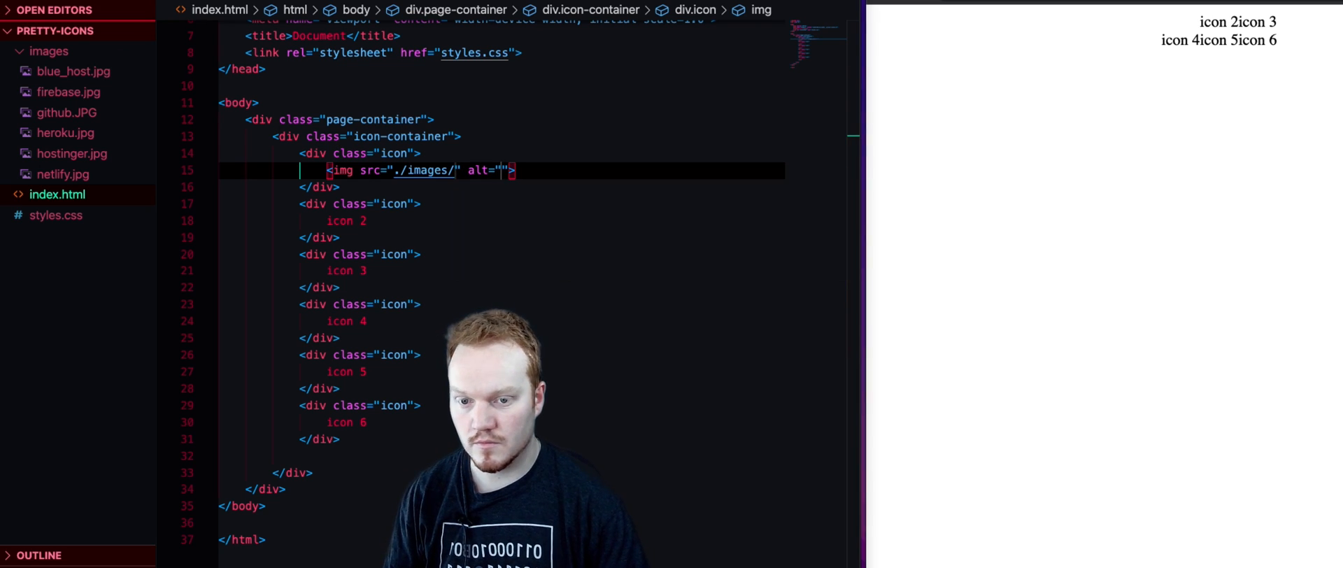
mouse_move(500, 181)
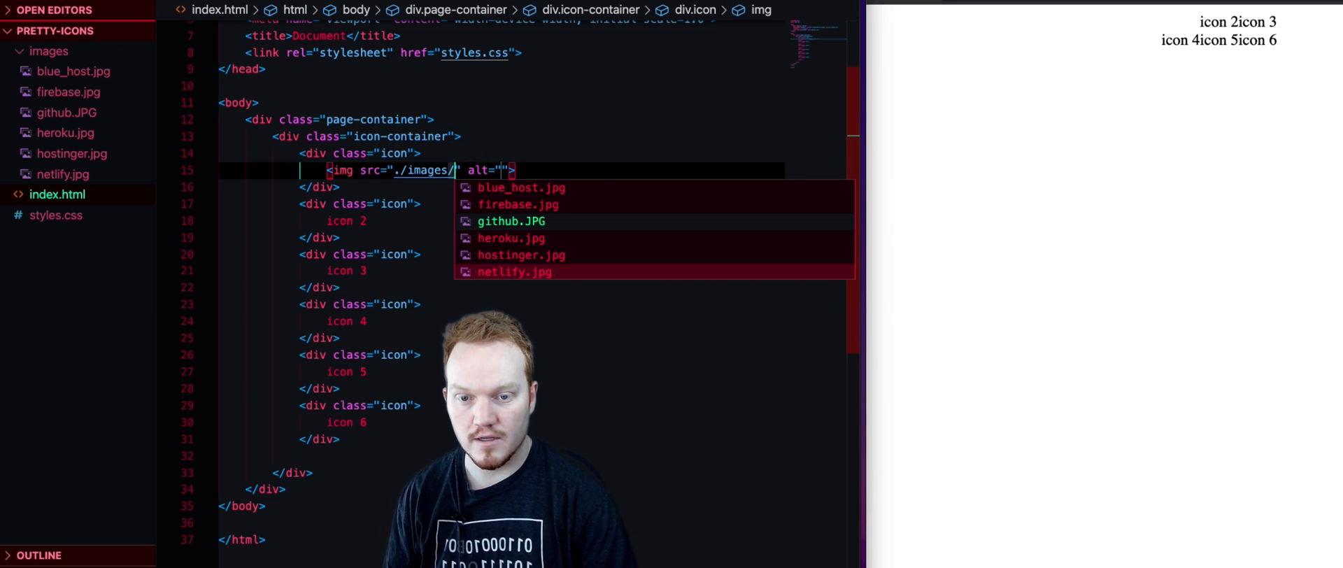
Step: Set the image's alt text to netlify and save
click(515, 273)
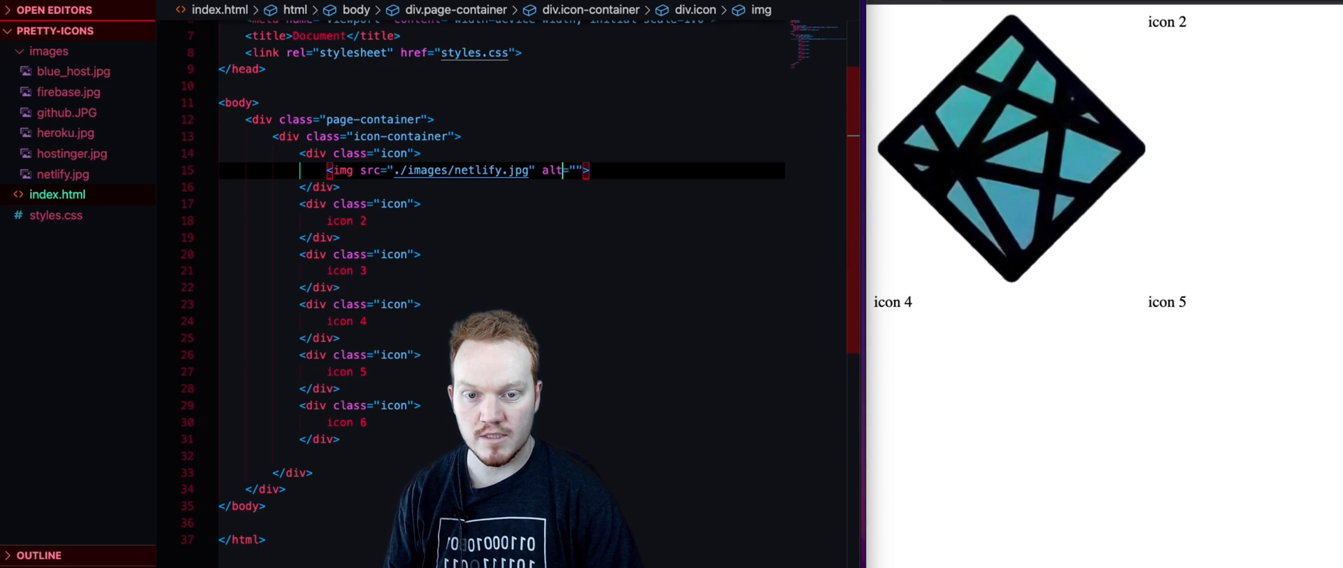
text(ne)
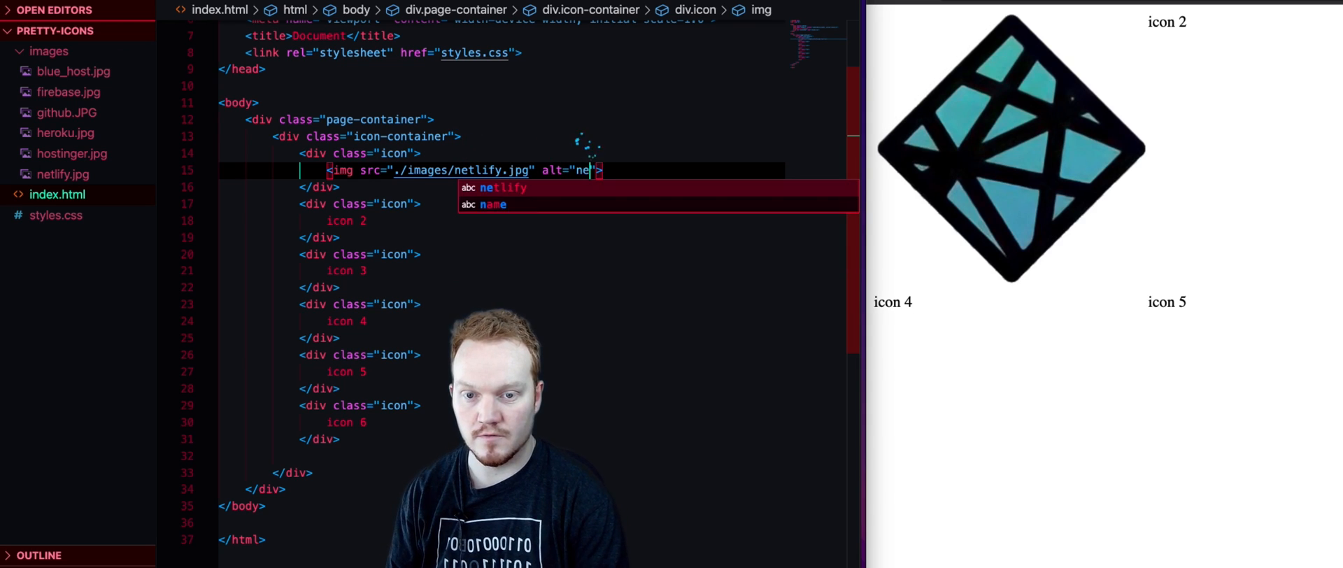
text(tlify)
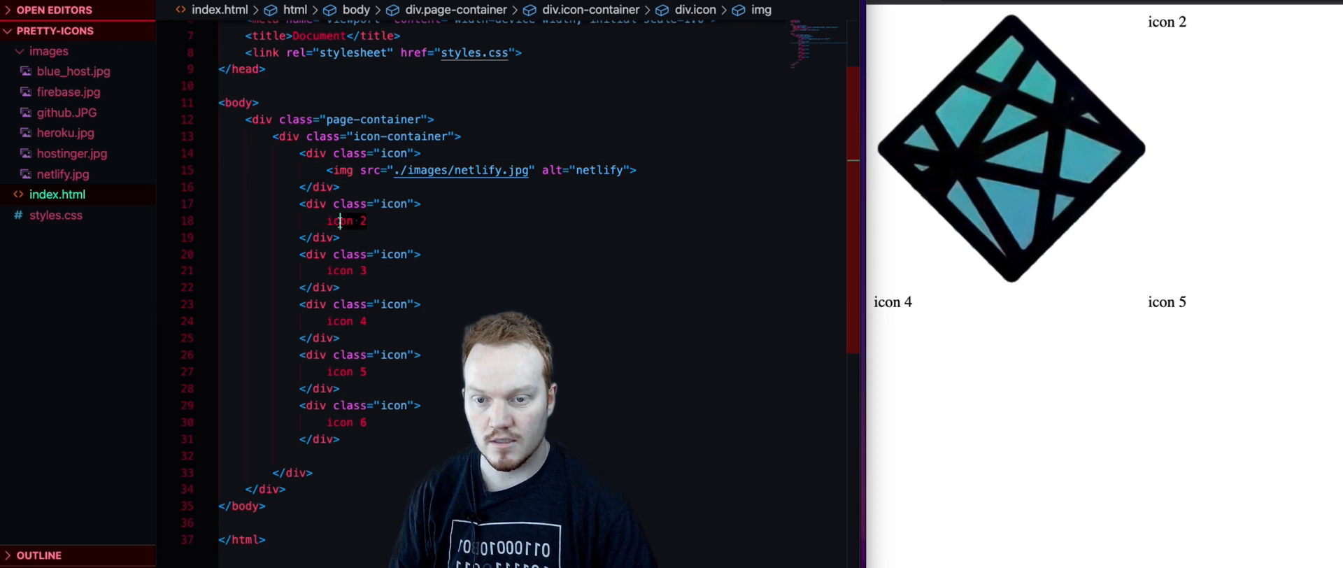
Step: Paste the img tag into the next cards and retarget them to heroku, blue_host and firebase with matching alt text
text(<img src="./images/netlify.jpg" alt="netlify">)
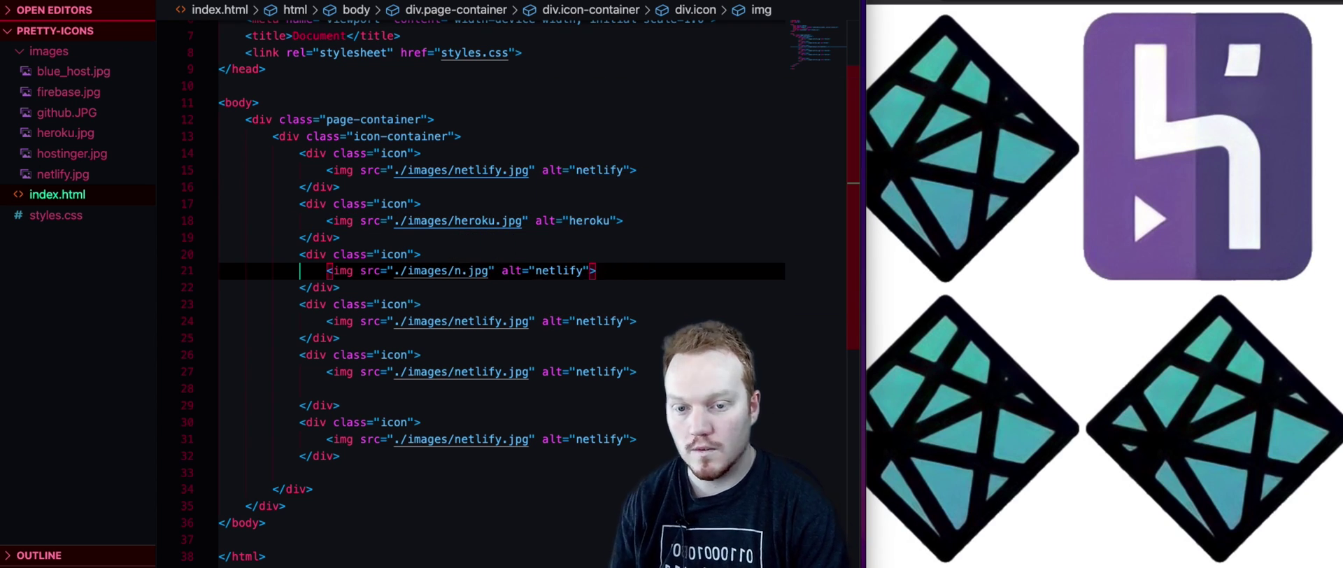
key(Backspace)
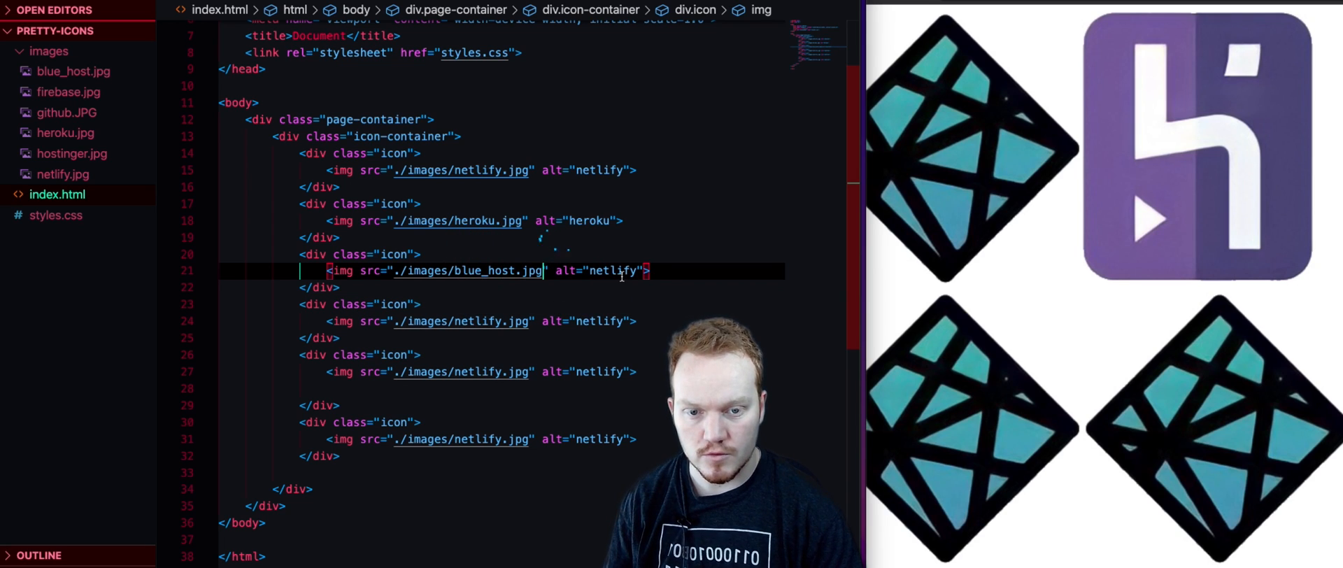
text(blue hos)
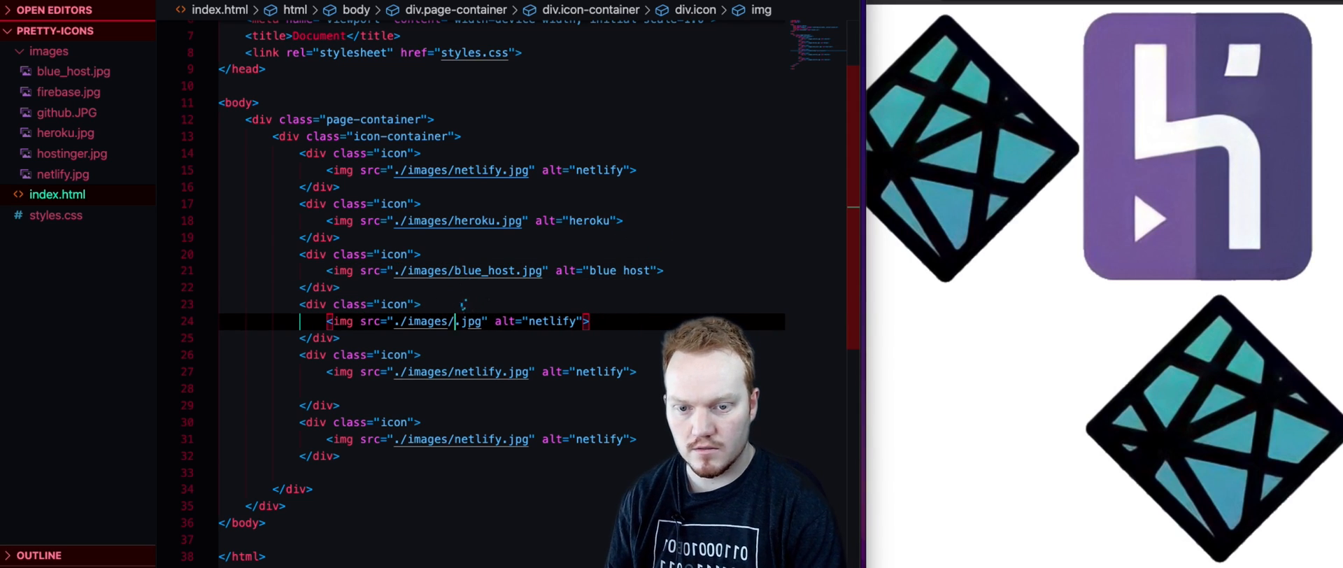
text(firebase)
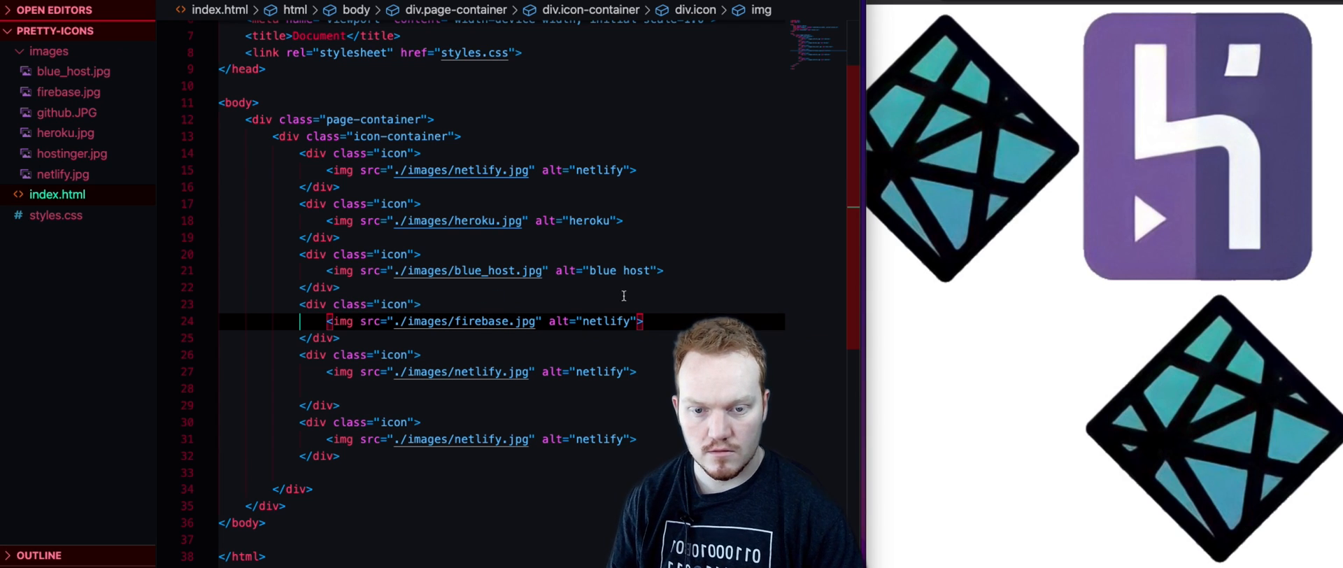
text(fire)
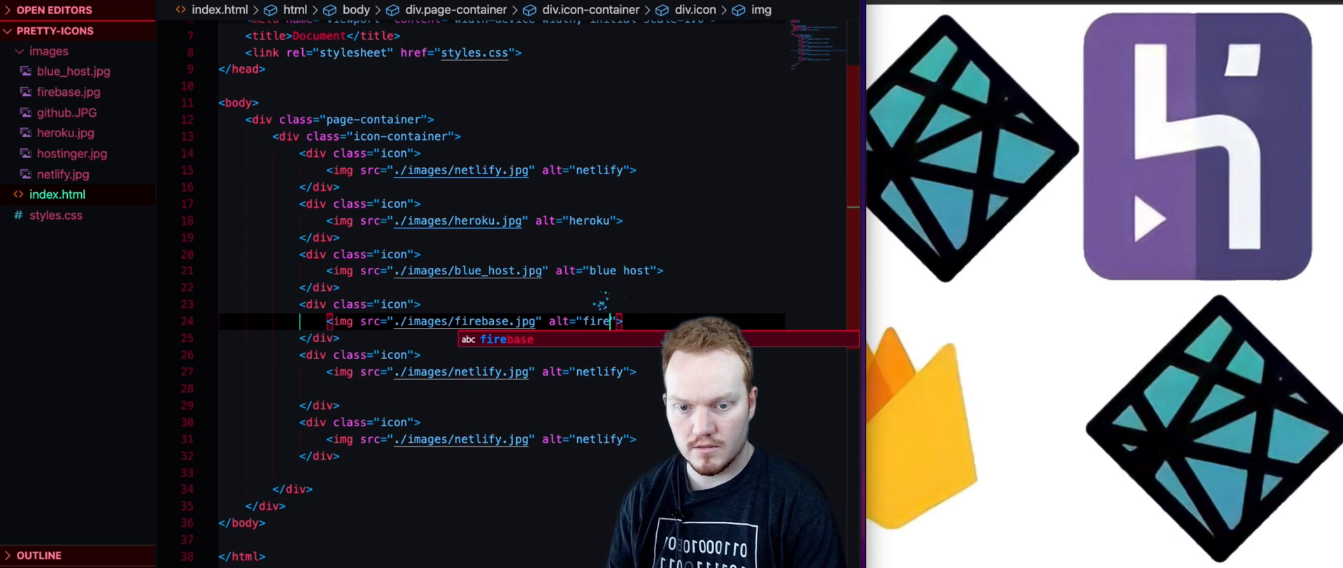
text(base)
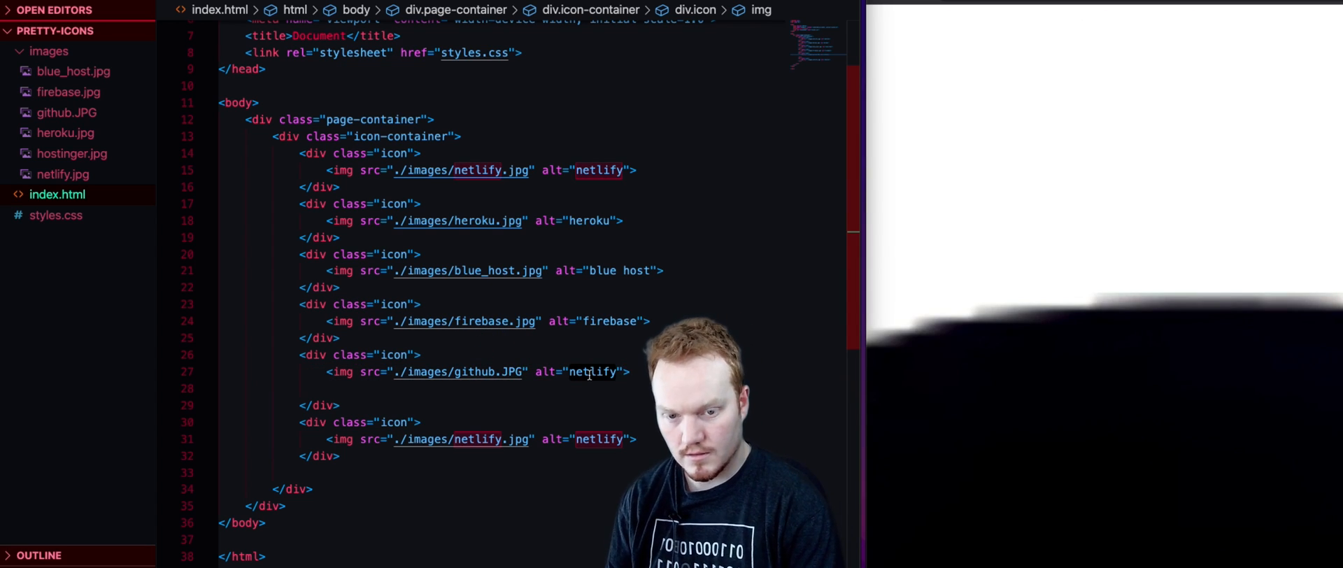
Step: Point the last two cards' images and alt text at github and hostinger
text(github)
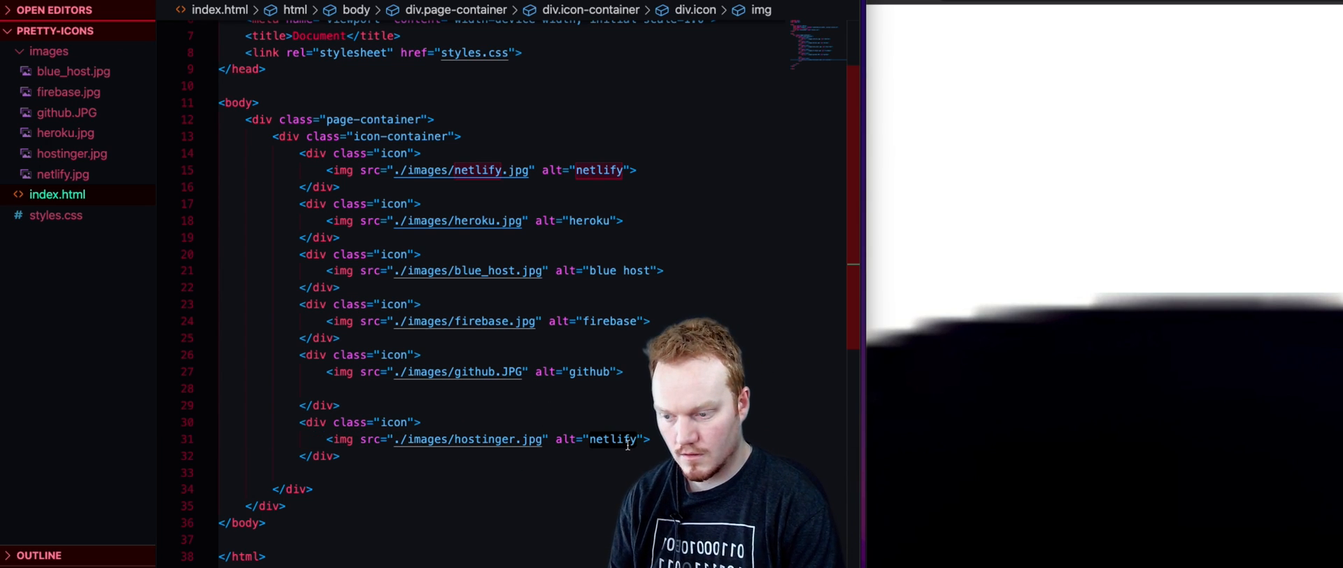
text(hostinger)
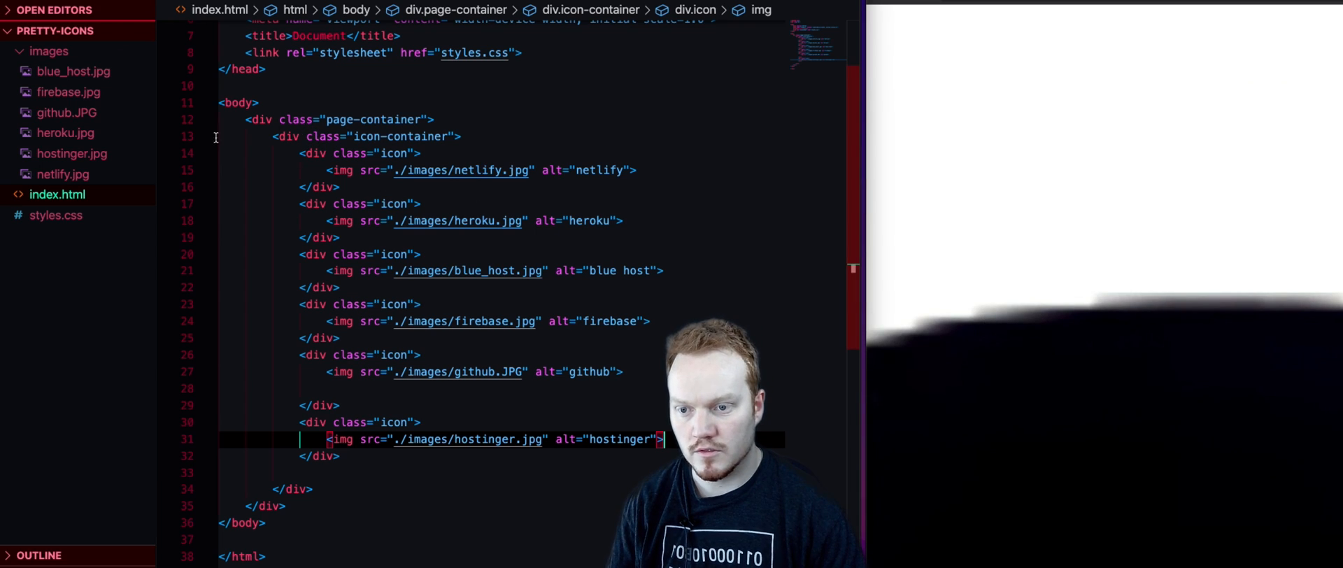
Step: Add an .icon img rule in styles.css setting width to 75px (tried 100px first)
click(55, 215)
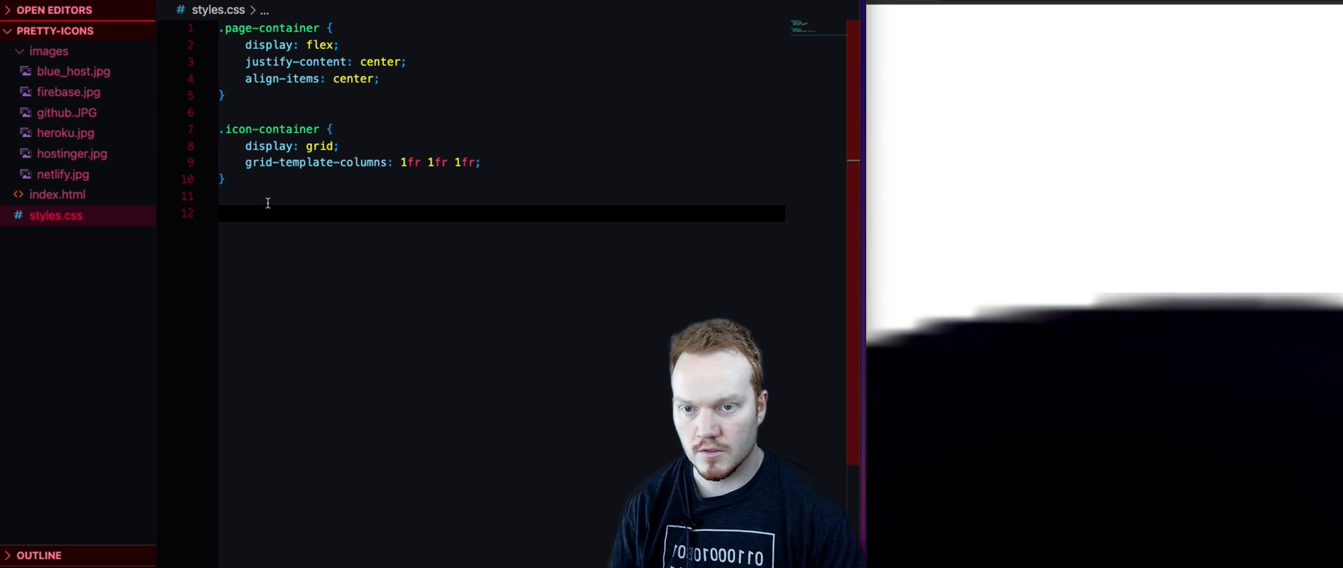
click(59, 195)
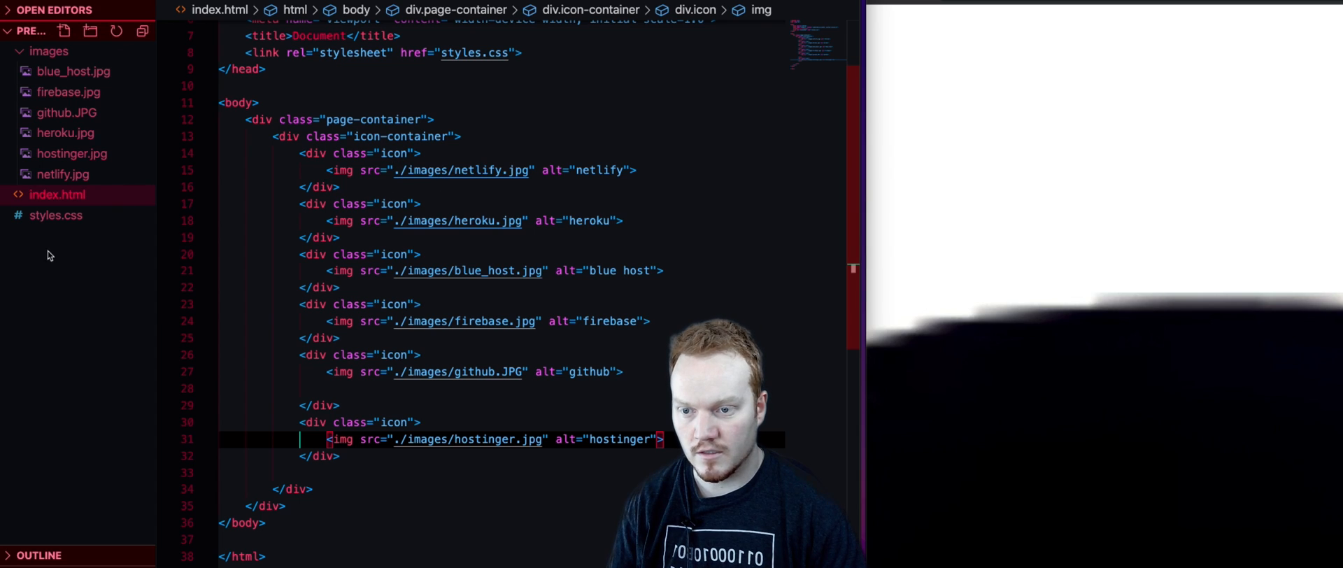
click(56, 215)
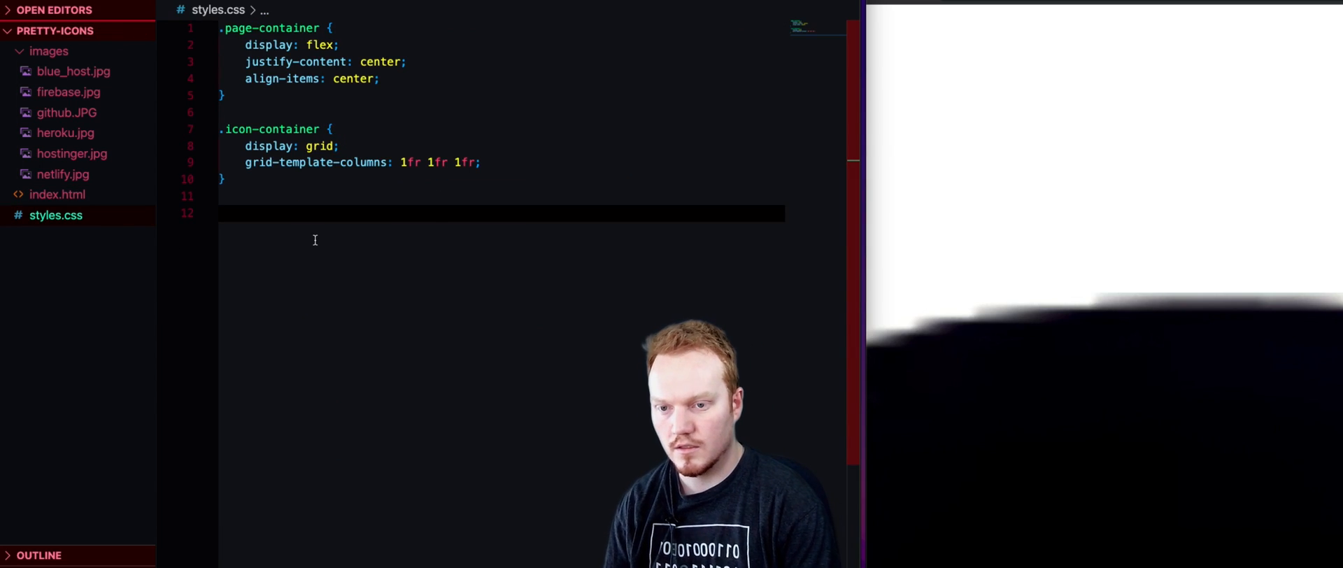
text(.icon img)
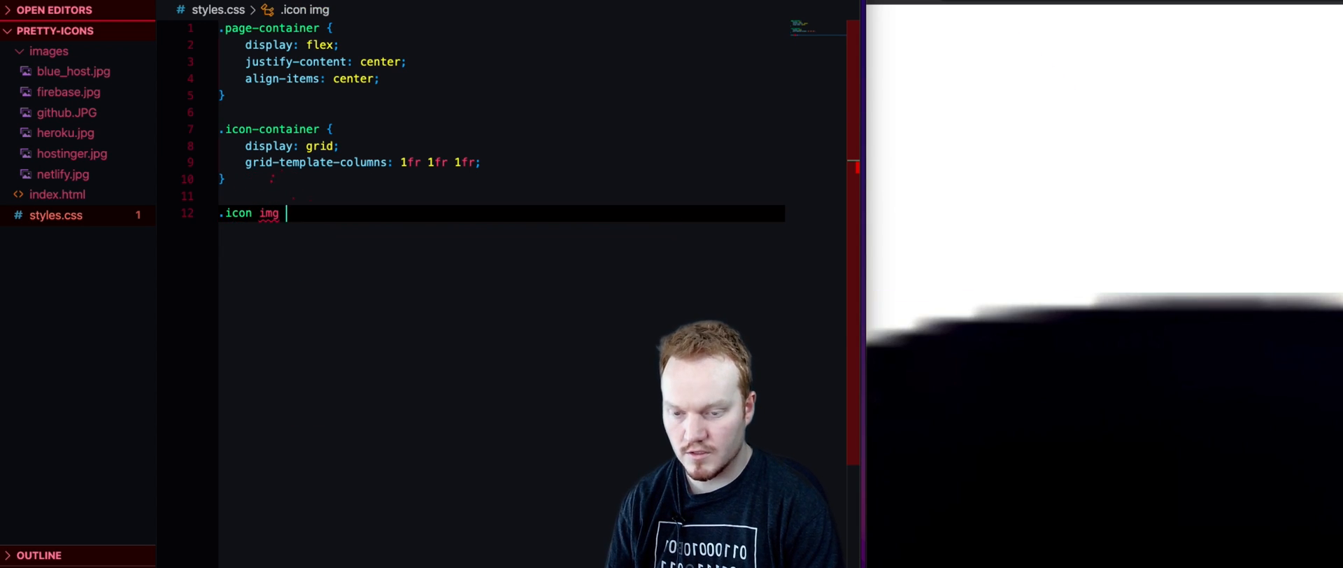
text({)
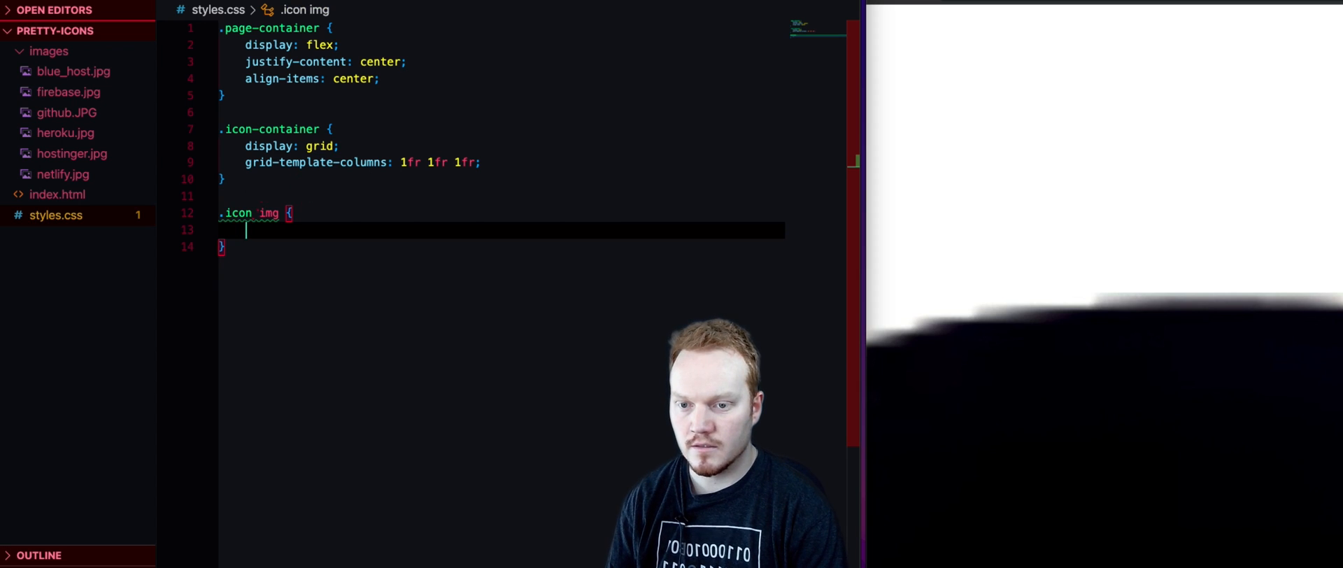
text(width:)
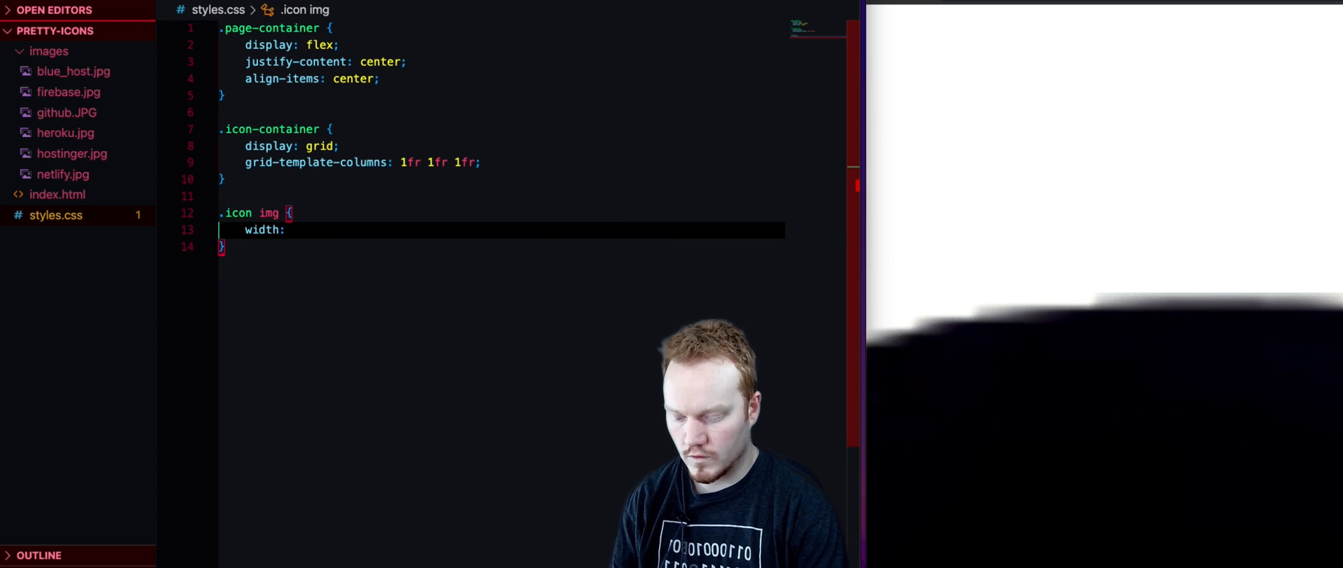
text(100px;)
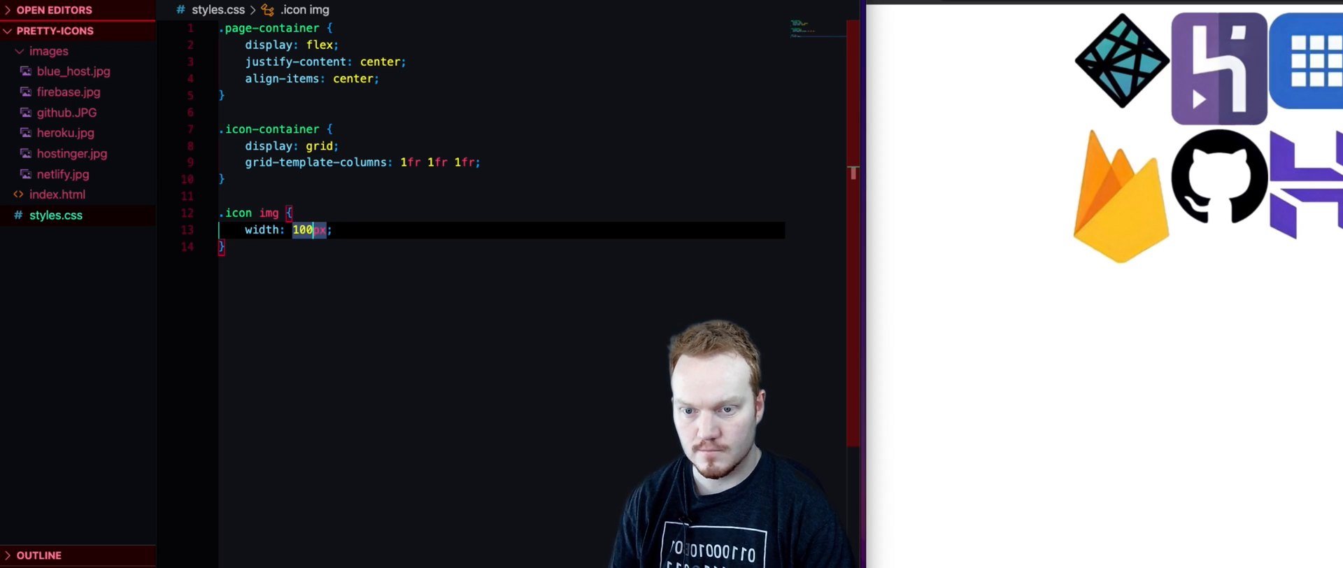
text(7)
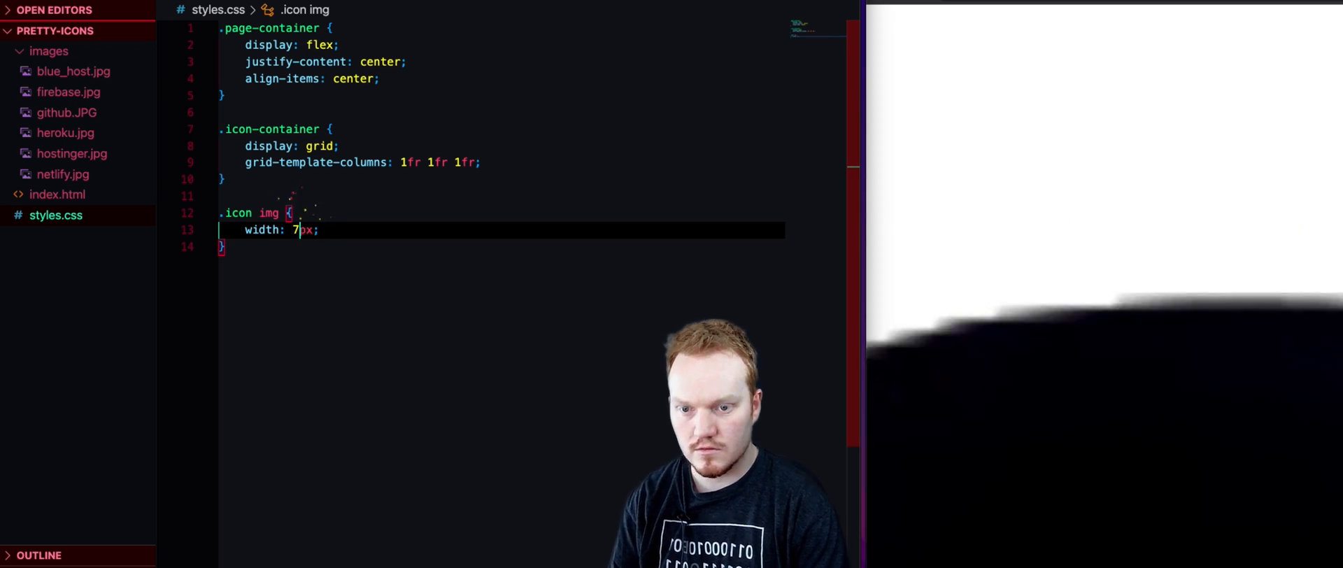
text(5)
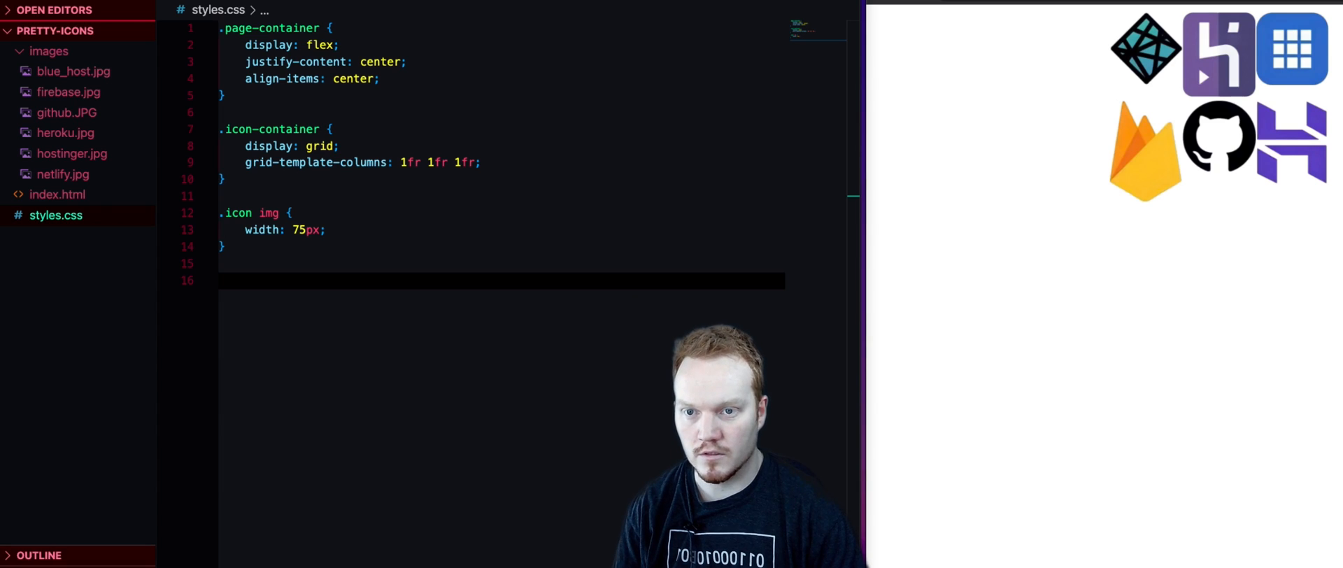
Step: Add a NETLIFY paragraph with class title and a Free paragraph with class price under the Netlify image
click(53, 194)
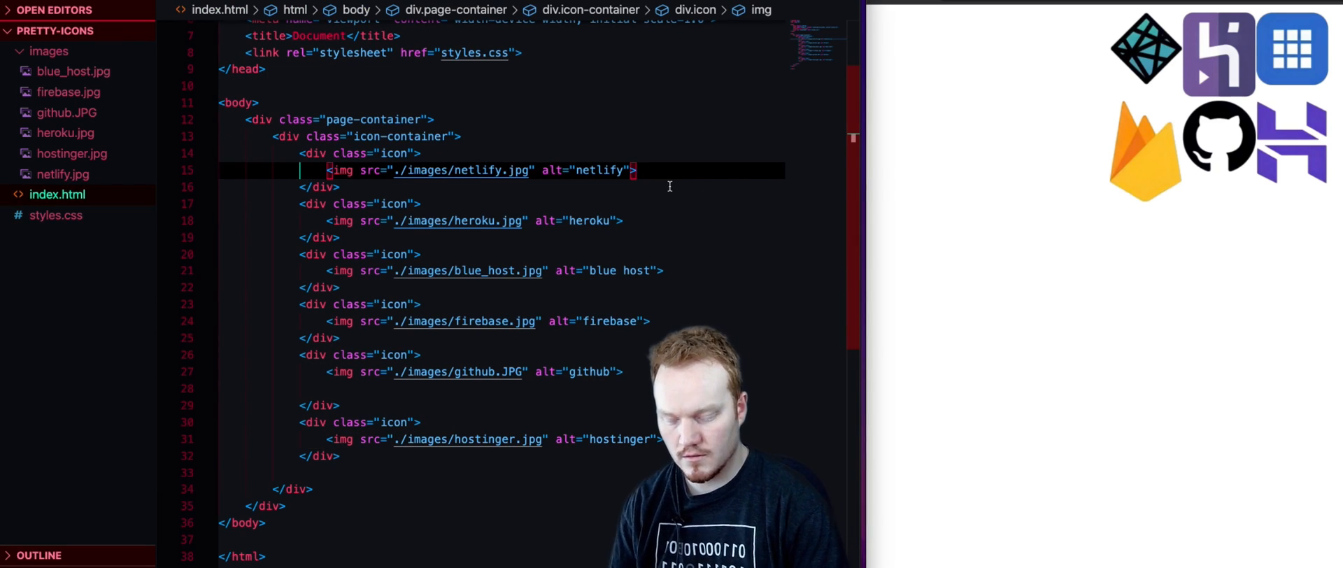
text(p></p>)
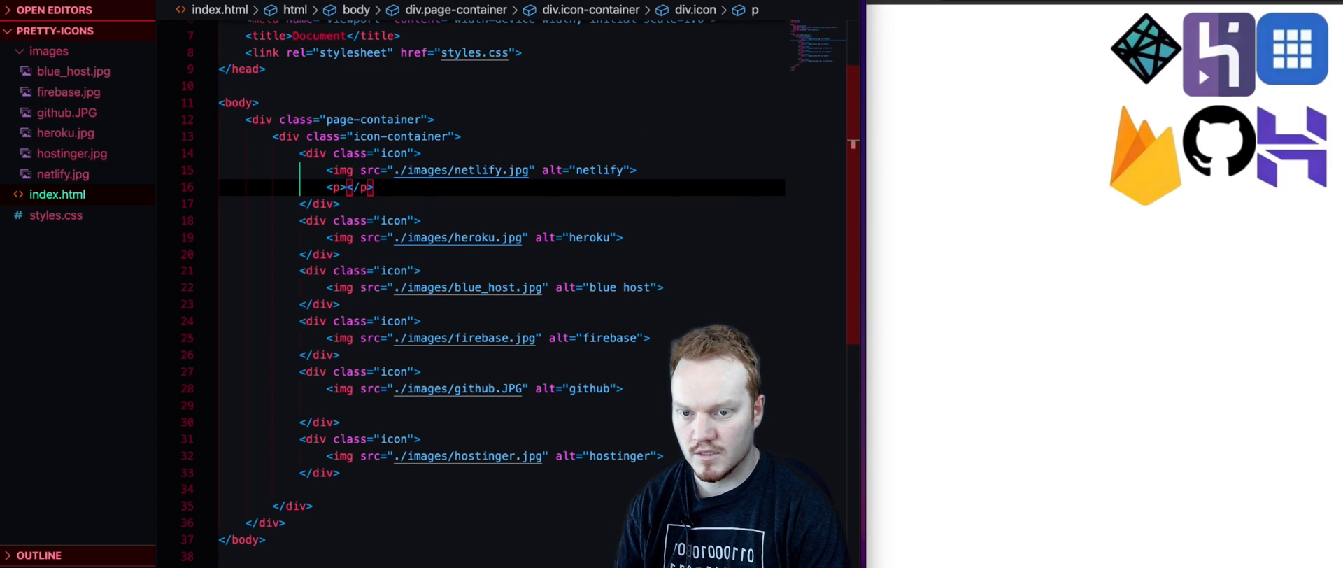
text(NETLIFY)
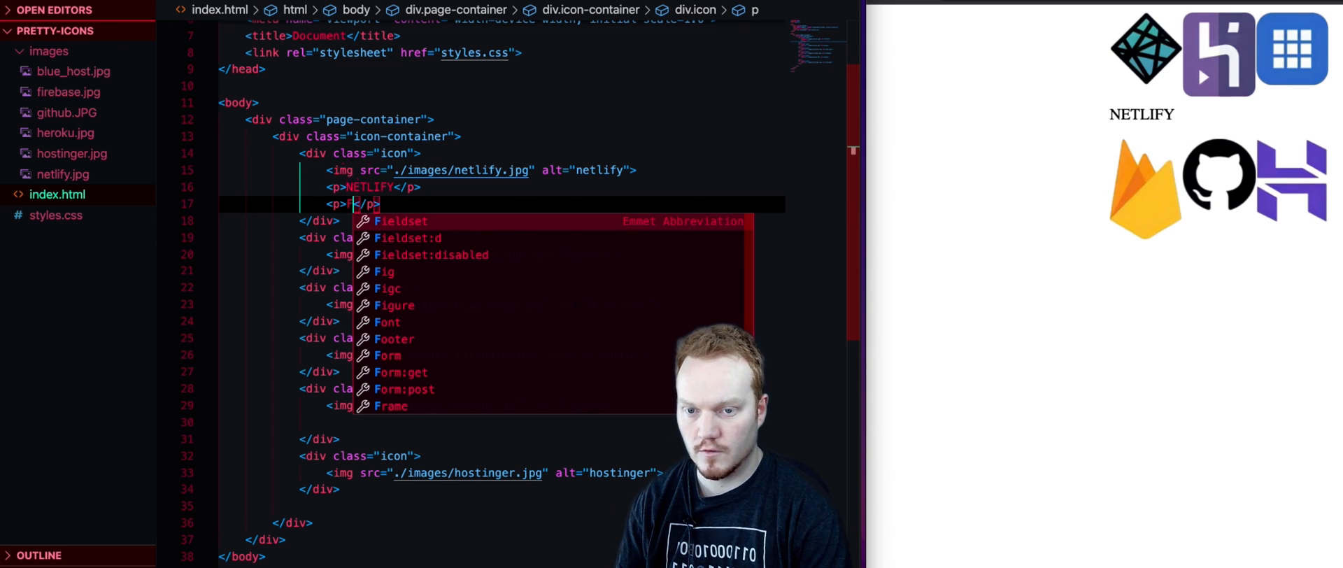
text(Free)
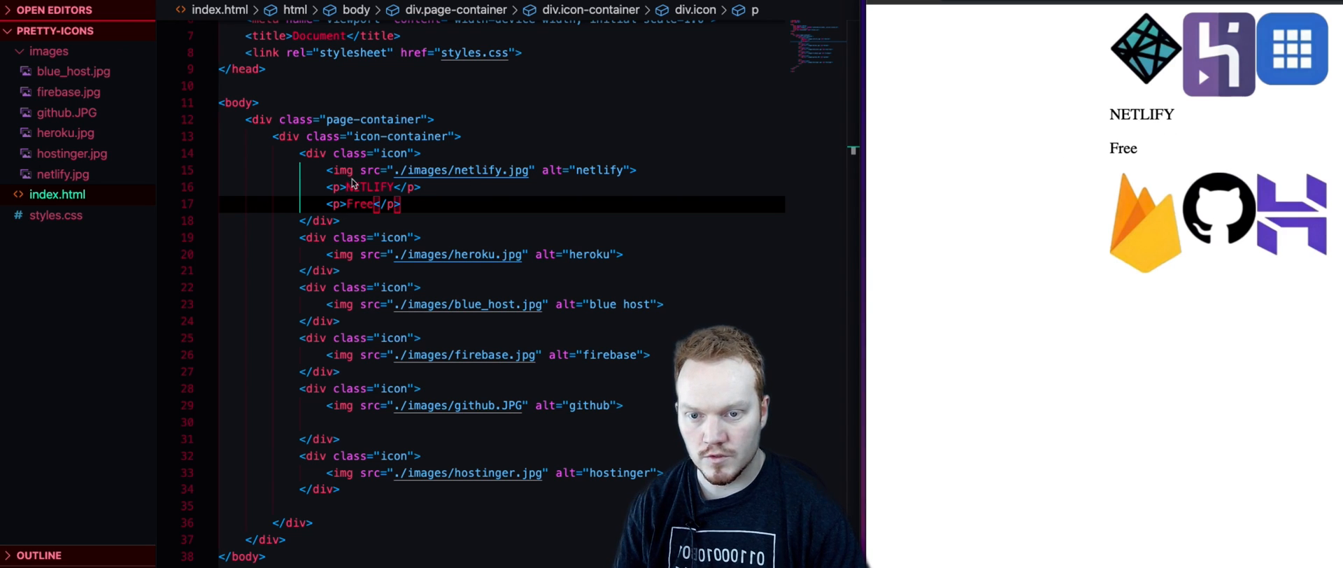
text(class=")
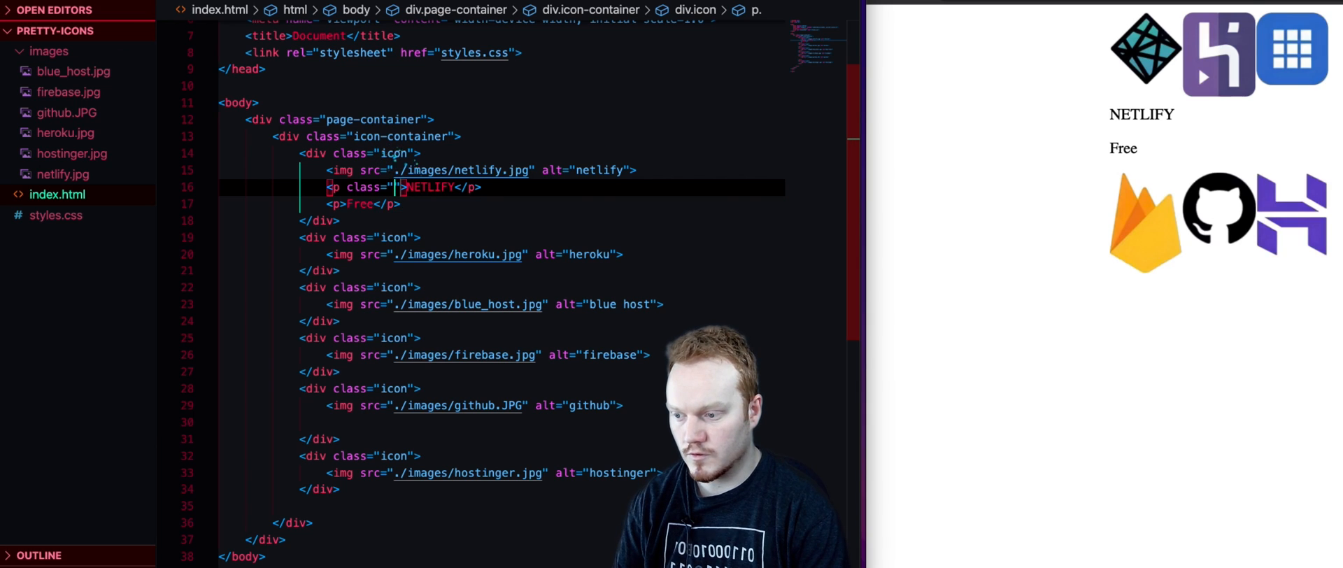
text(title)
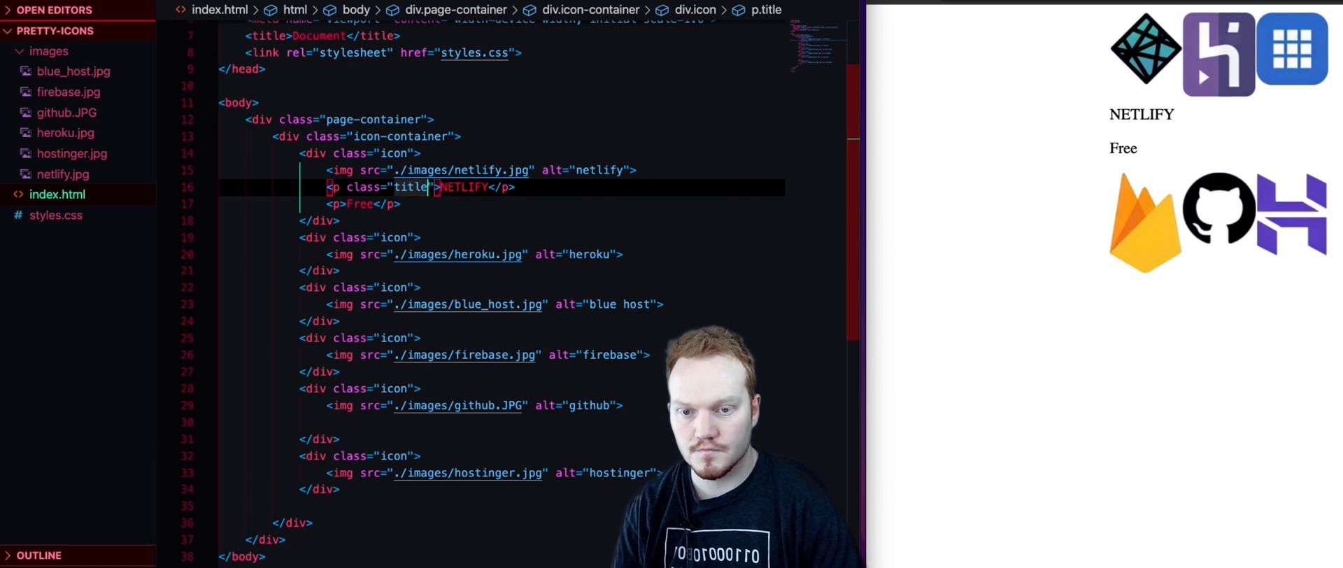
click(332, 204)
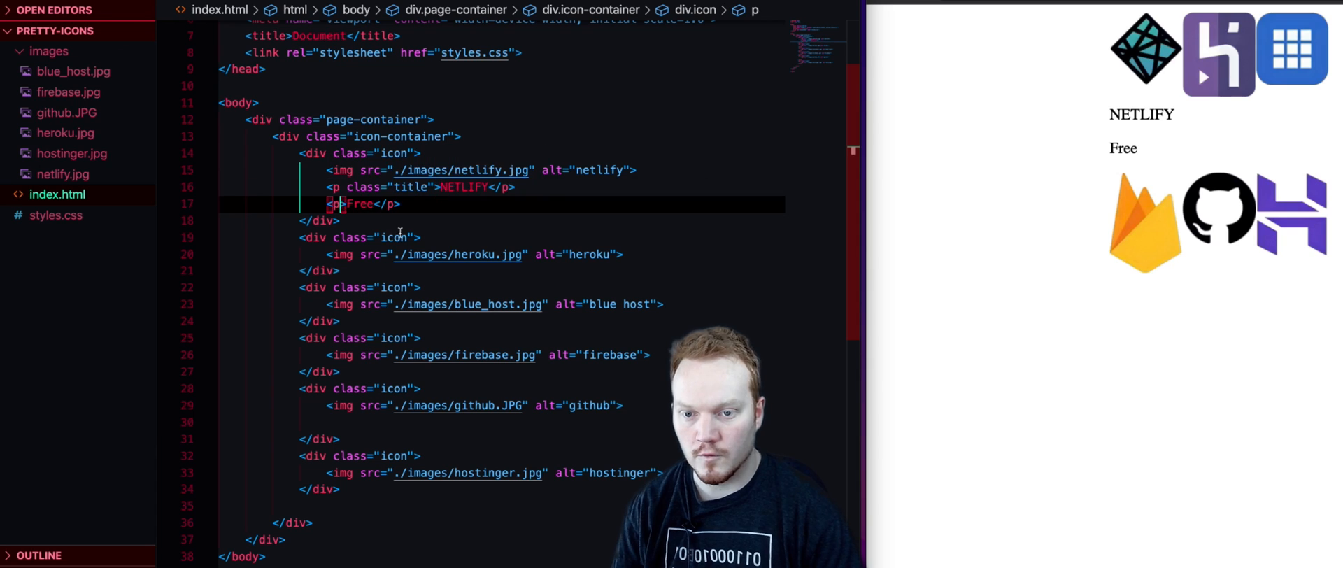
text(class=")
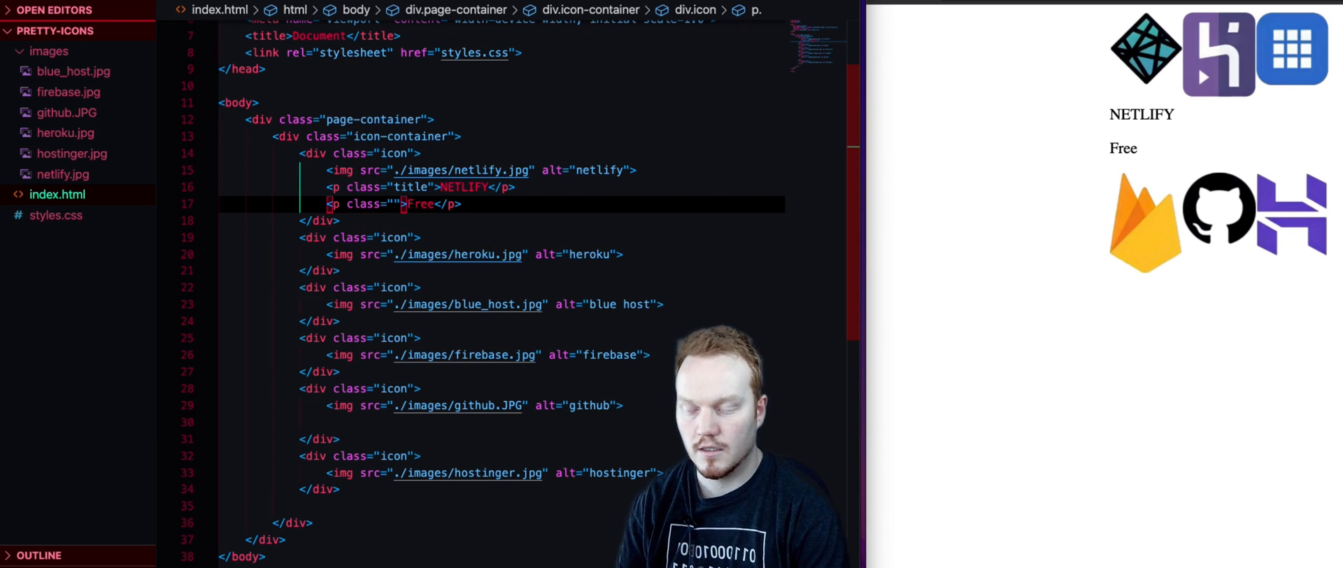
text(price)
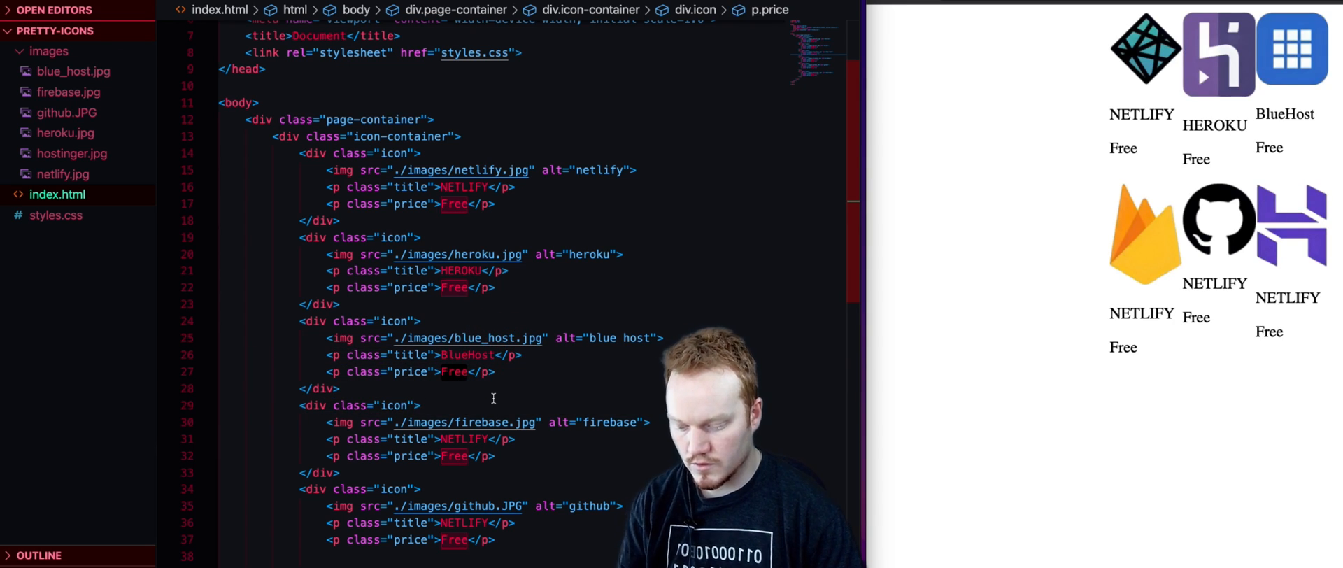
Step: Set a $$ price and retitle the remaining cards FIREBASE, GITHUB and HOSTINGER
text($$)
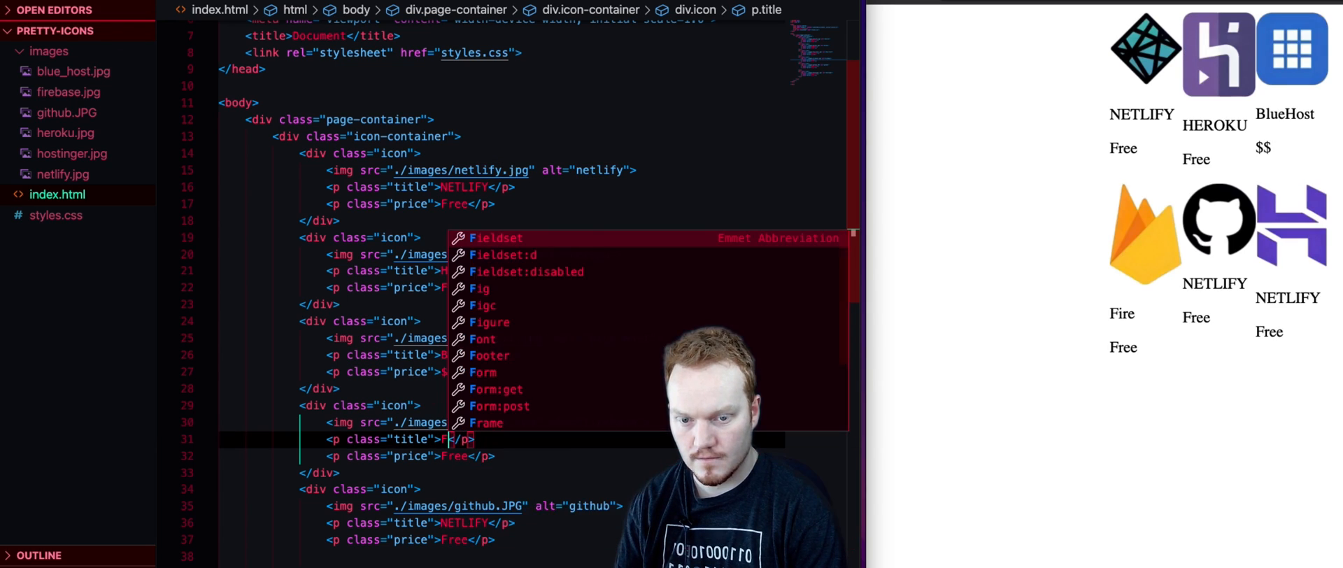
text(FIREBASE)
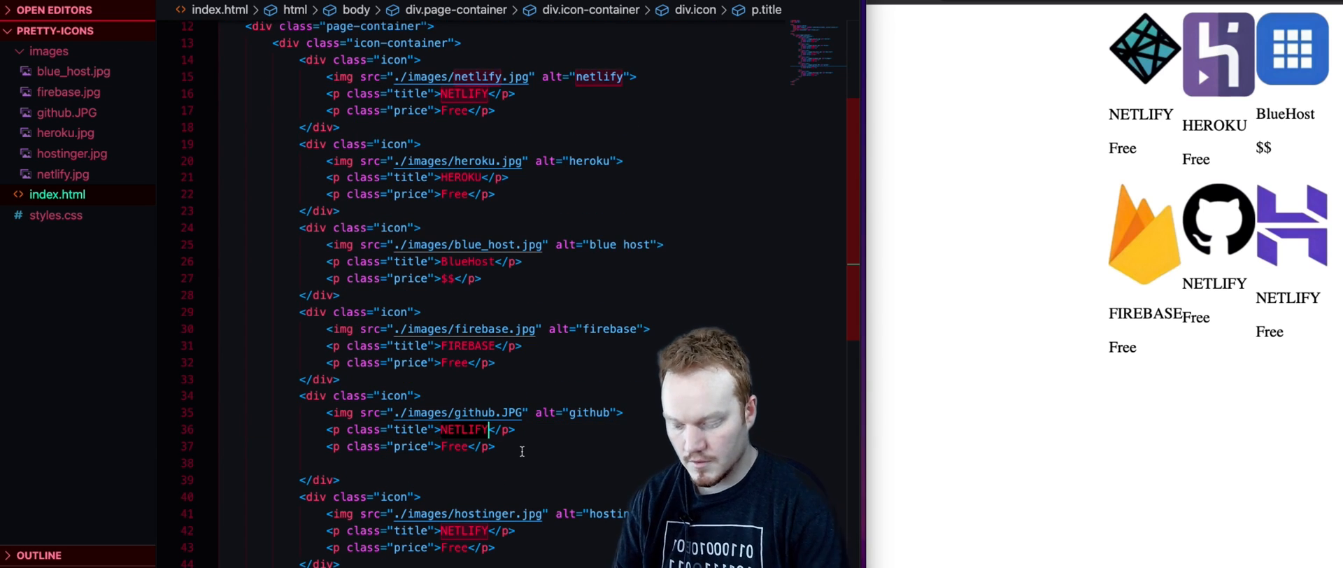
text(GITH)
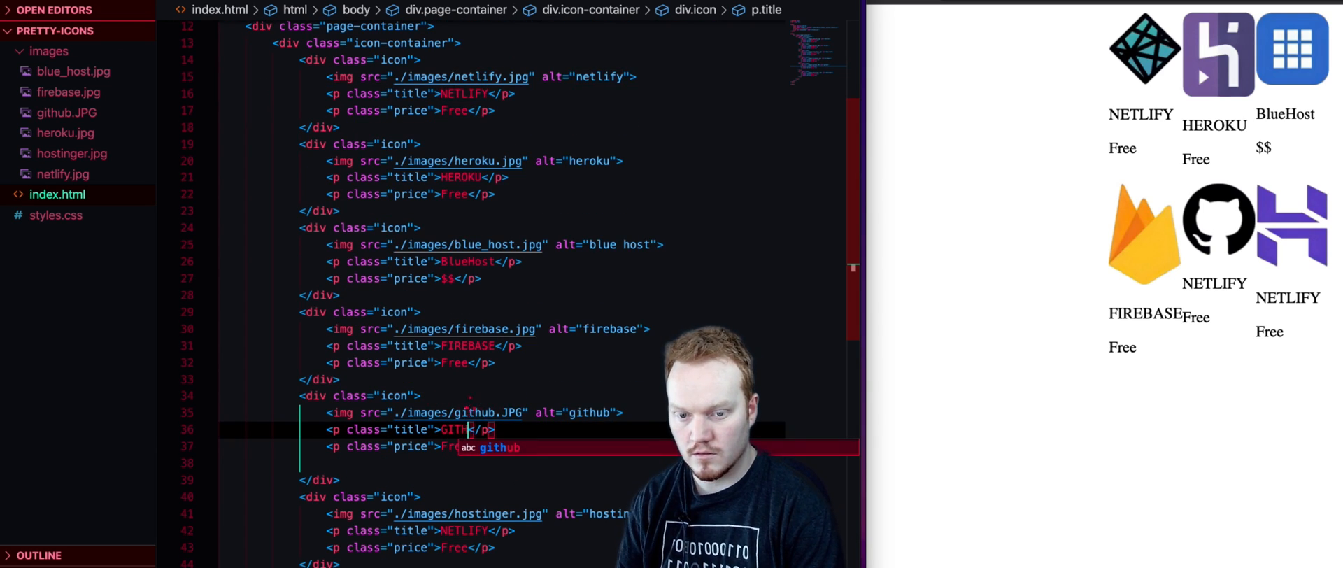
text(UB)
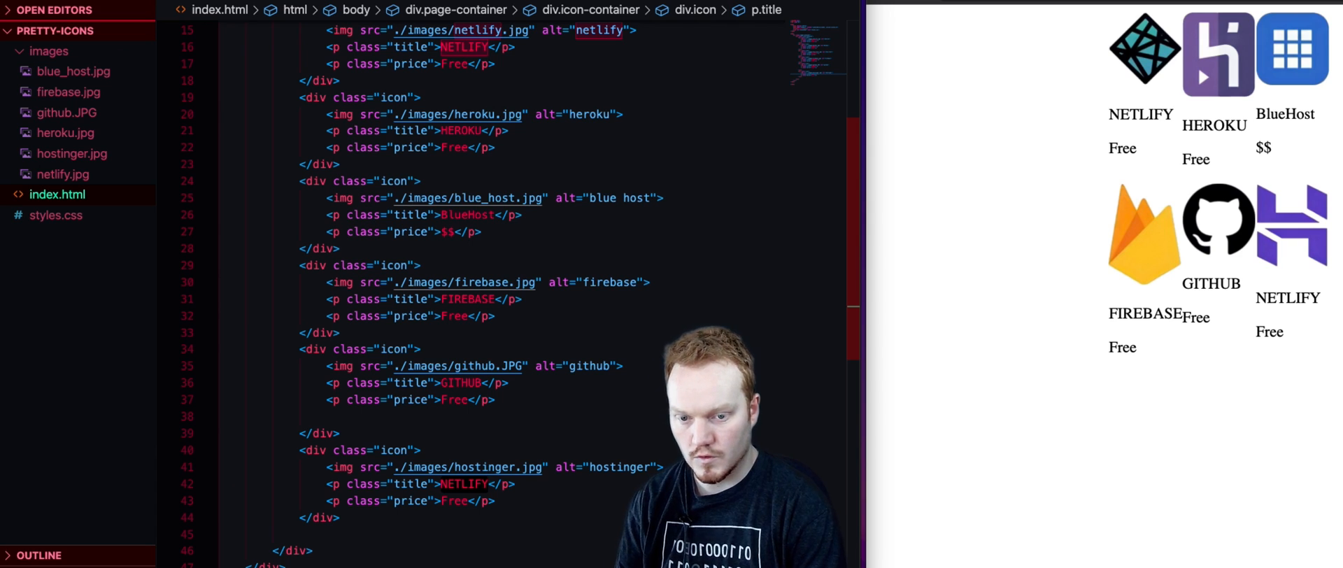
text(HOSTINGER)
click(402, 501)
text($$)
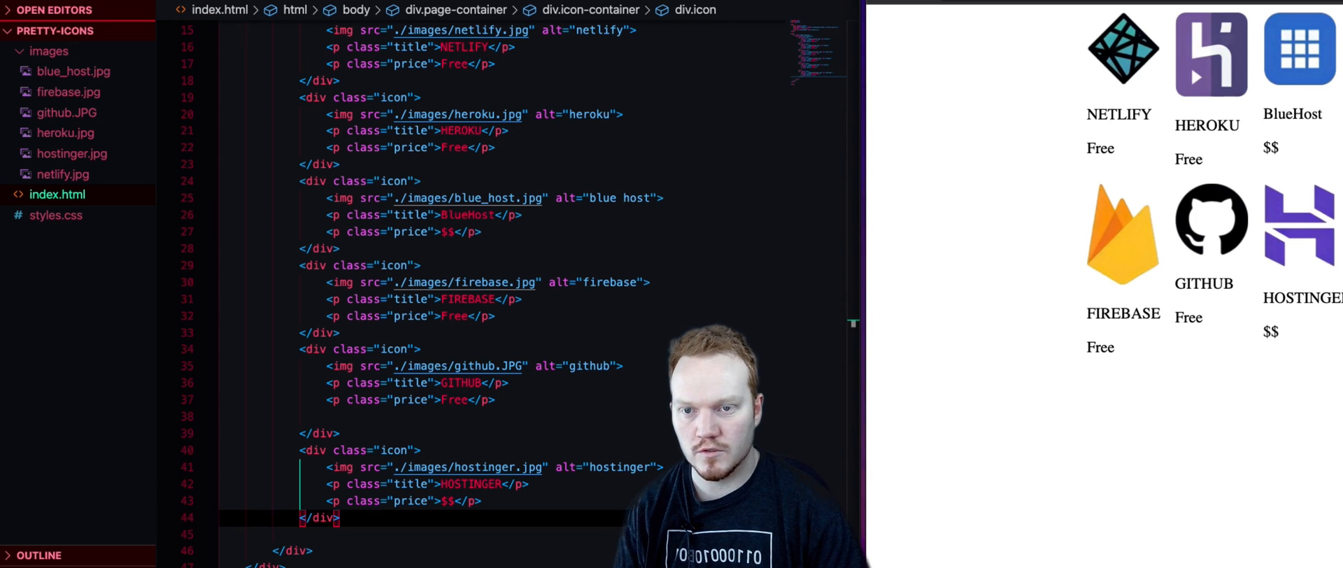
click(57, 216)
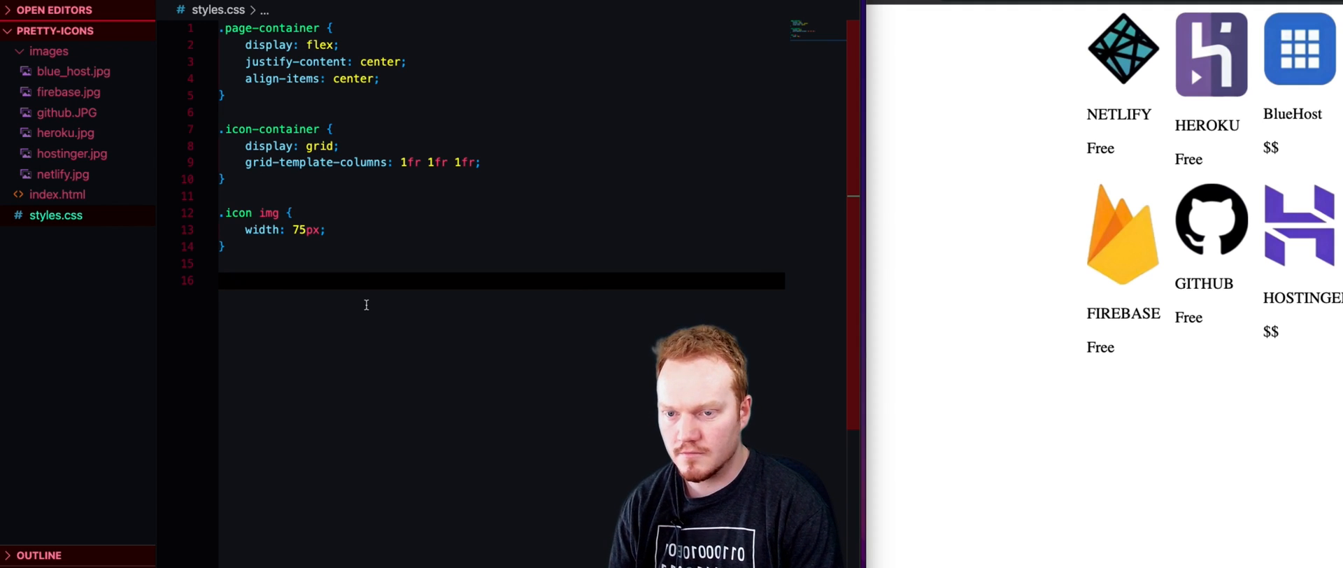
Step: Add an .icon p rule in styles.css with margin: 0px
text(.i)
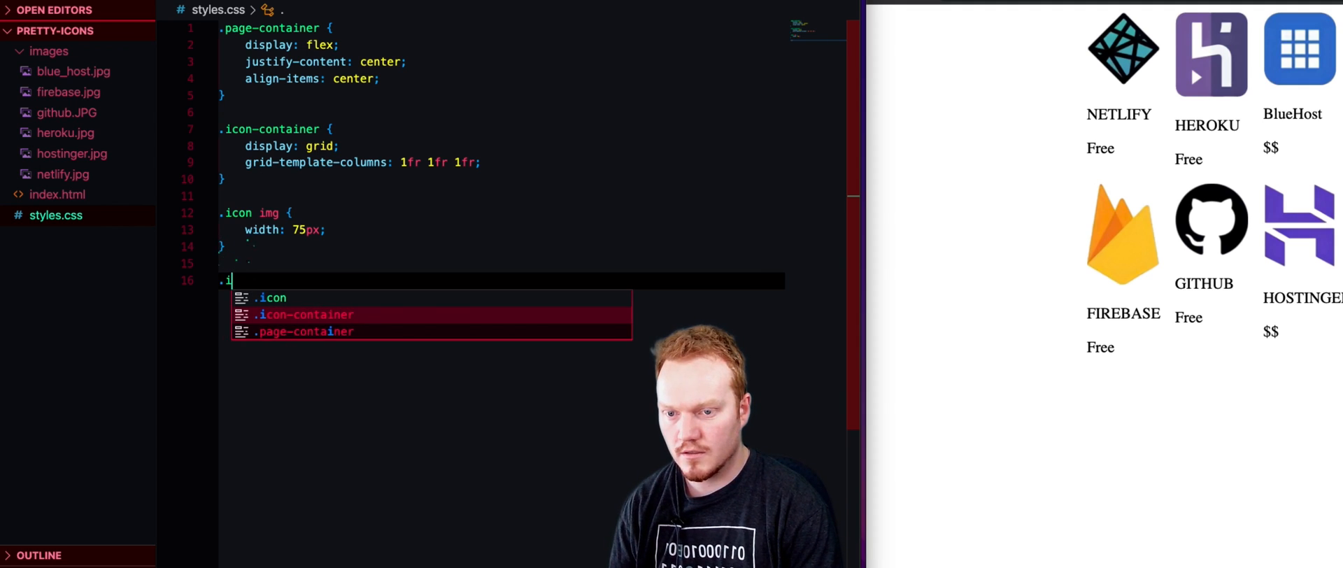
text(icon)
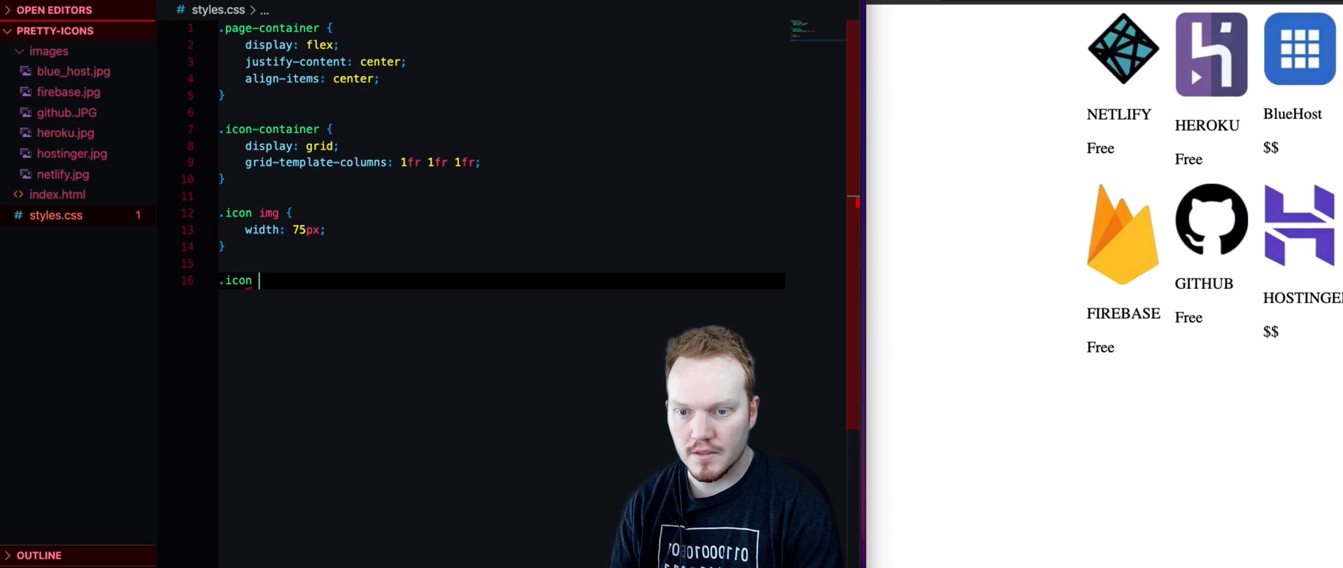
text(p)
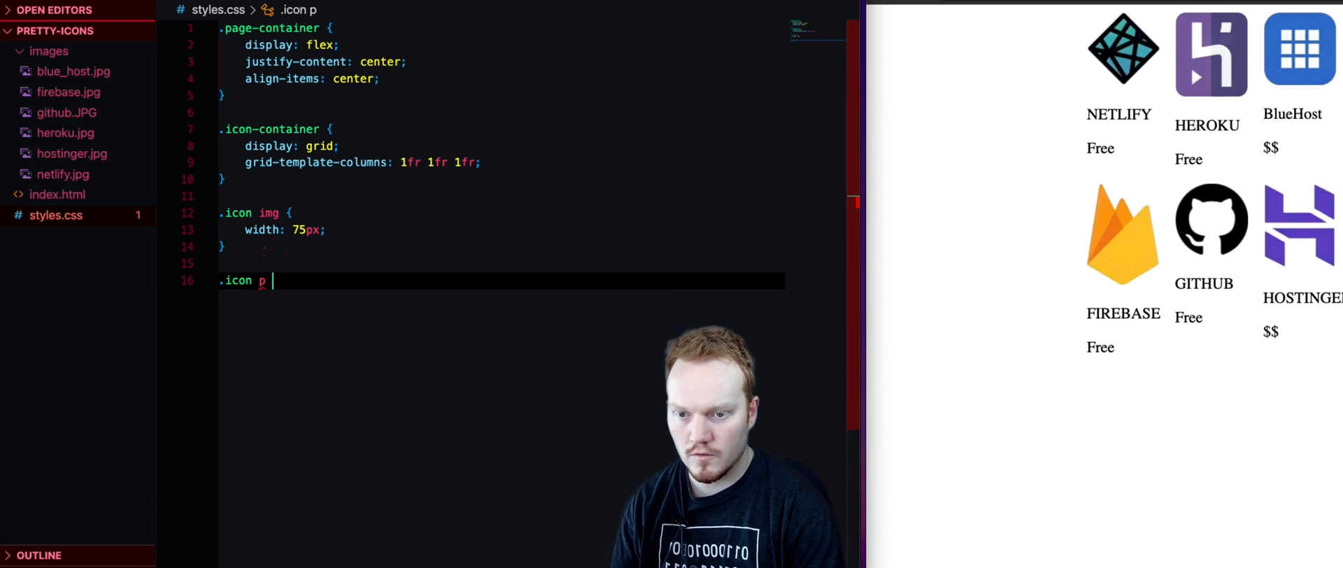
text({)
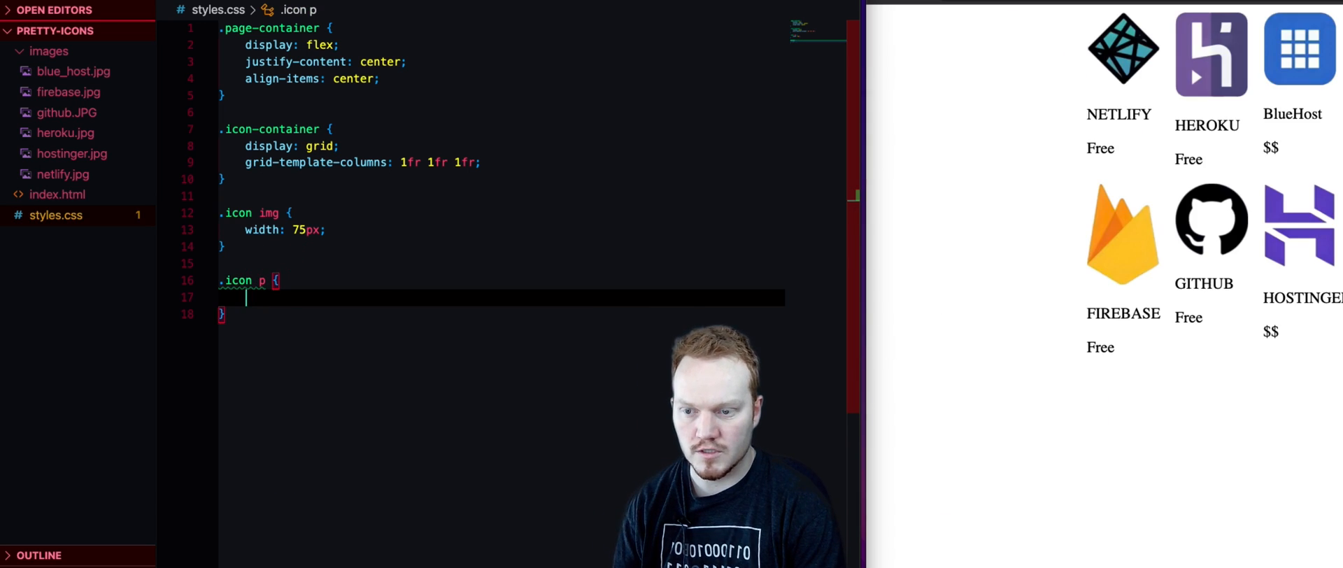
text(margin)
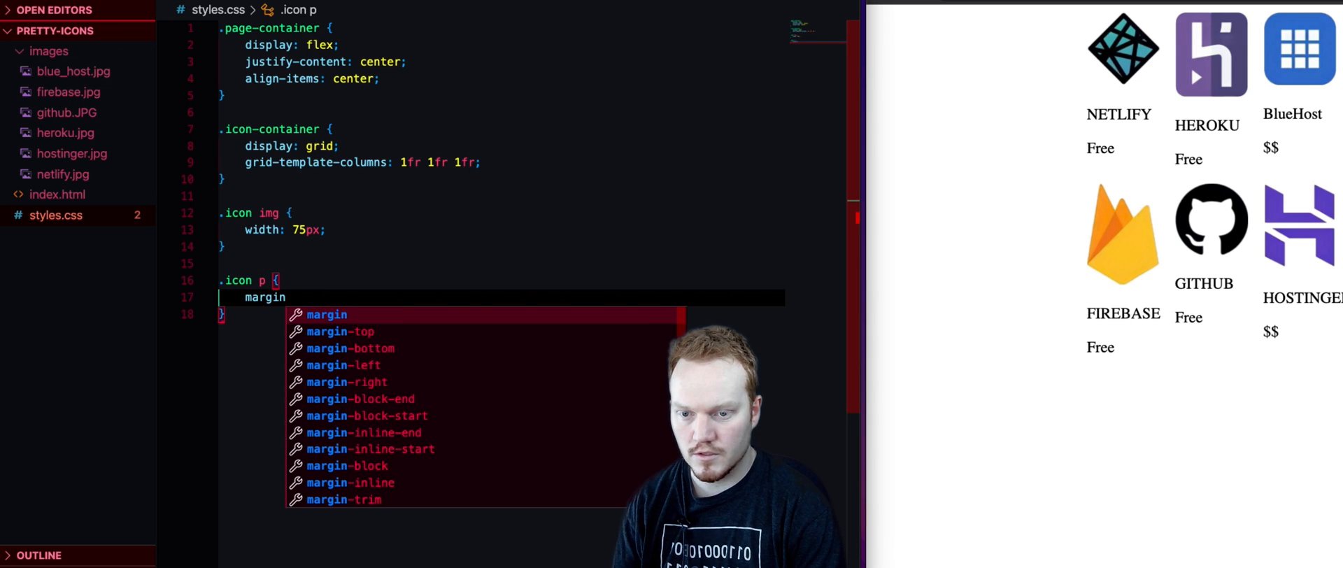
text(: 0;)
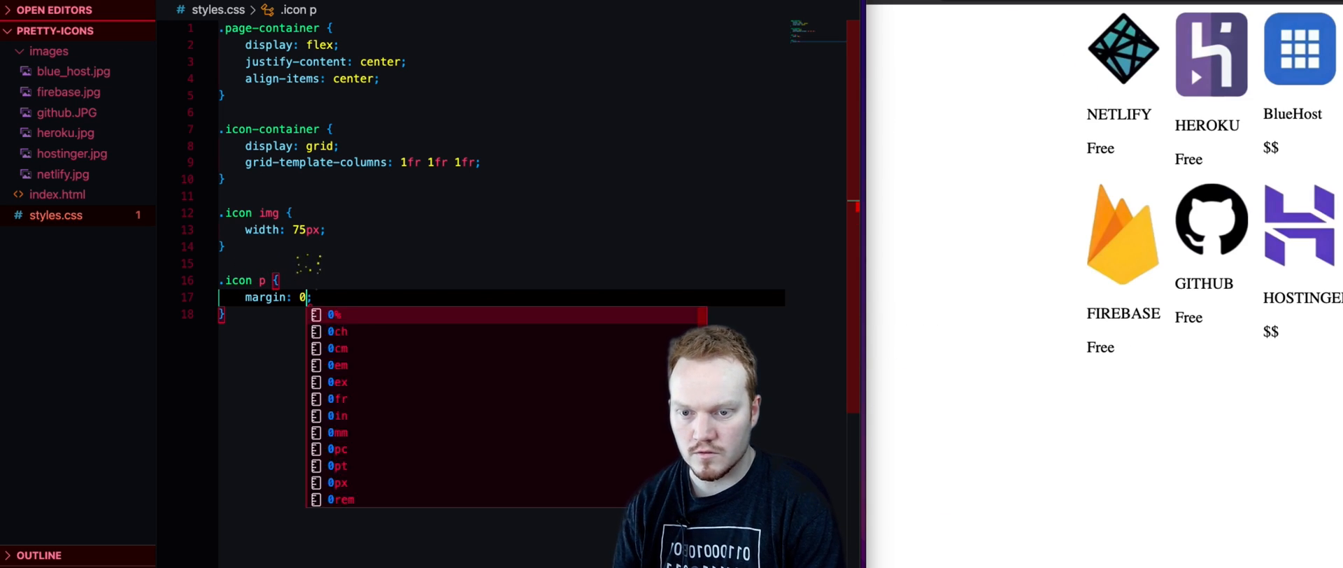
text(px)
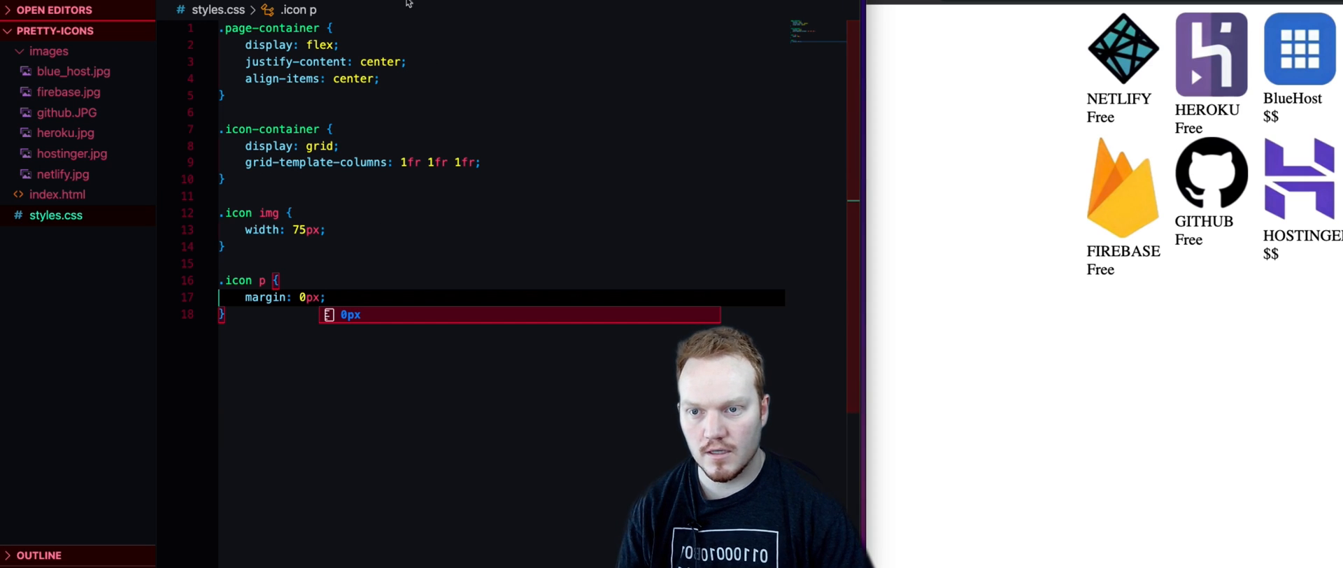
click(55, 195)
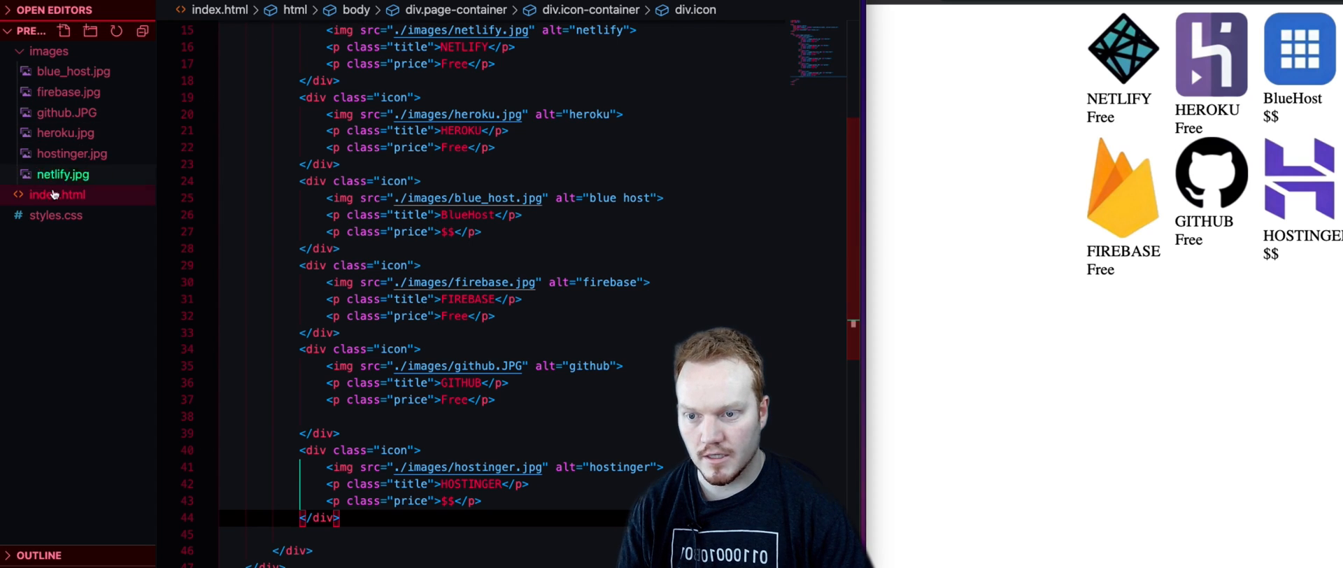
click(56, 216)
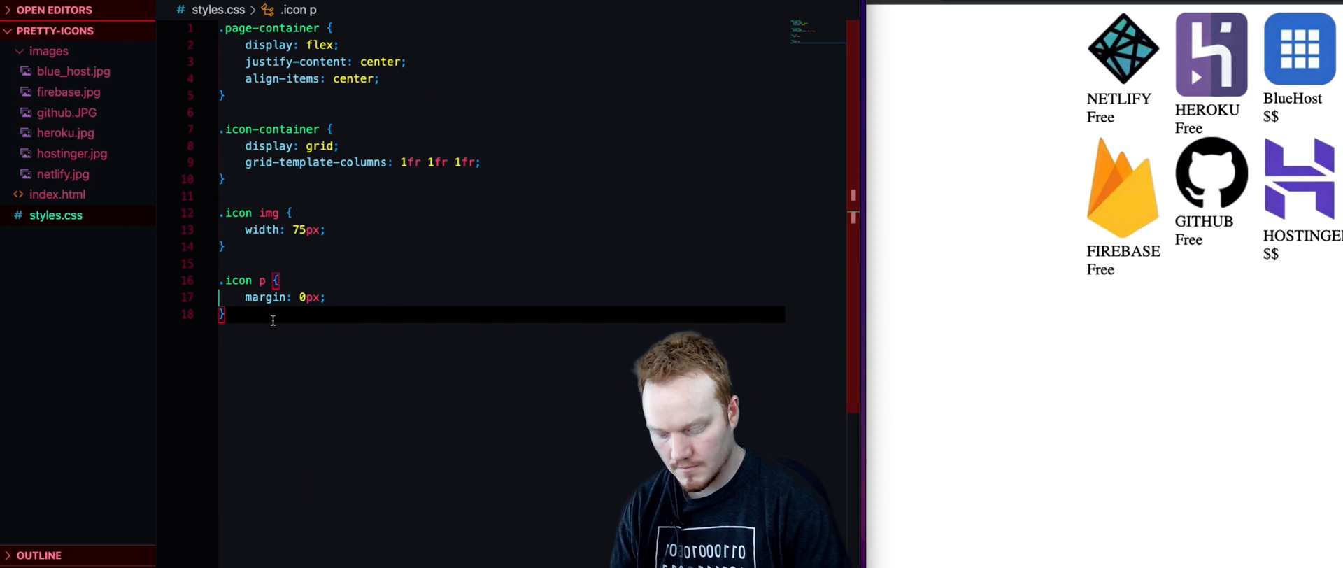
Step: Start a .title rule with font-size 14px and font-weight 200 (after trying 300)
text(.title)
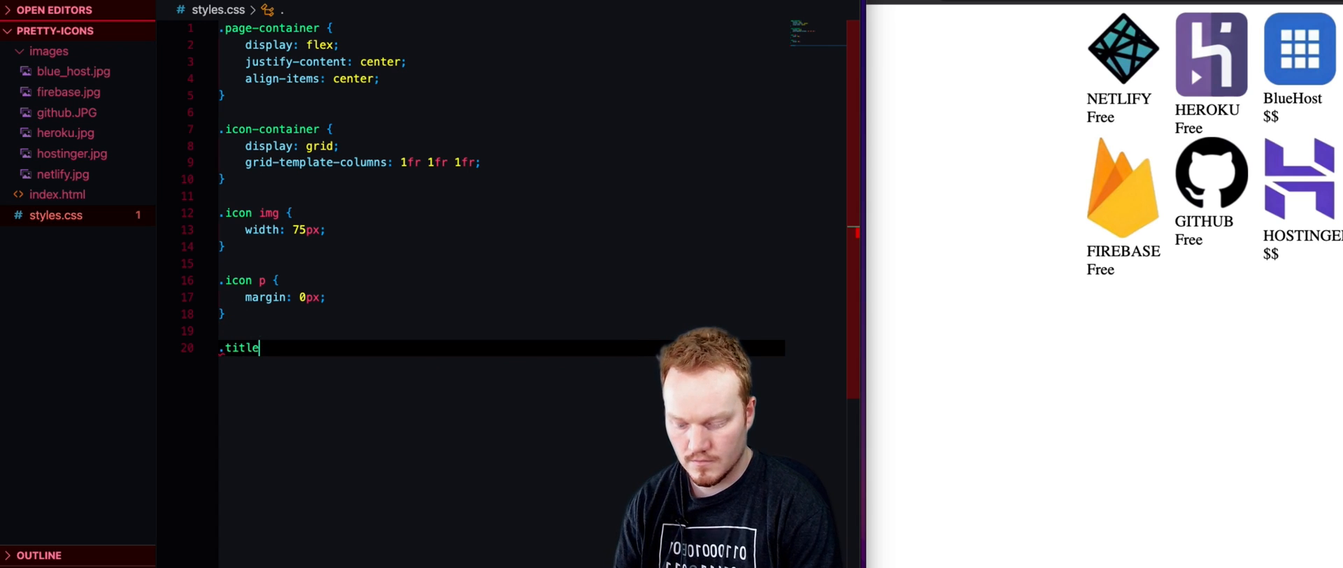
text({)
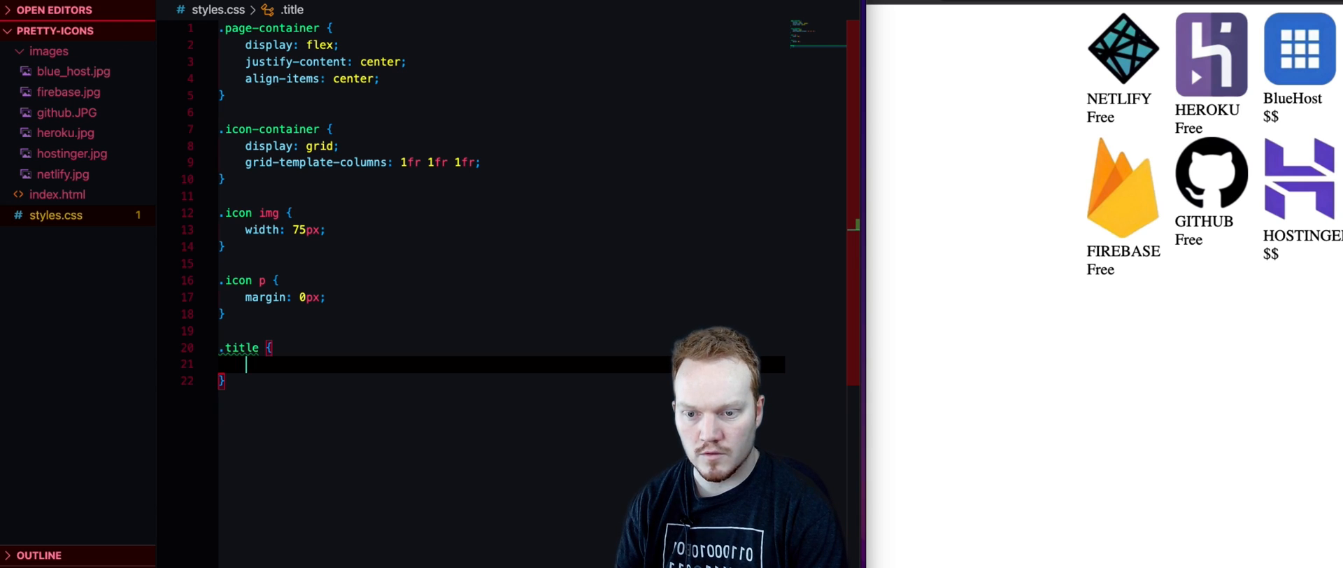
text(font)
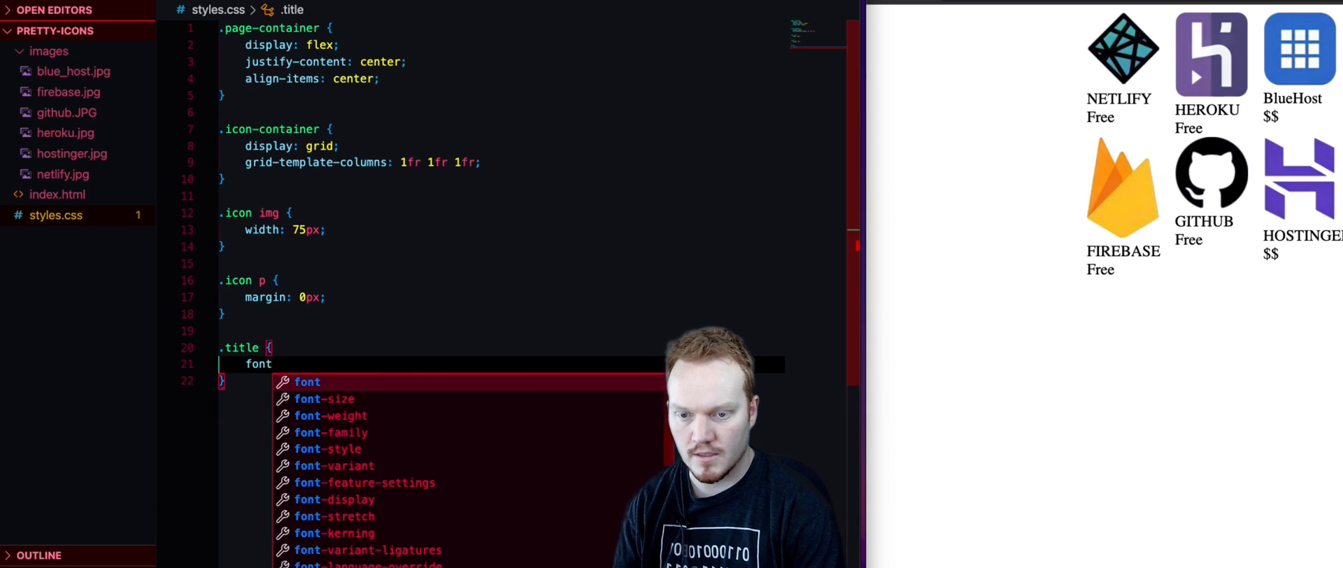
text(-size: ;)
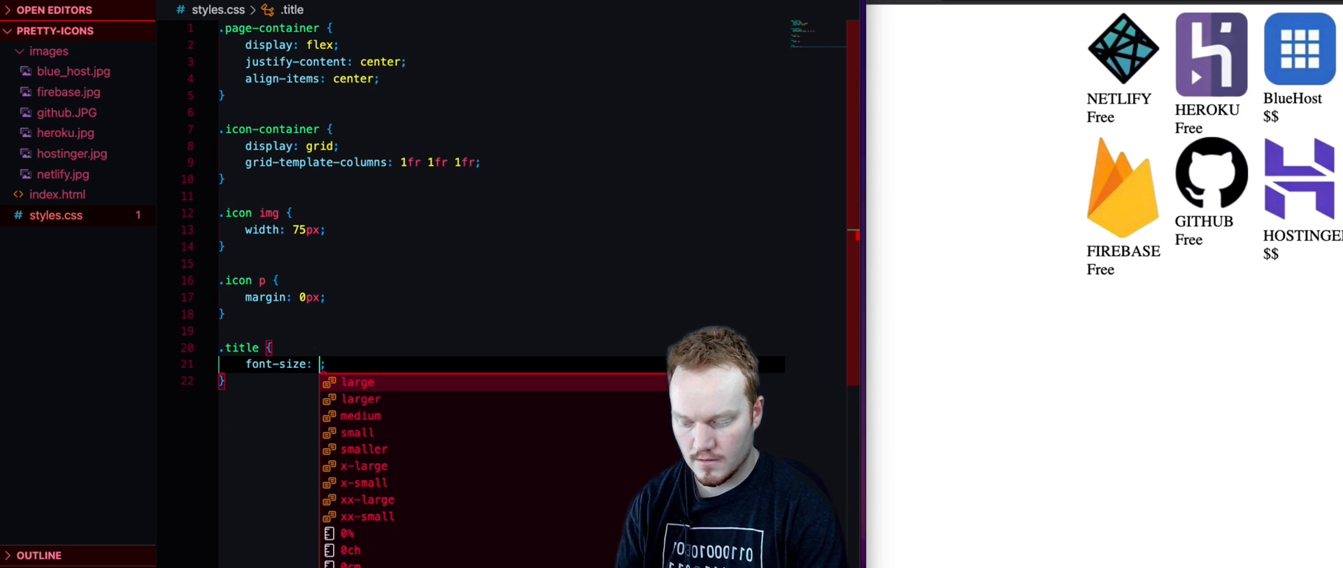
text(14px)
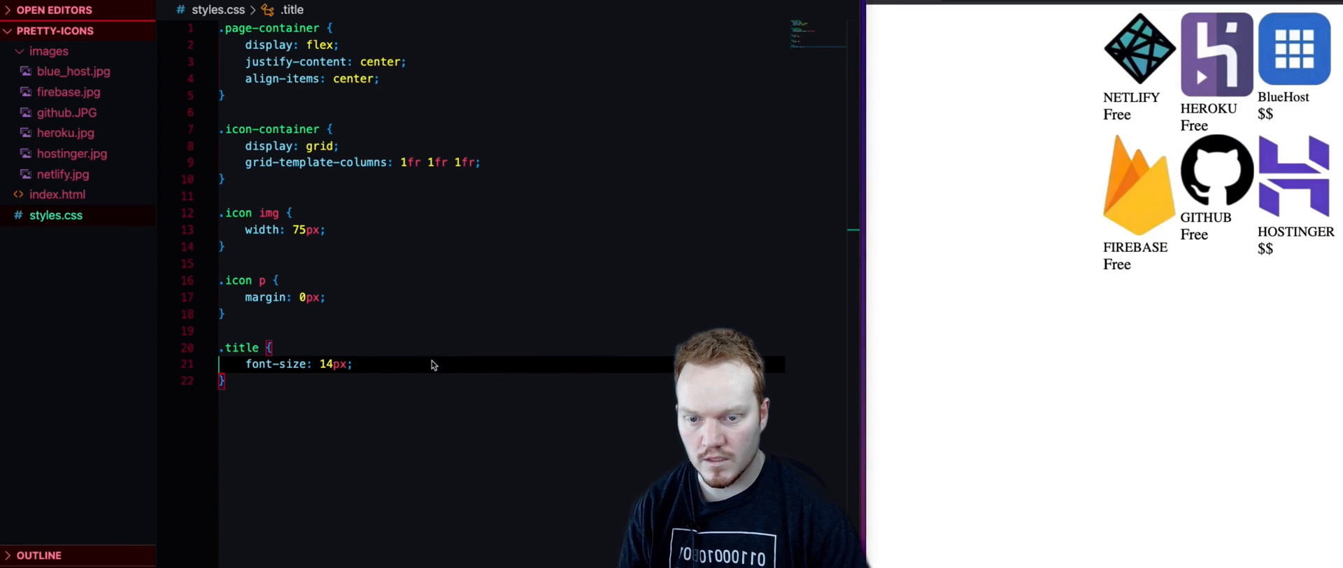
text(font-weight: 400;)
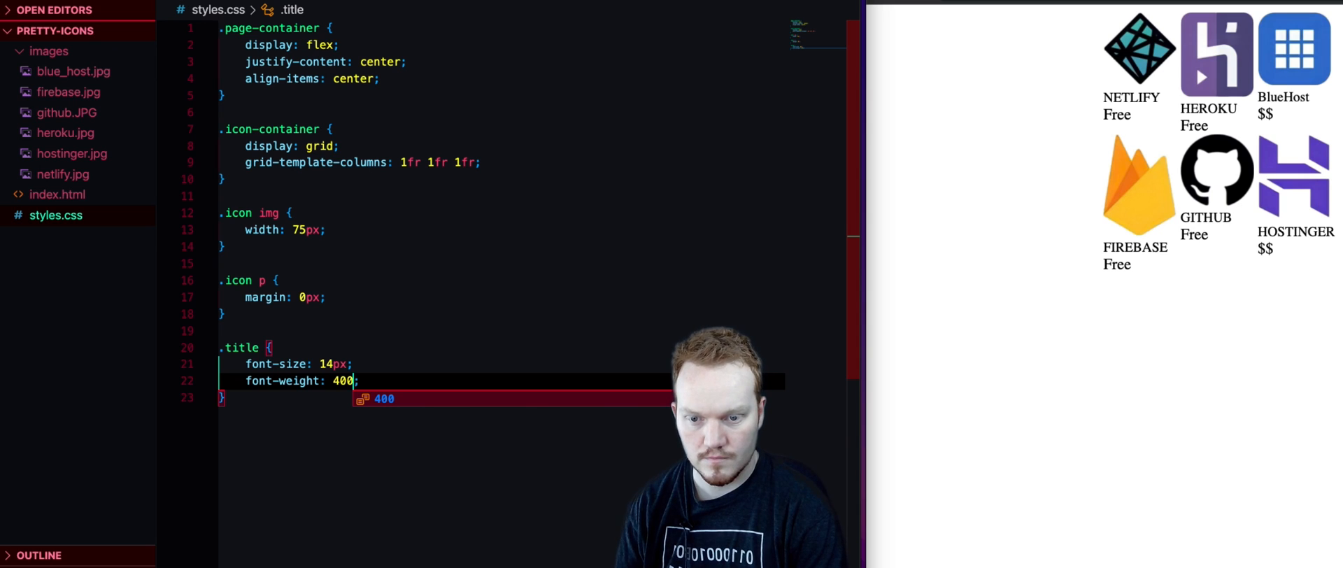
text(300)
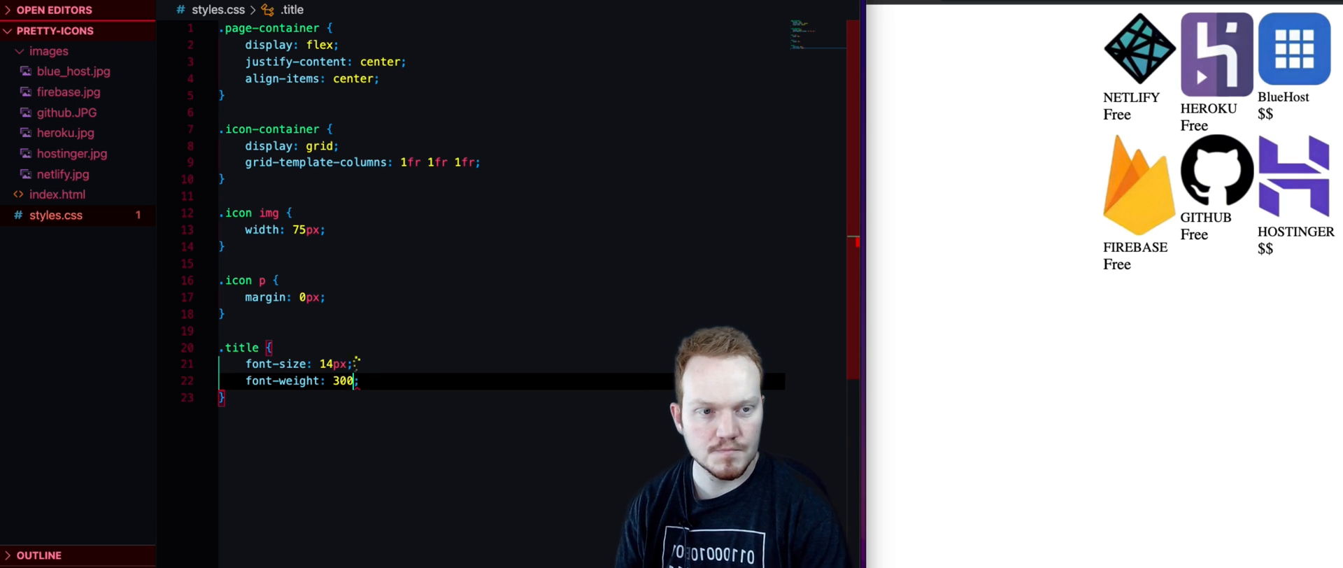
text(200)
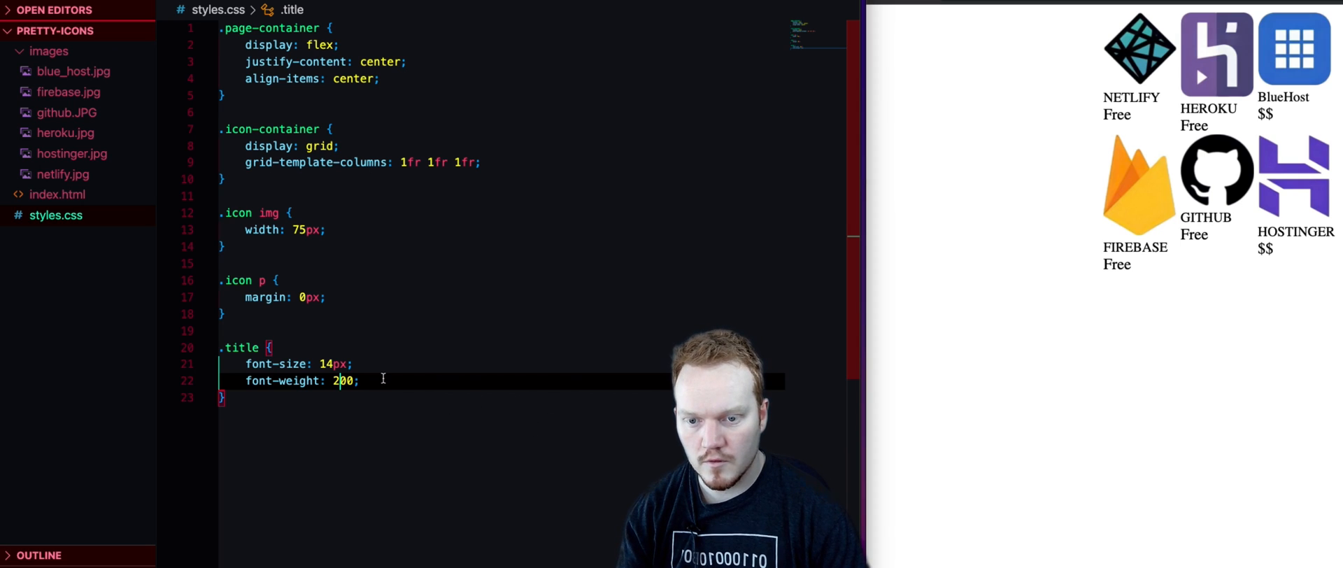
Step: Give .title a color (entered as black) and begin a .price rule
key(Enter)
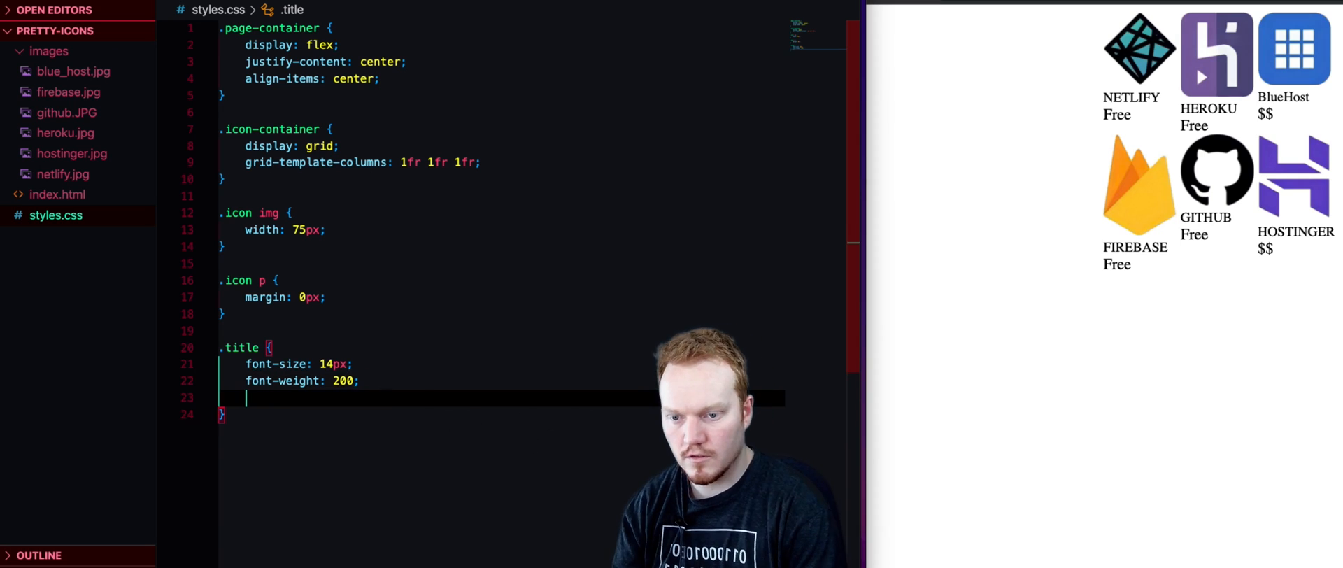
text(color:)
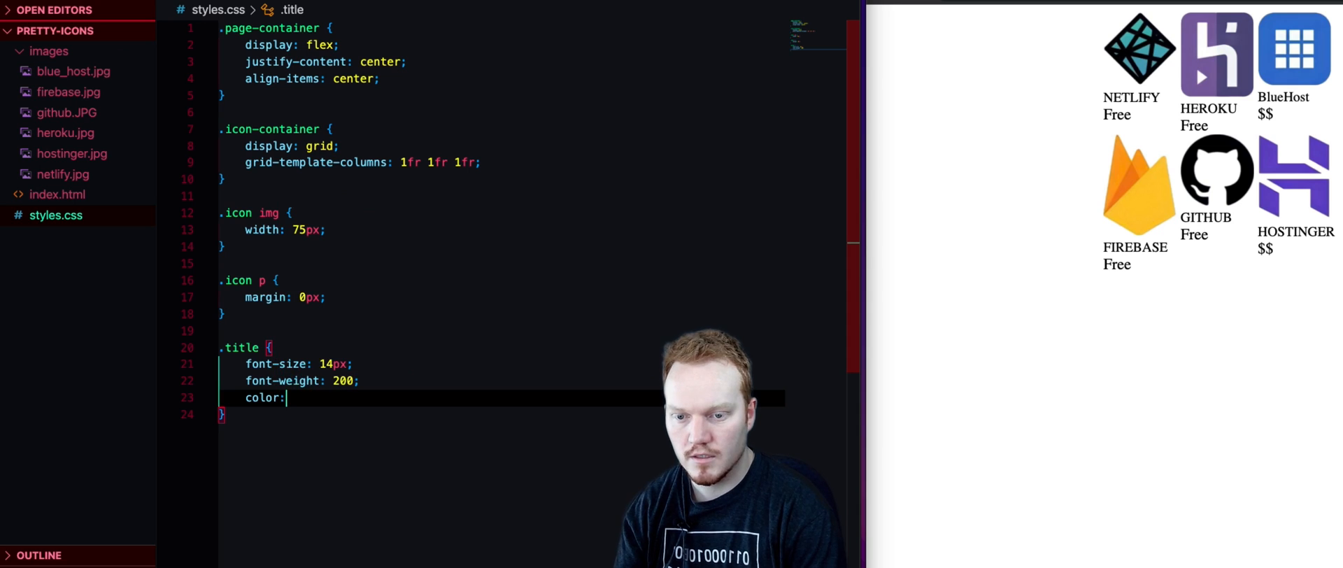
text(black)
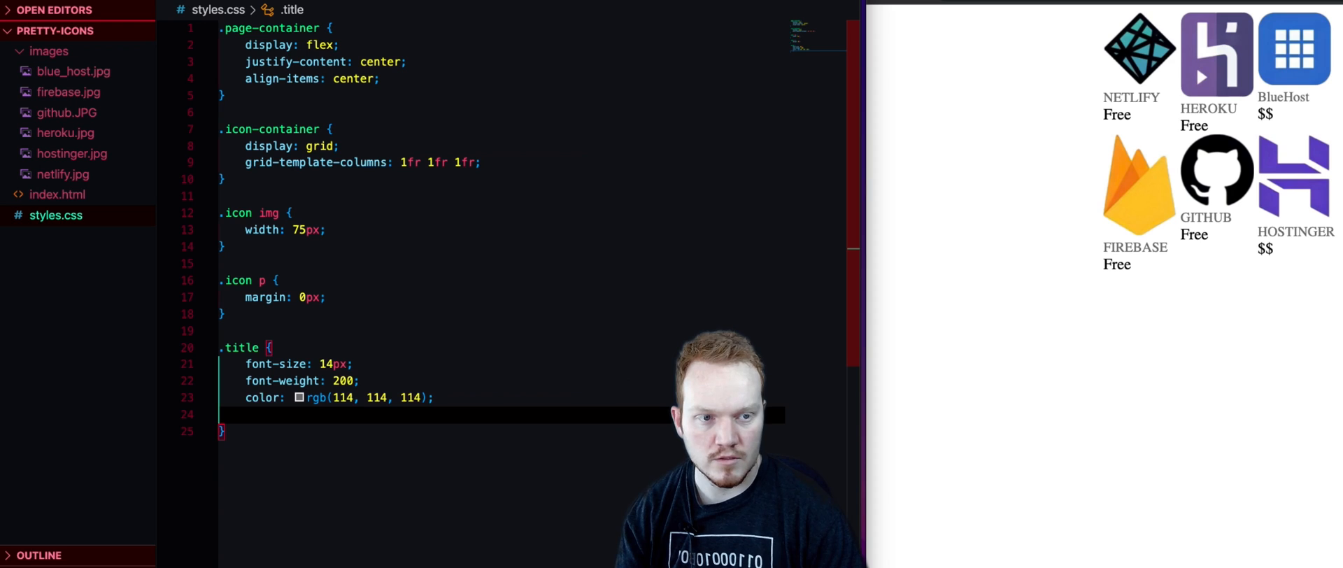
key(Backspace)
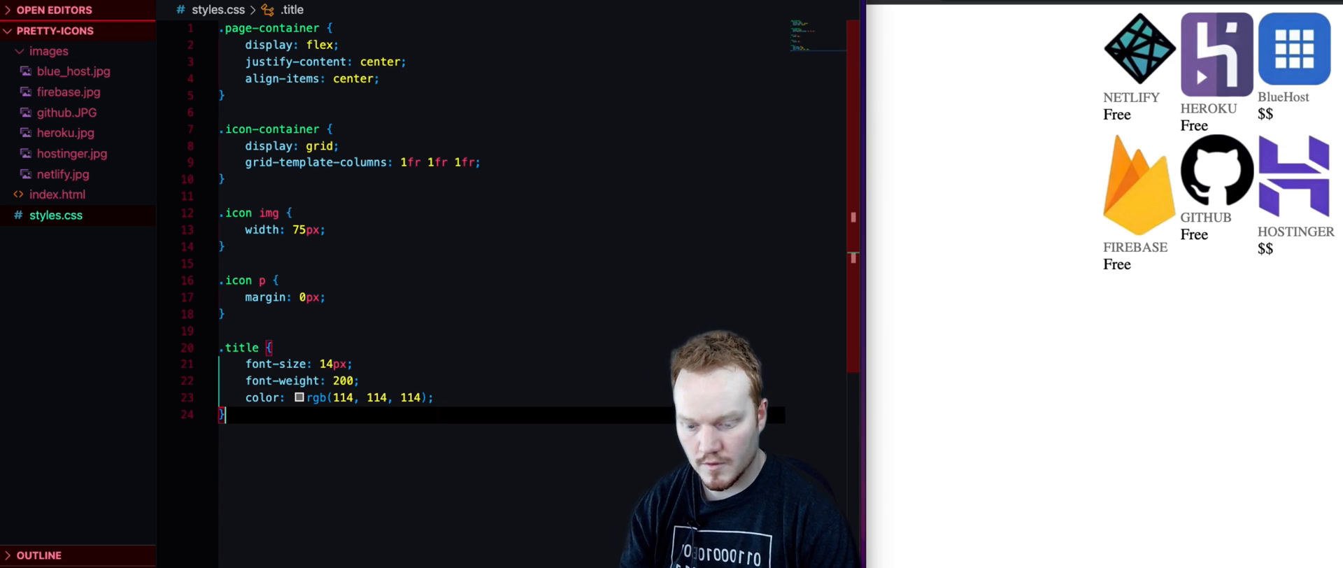
text(.price {)
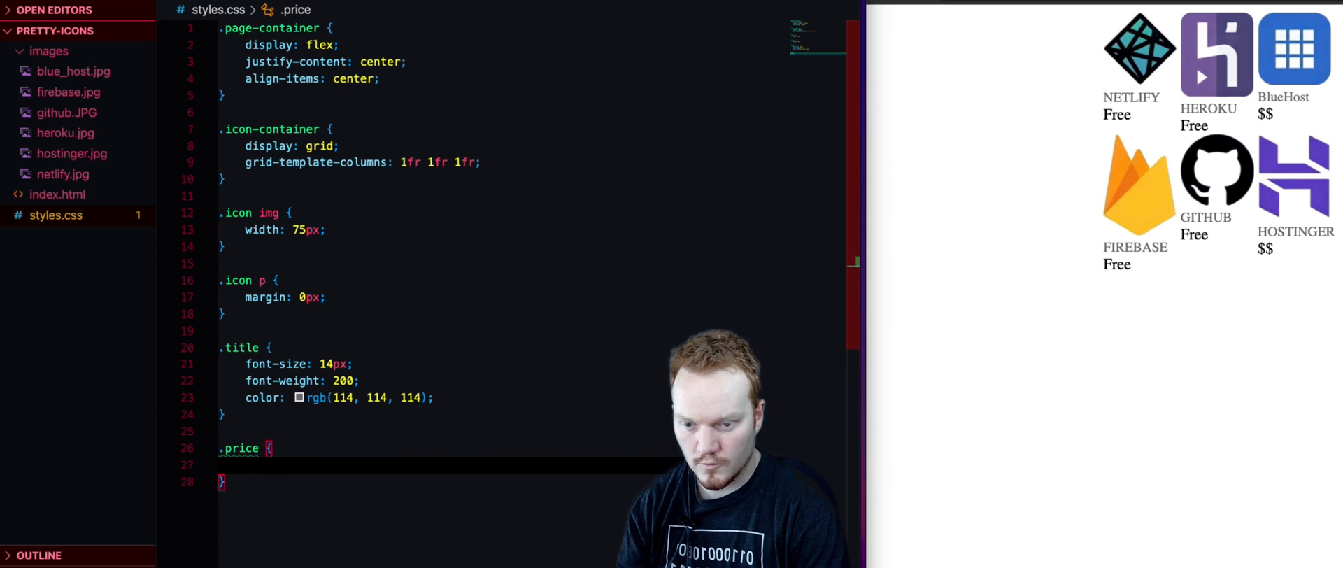
Step: Set the .price rule's color to orangered
text(color:)
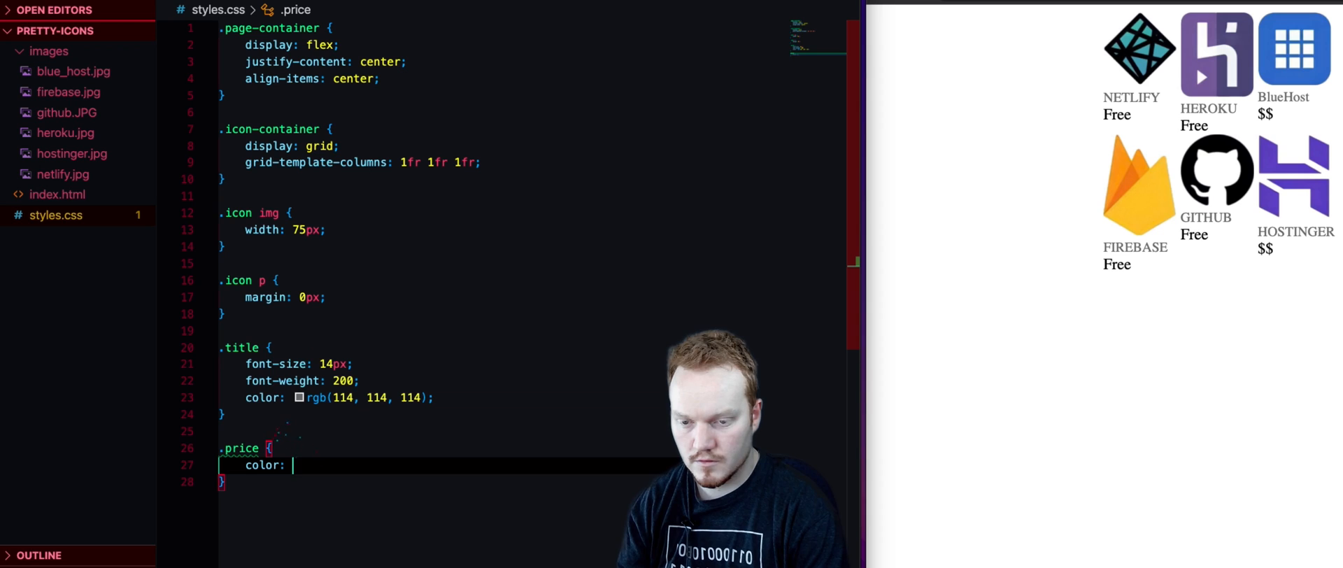
text(orangered)
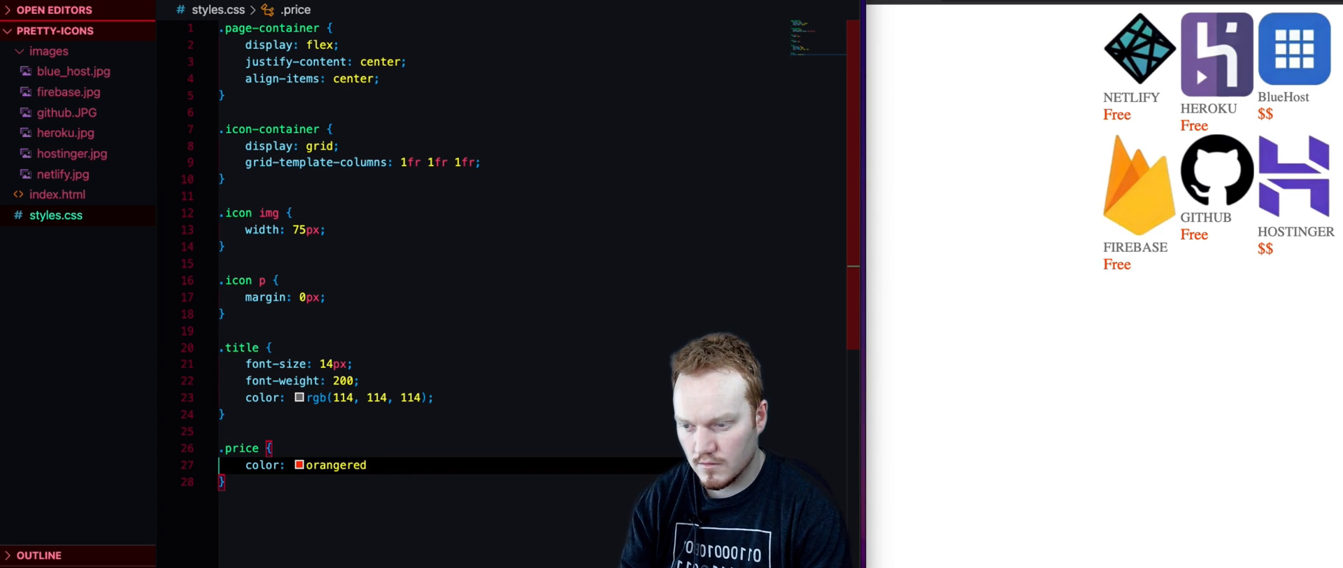
text(;)
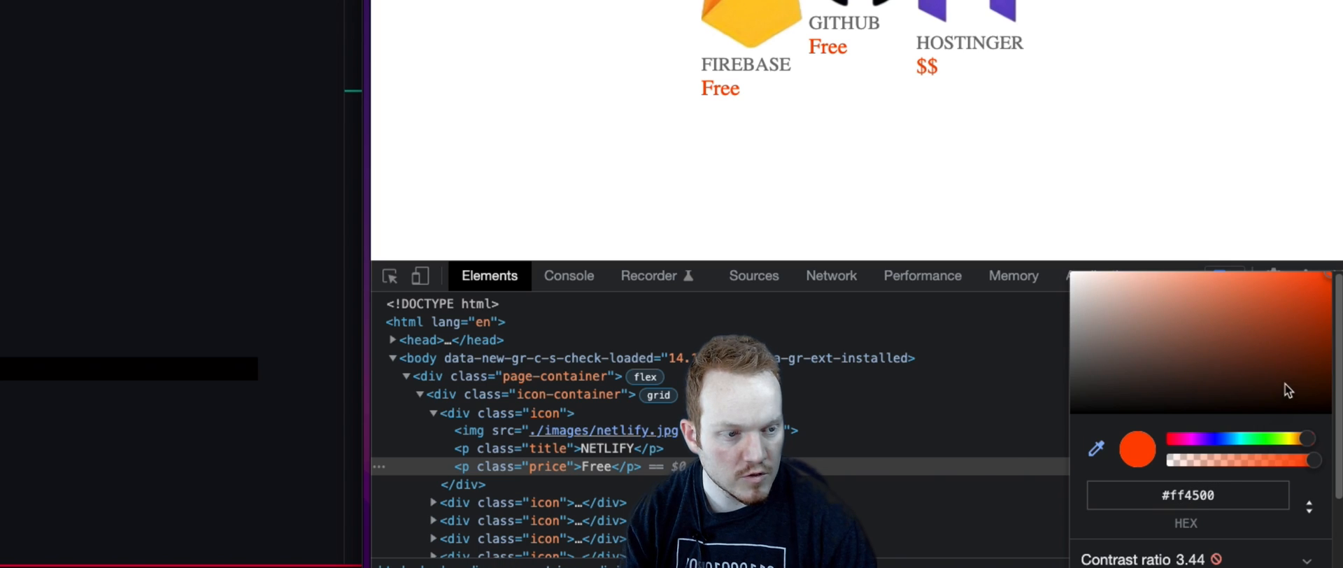
Step: Drag the DevTools color picker to a darker red-brown (#d1420d) for the price text
click(1317, 319)
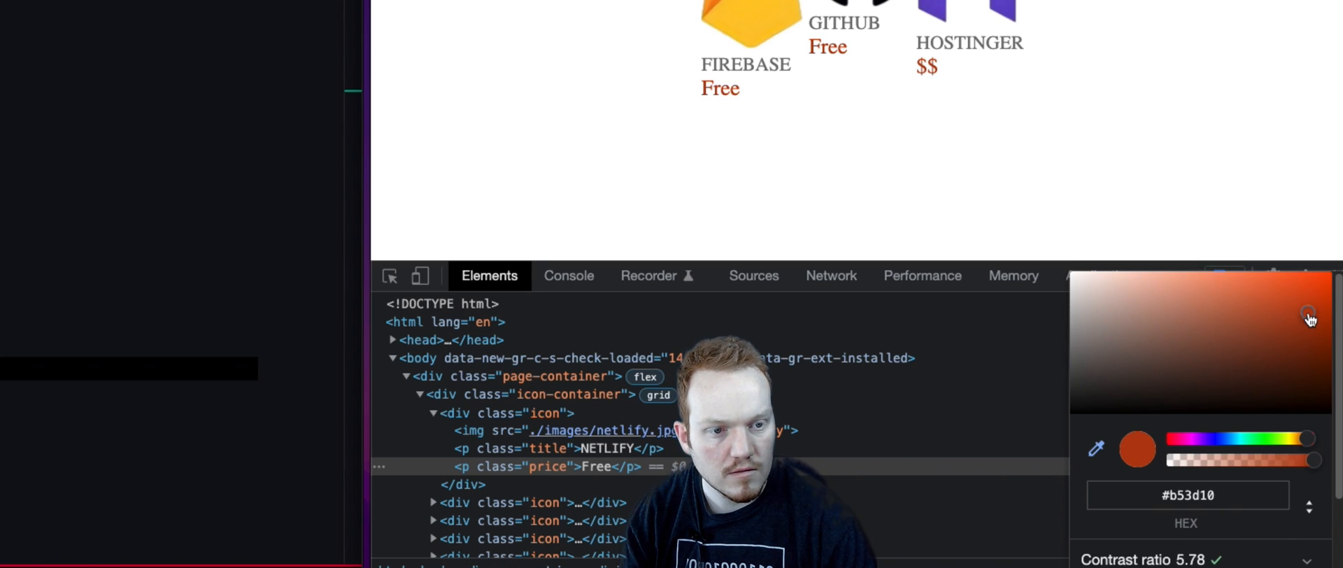
drag(1308, 312, 1315, 299)
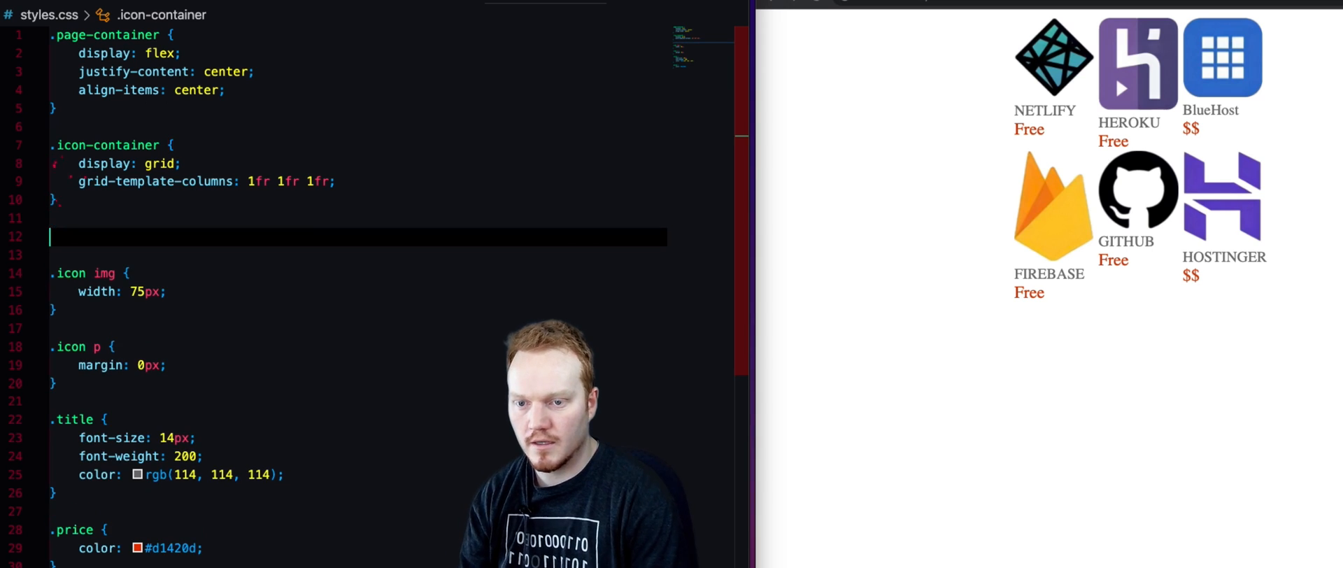
Step: Give the .icon rule border: 1px solid black and border-radius: 30px
text(.con)
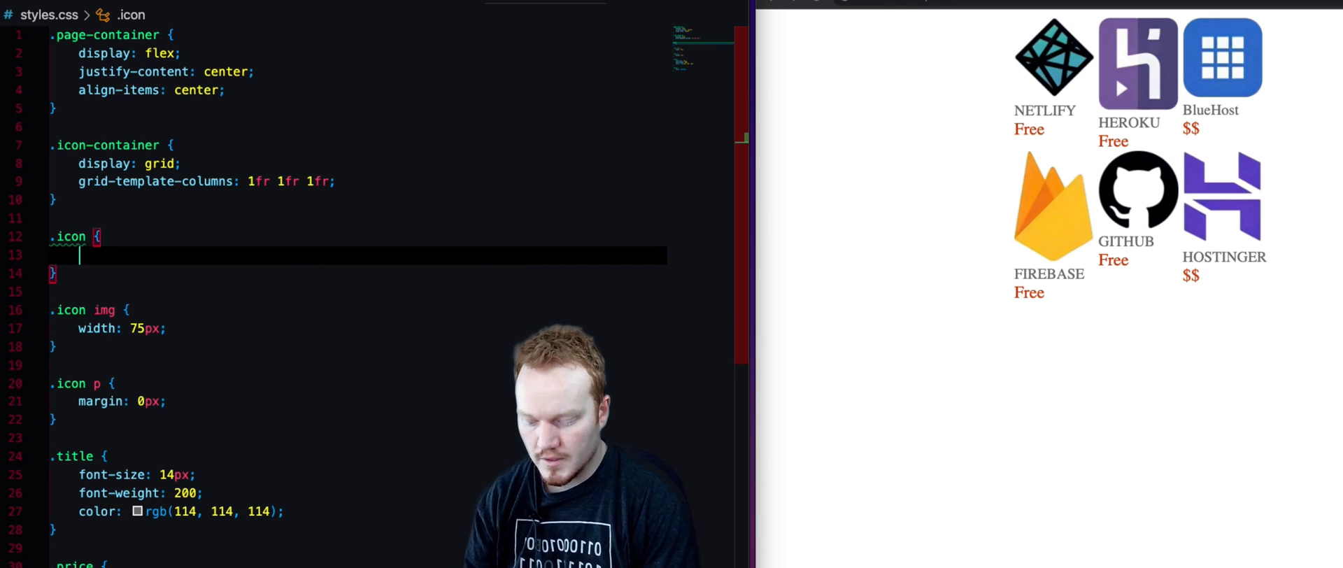
text(border: 1px solid)
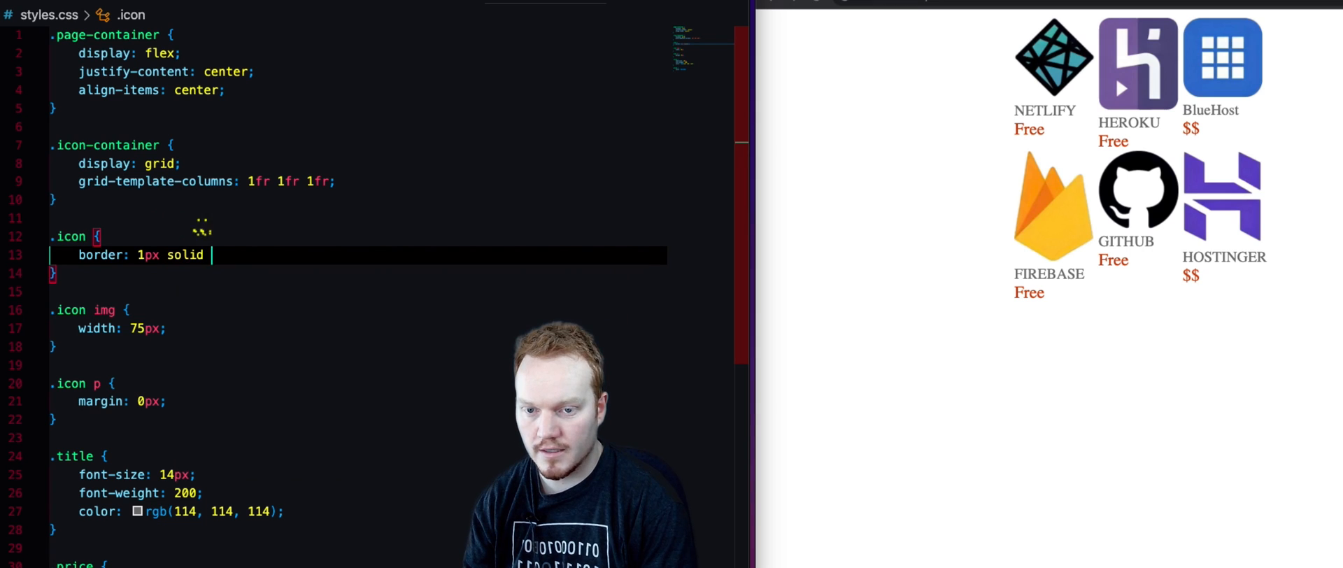
text(black;)
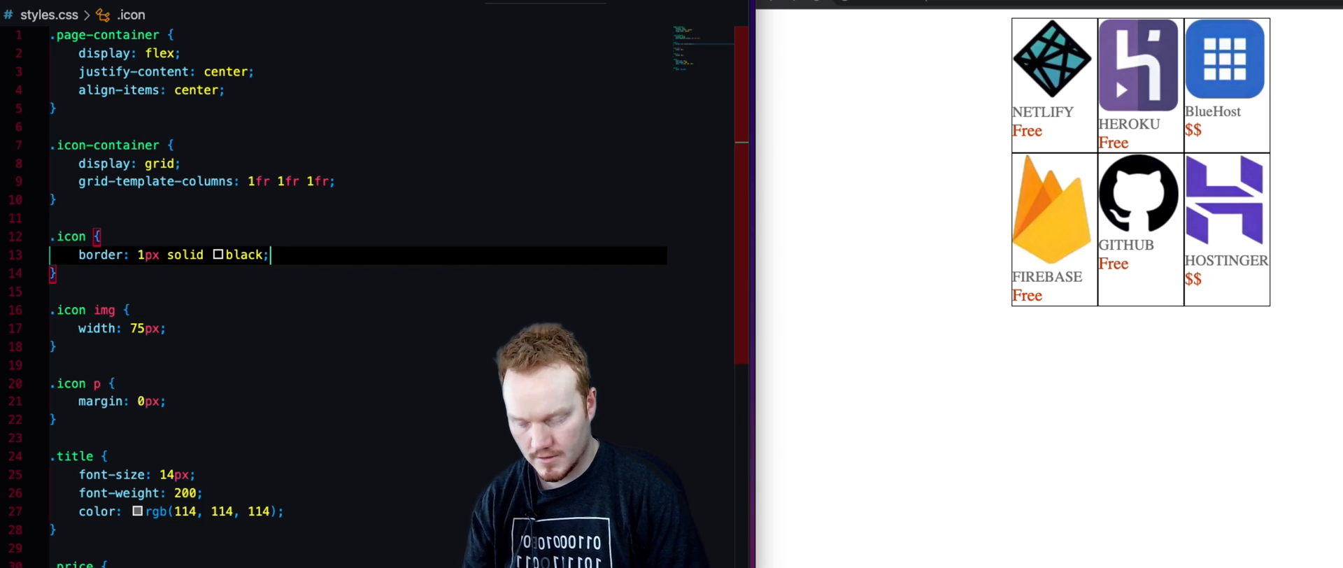
text(b)
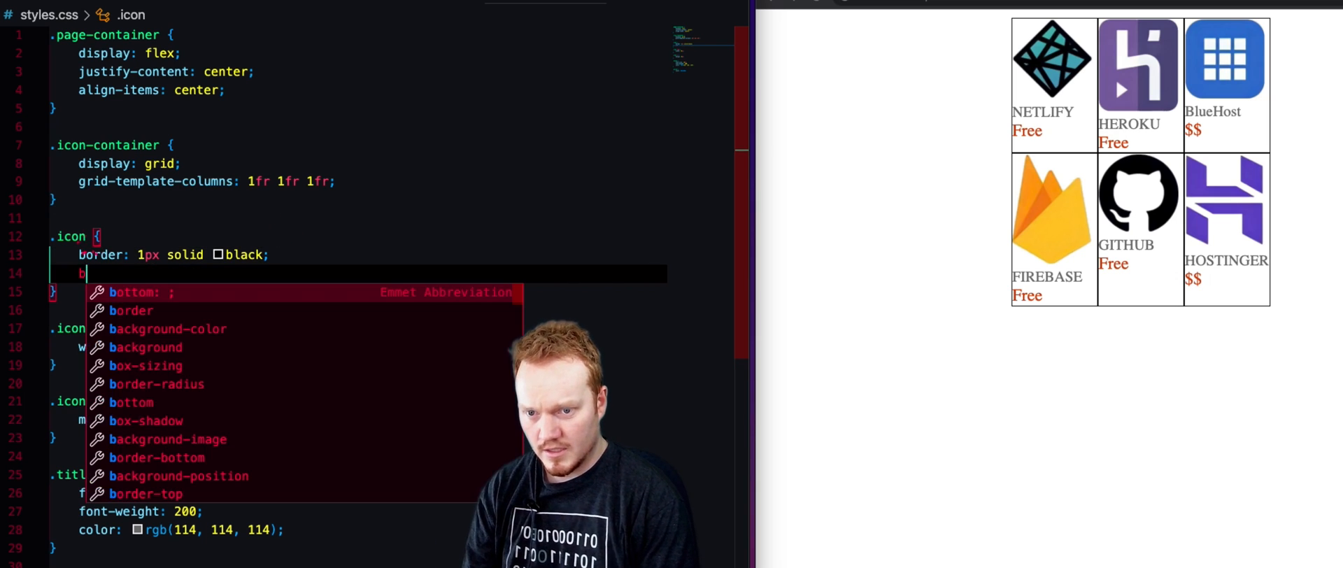
text(order-radius: ;)
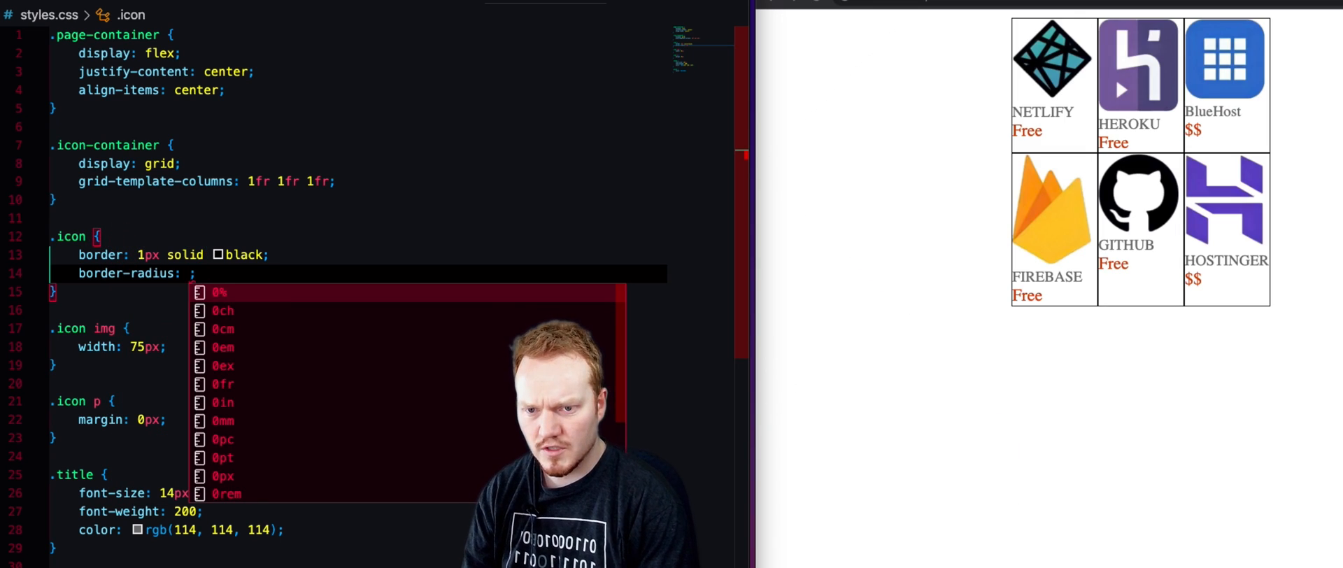
text(30px)
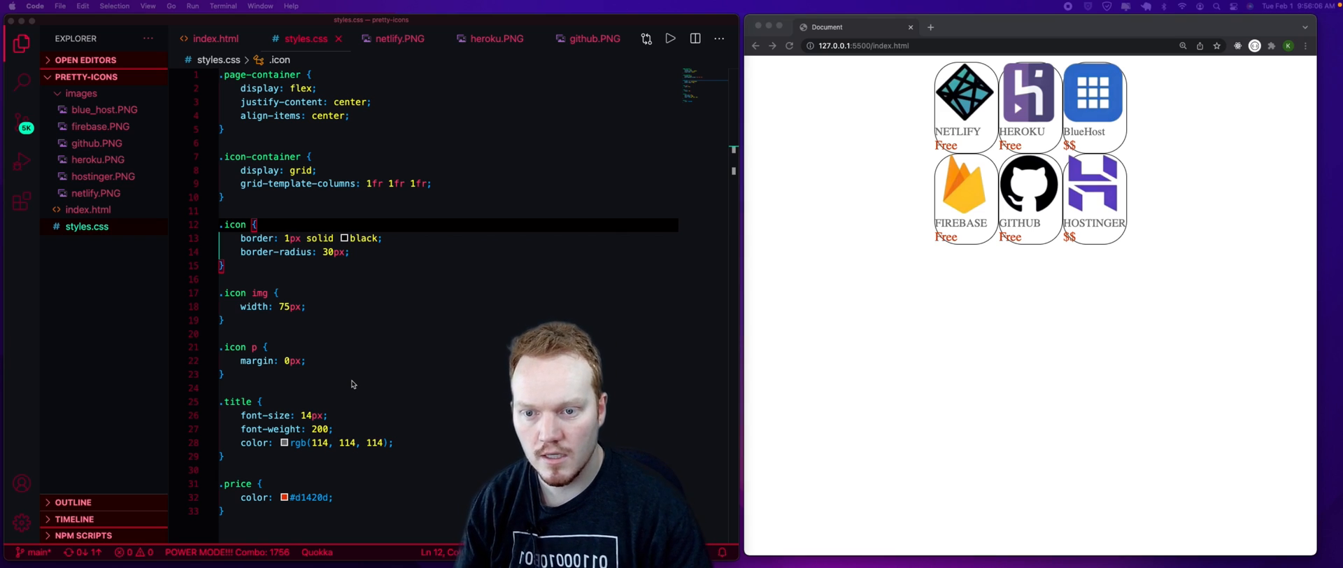
mouse_move(371, 358)
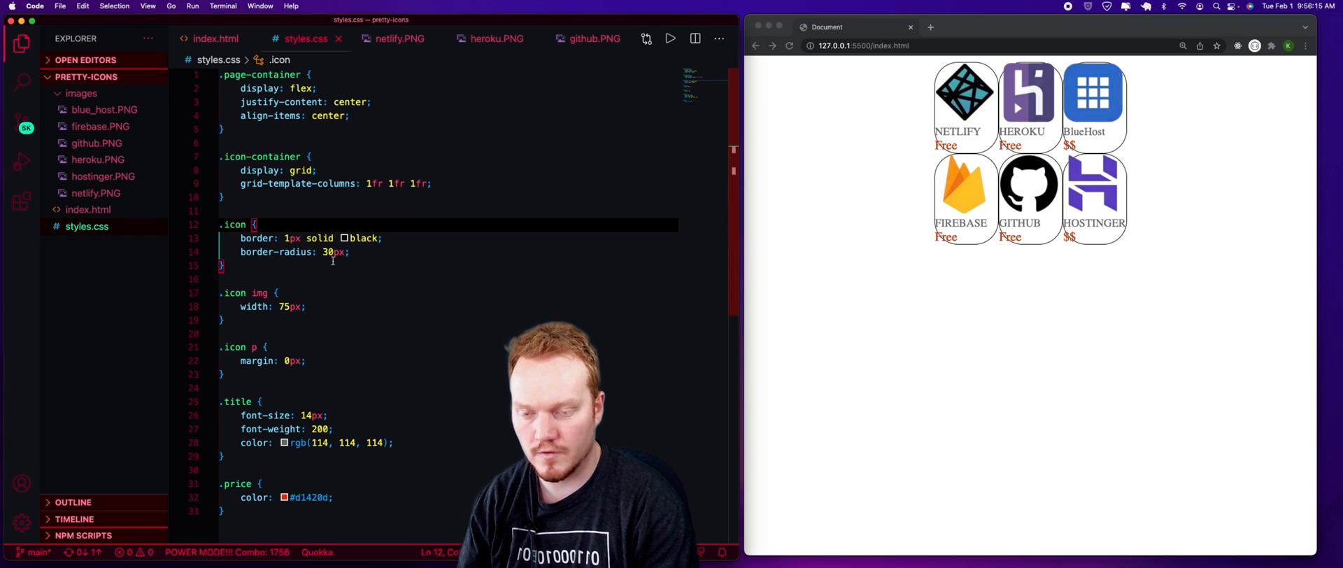
Step: Add display: flex and flex-direction: column to the .icon rule
key(Enter)
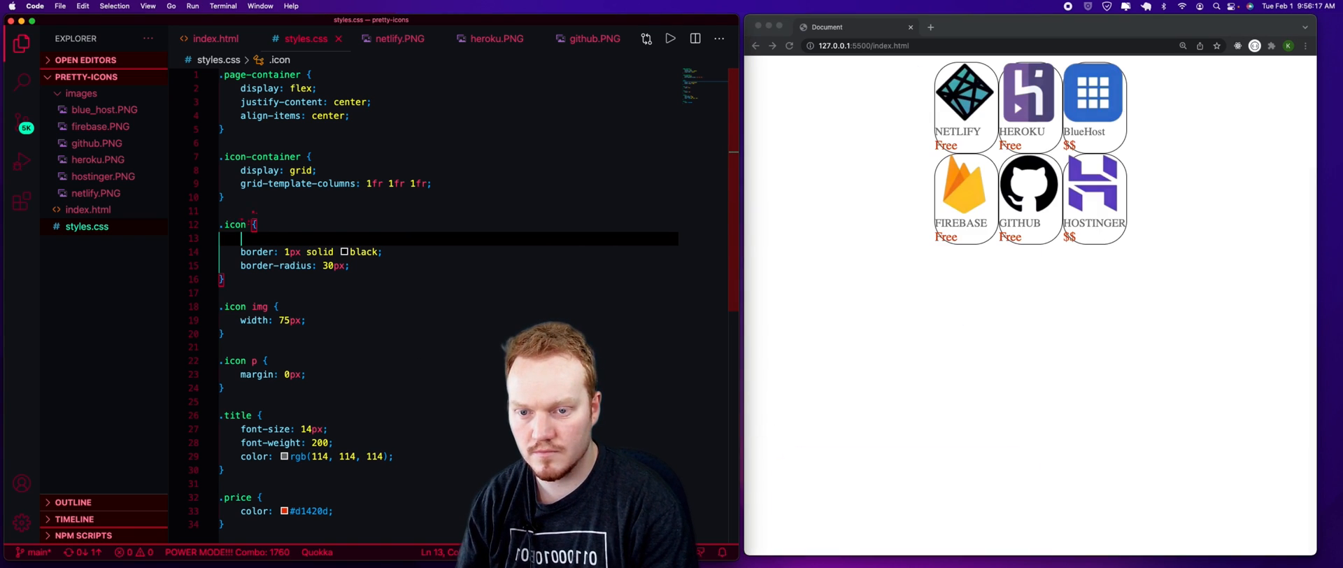
text(display: flex)
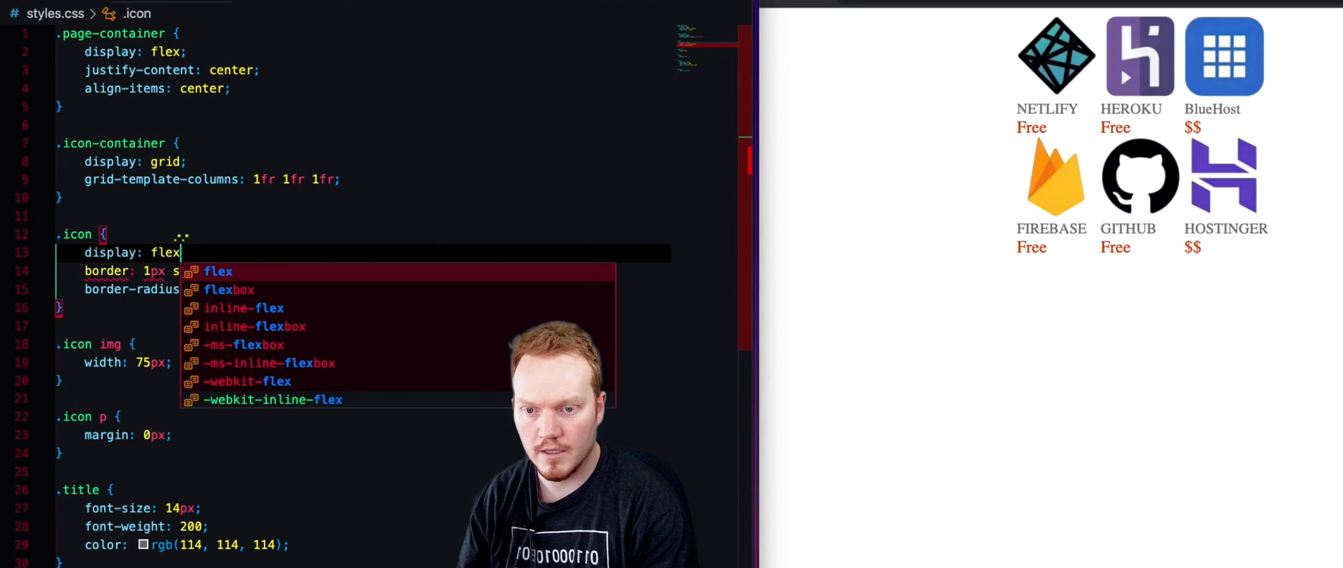
key(Enter)
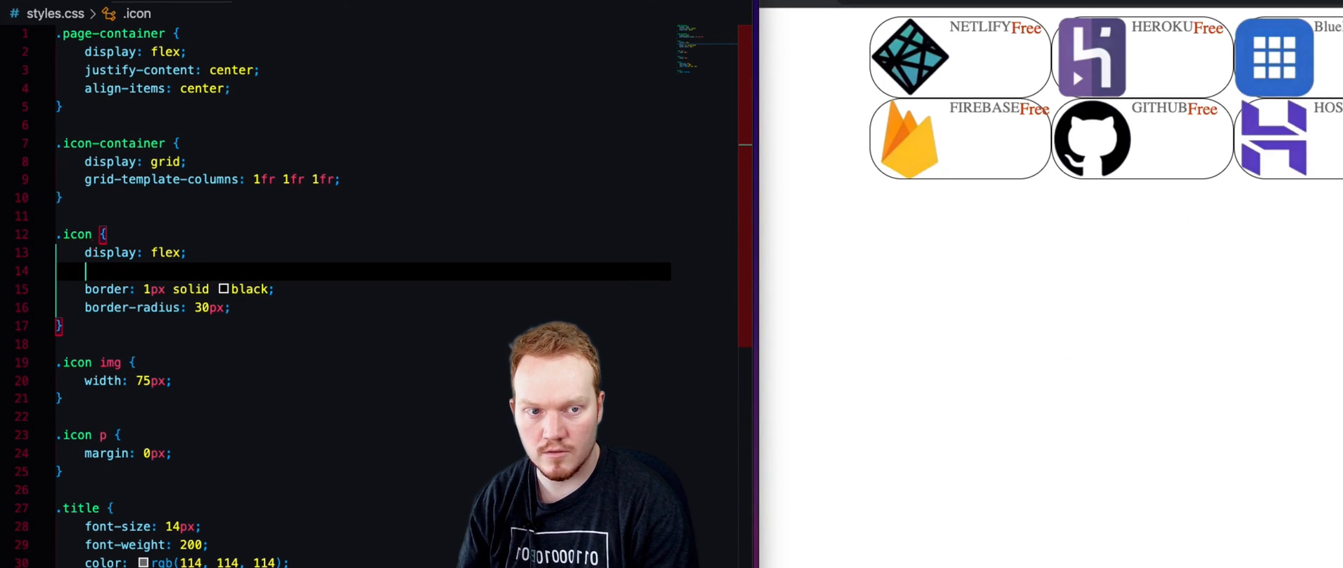
text(jus)
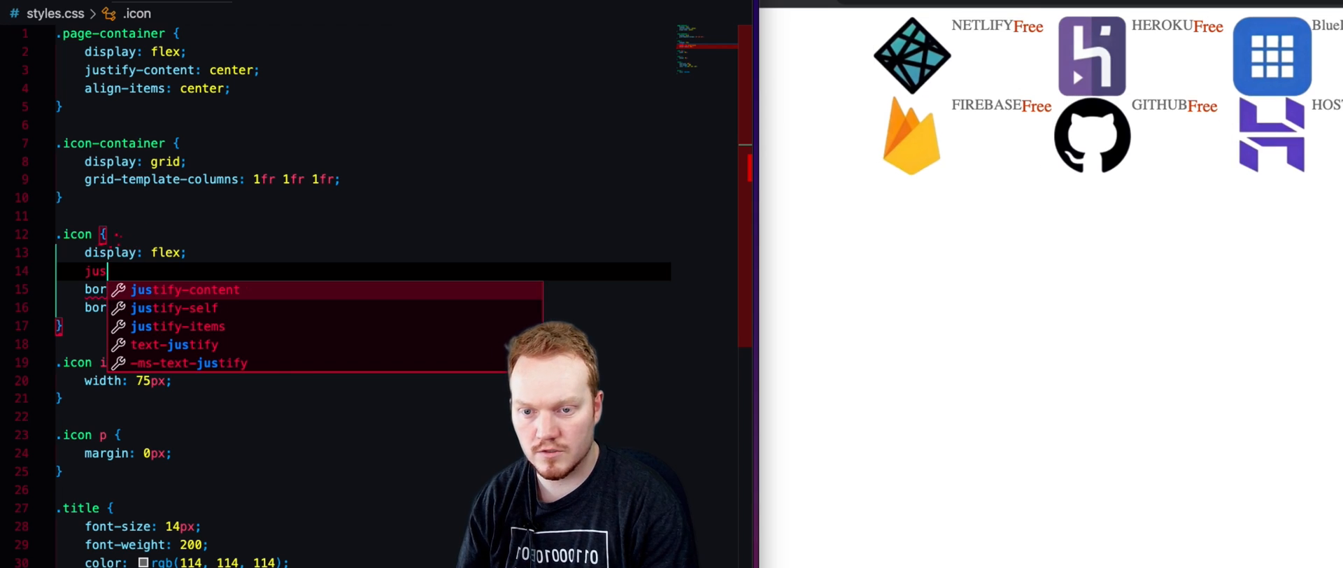
text(flex-direction: ;)
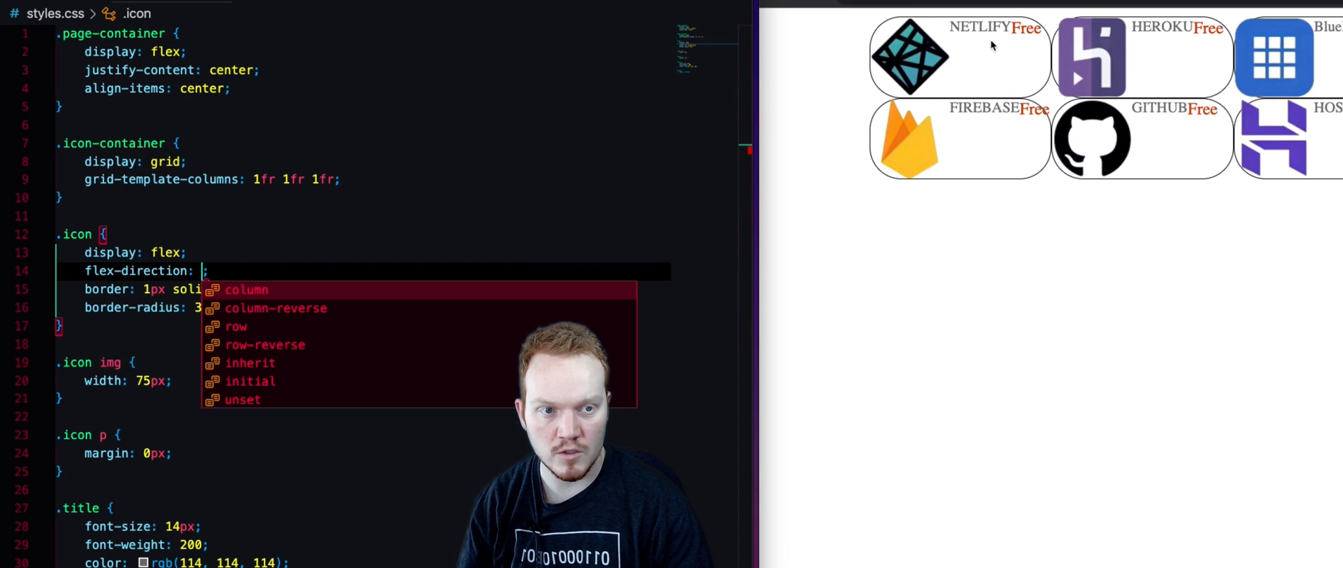
mouse_move(954, 45)
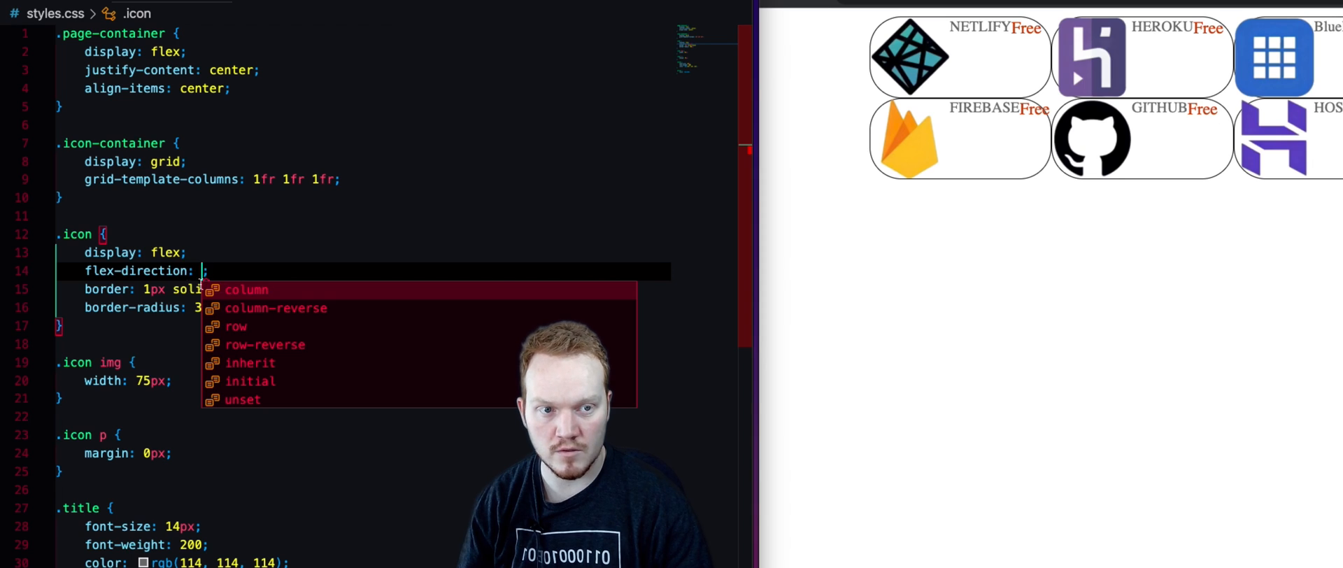
click(246, 289)
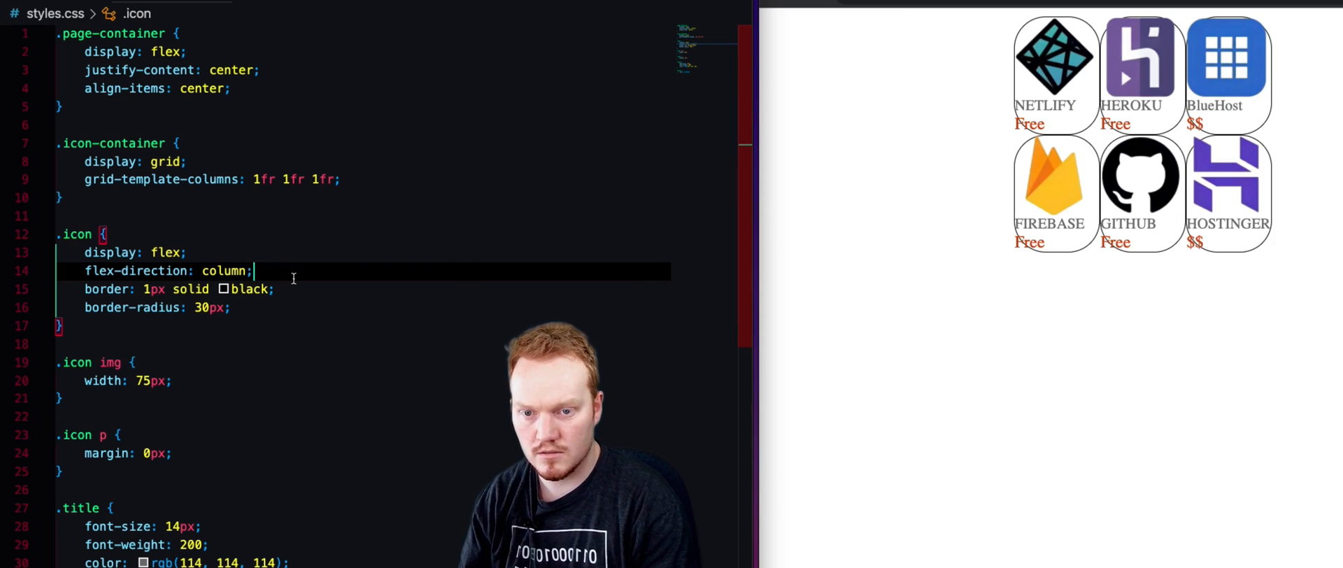
Step: Add justify-content: center and align-items: center to the .icon rule
key(Enter)
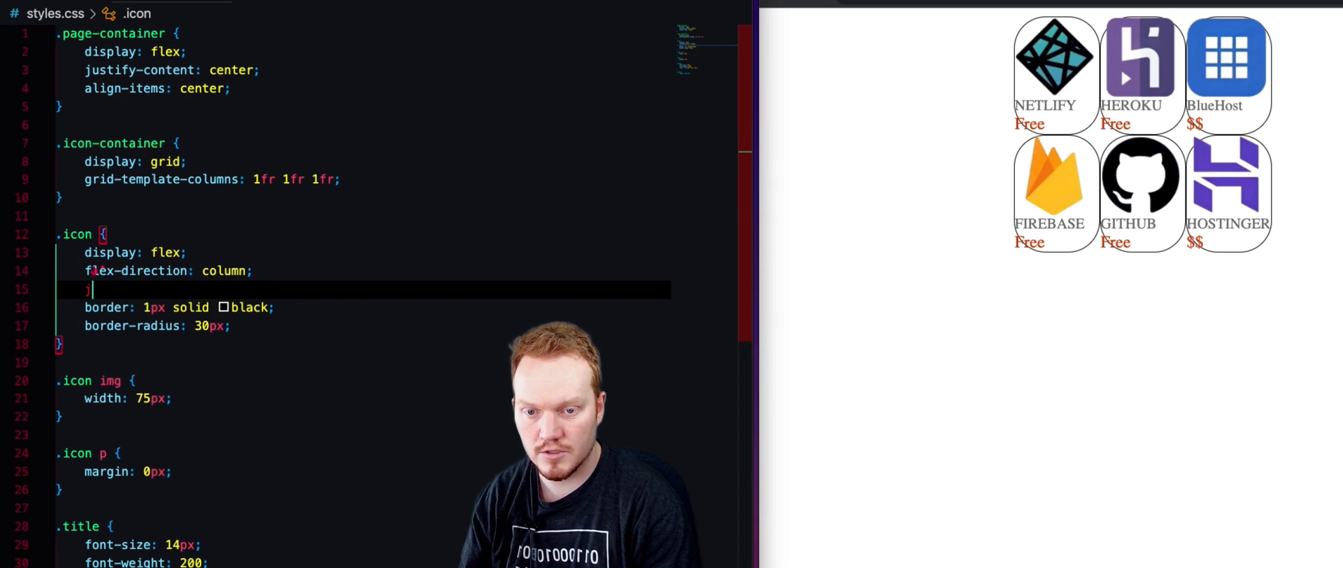
text(justify-content: center;)
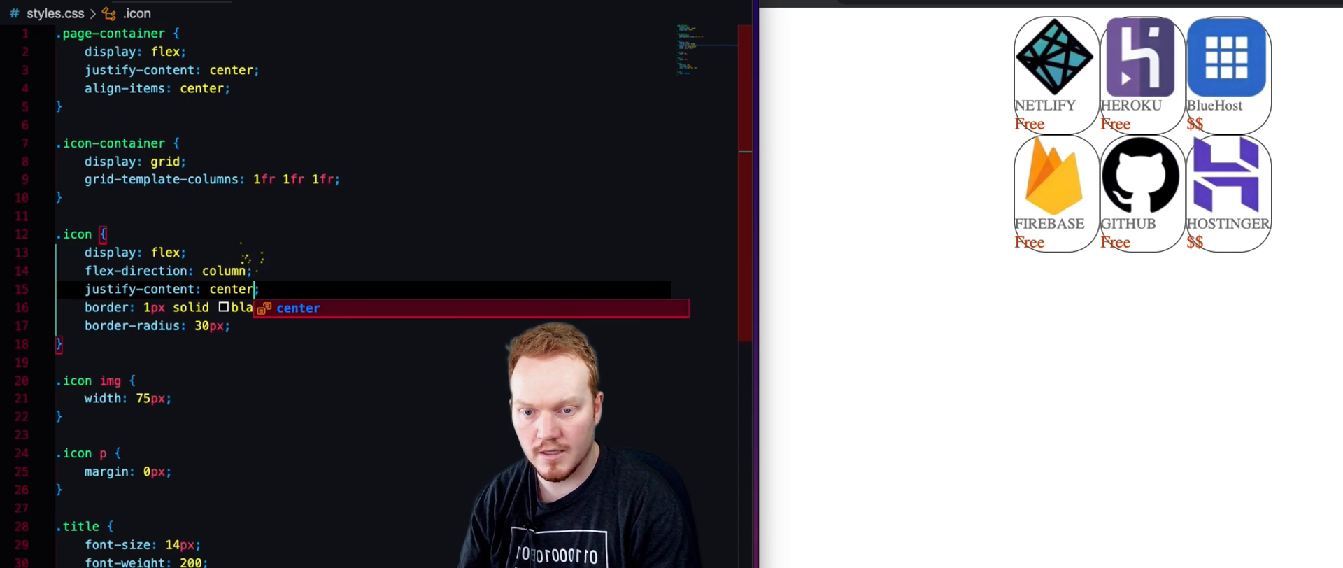
text(align-items: center;)
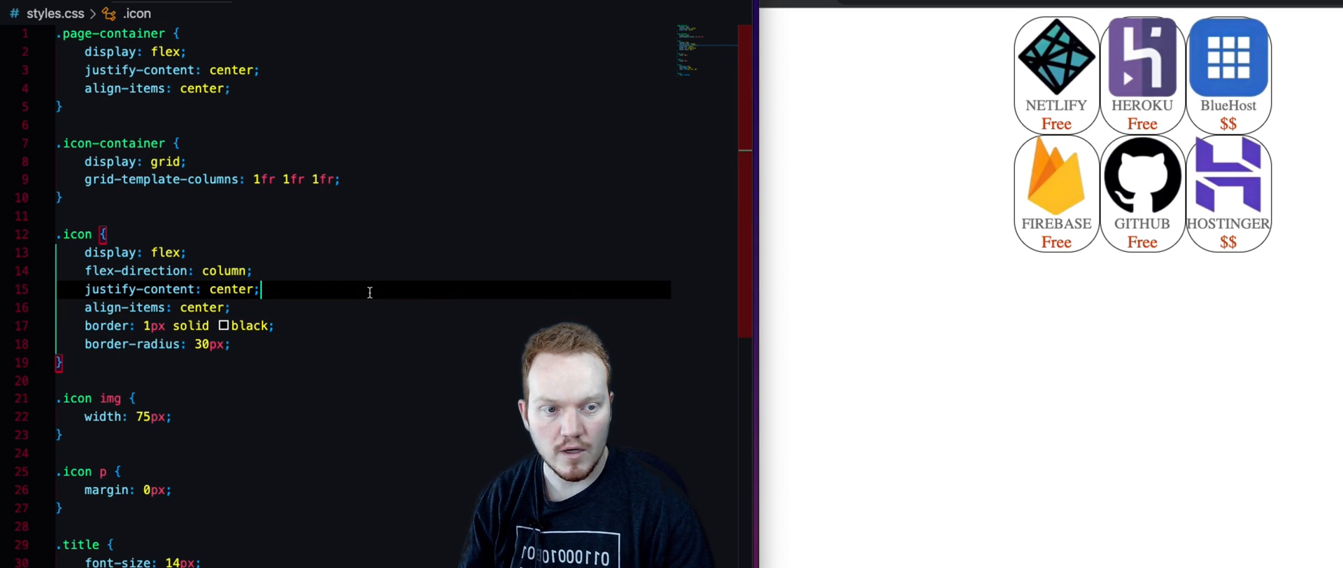
mouse_move(947, 270)
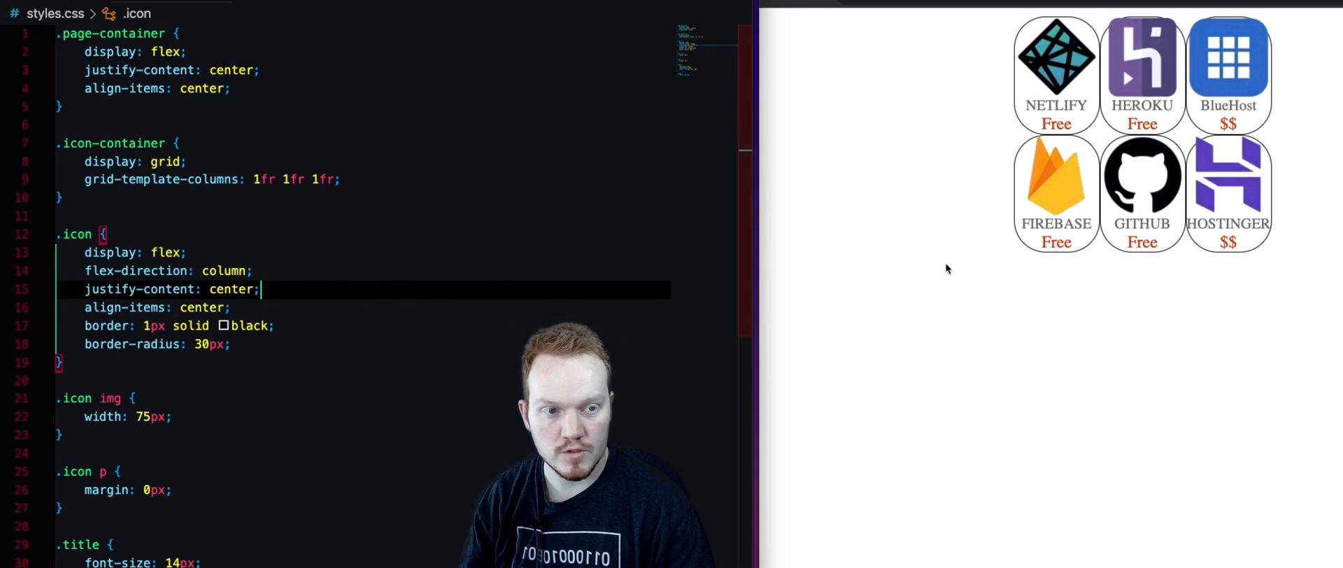
mouse_move(1013, 123)
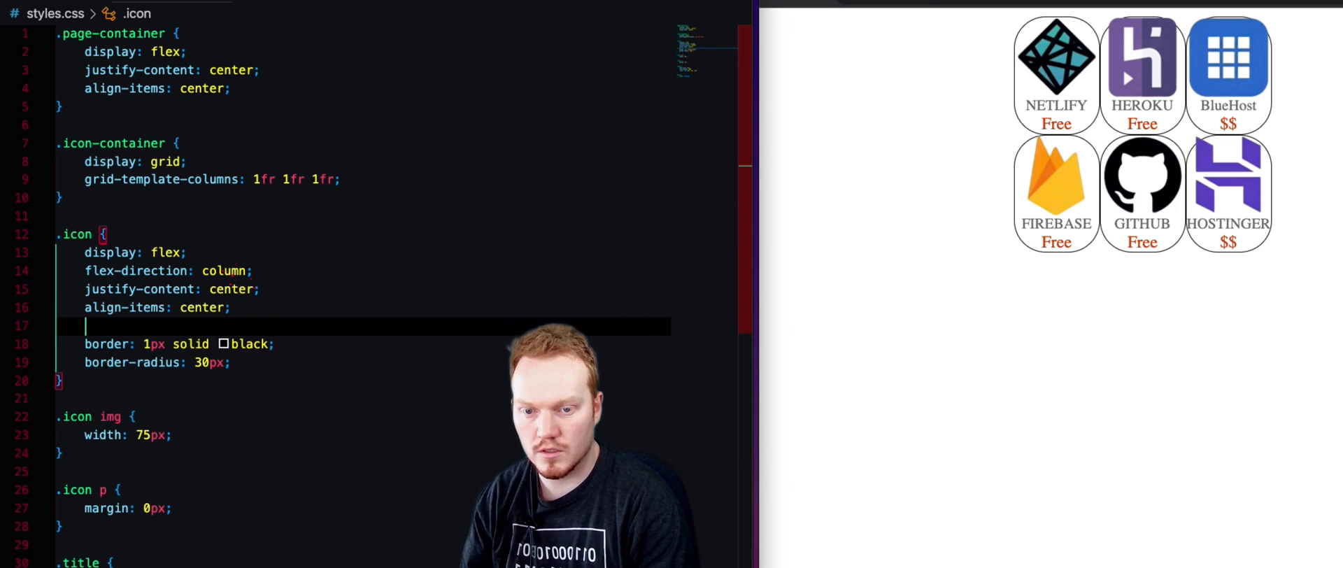
Step: Add background-color to .icon, starting from white and picking rgb(249, 249, 249)
text(background-color: ;)
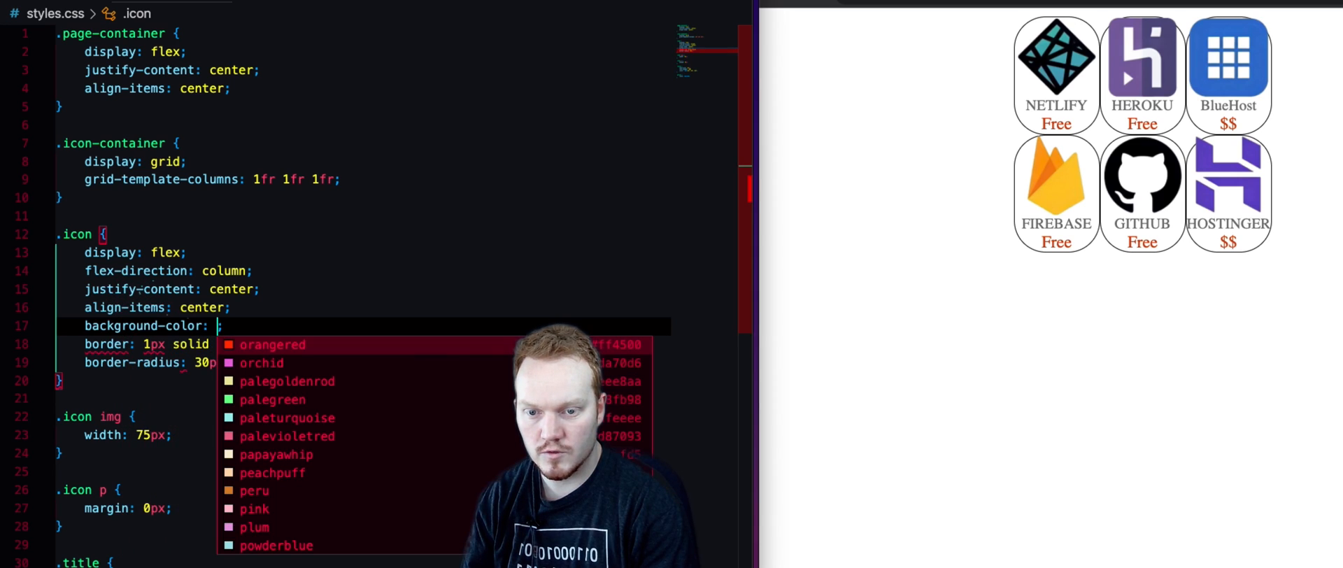
text(white)
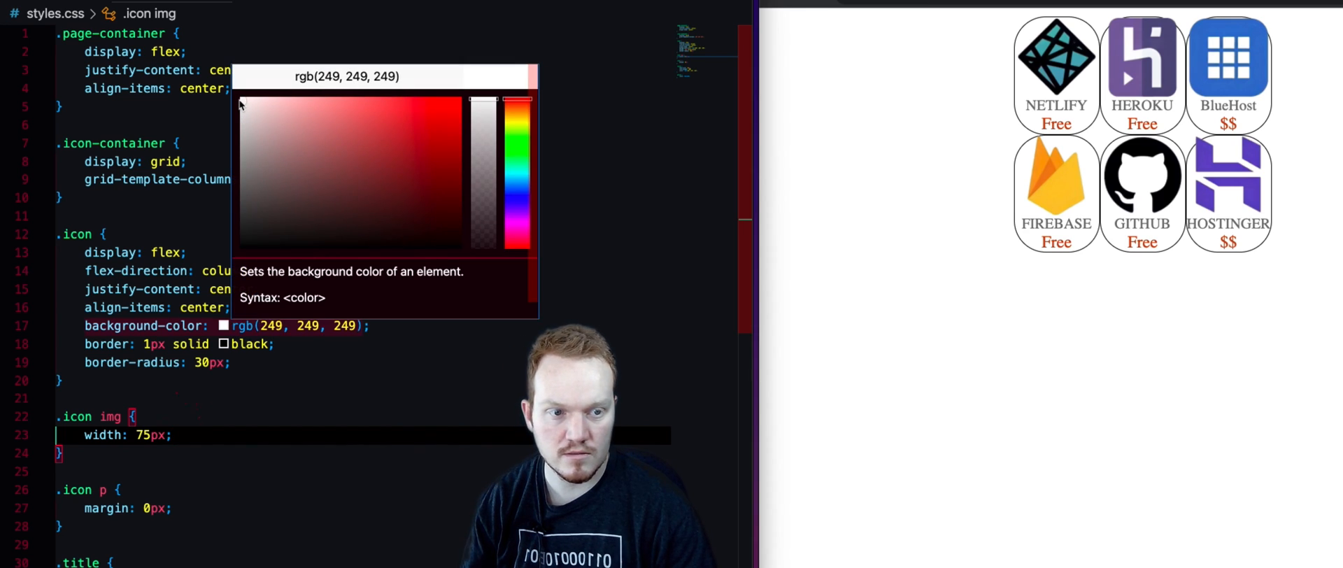
mouse_move(414, 181)
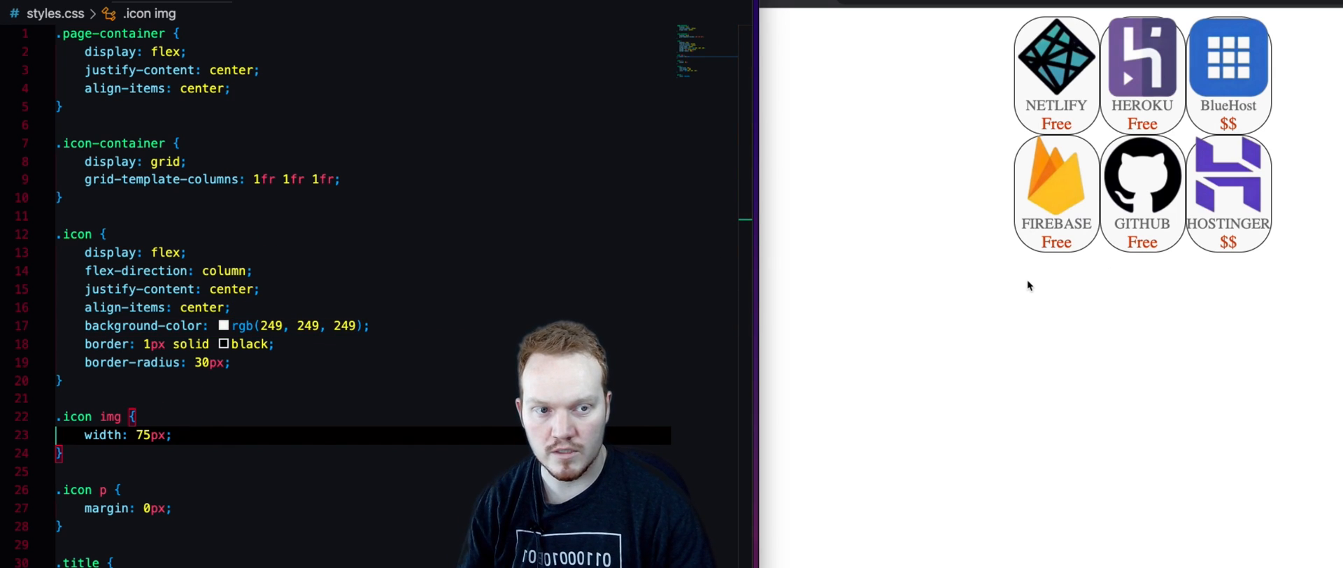
mouse_move(777, 292)
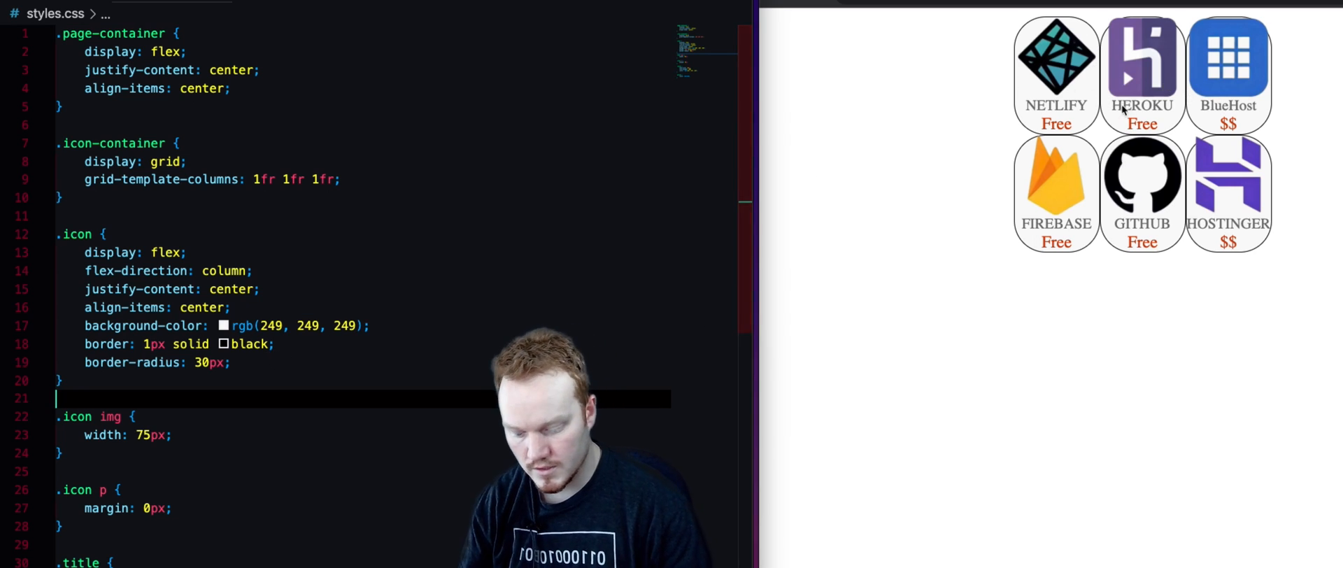
Step: Give .icon a margin of 42px 21px, entering 42px first then adding the 21px horizontal value
text(margin:)
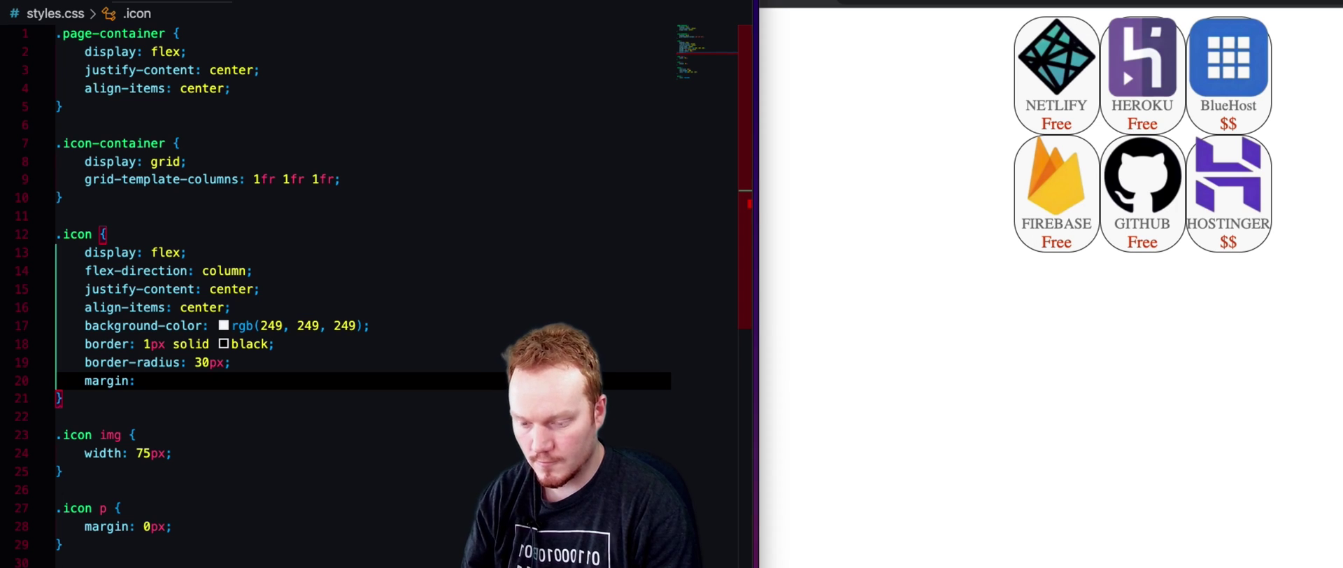
text(42px;)
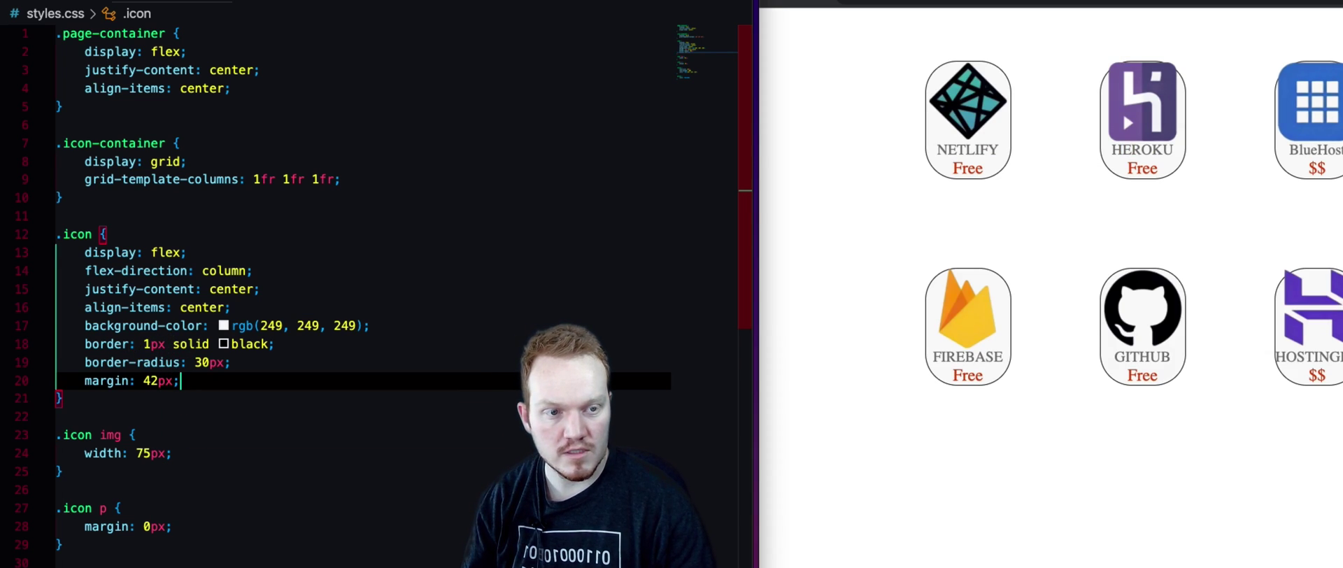
mouse_move(1027, 207)
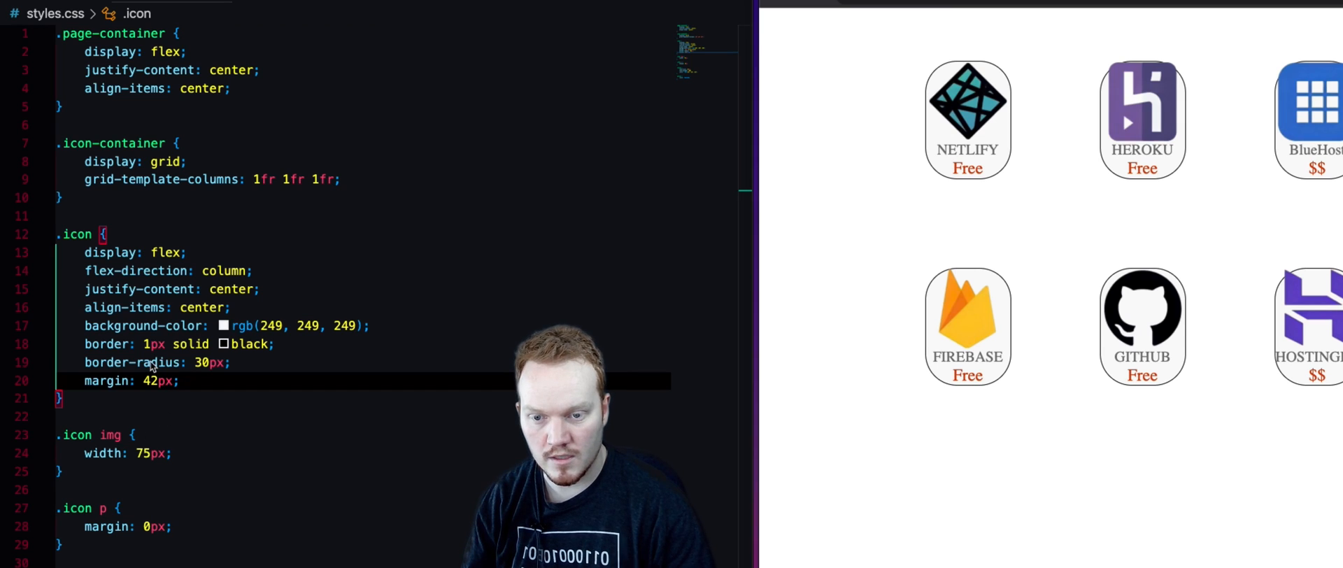
double_click(155, 382)
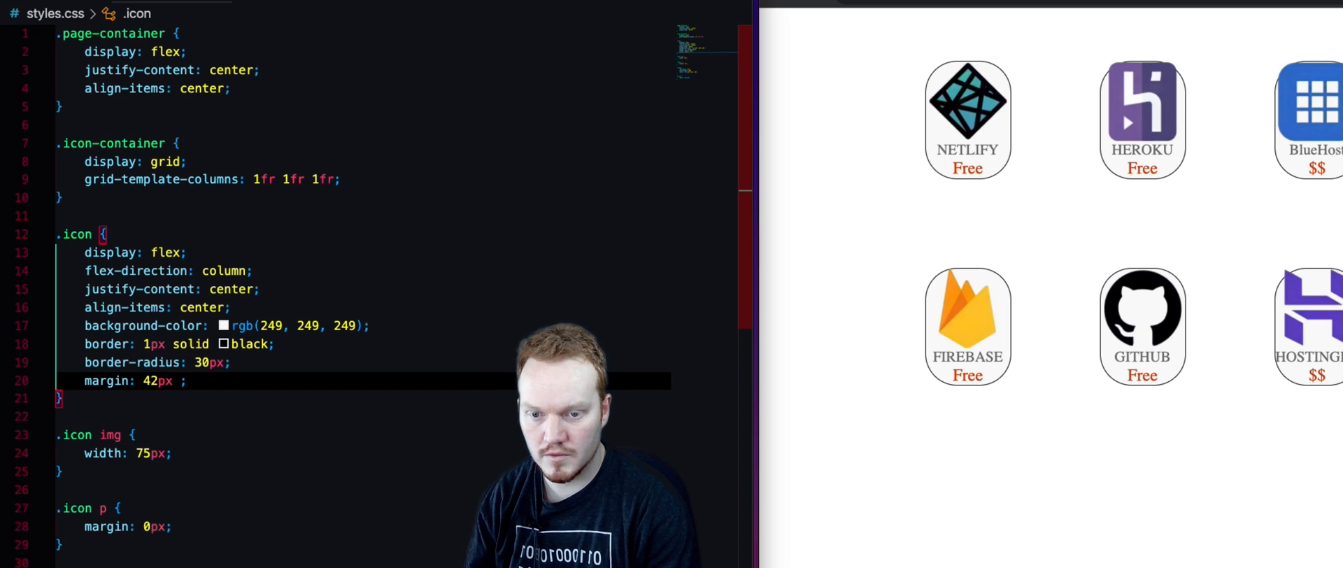
text(21px)
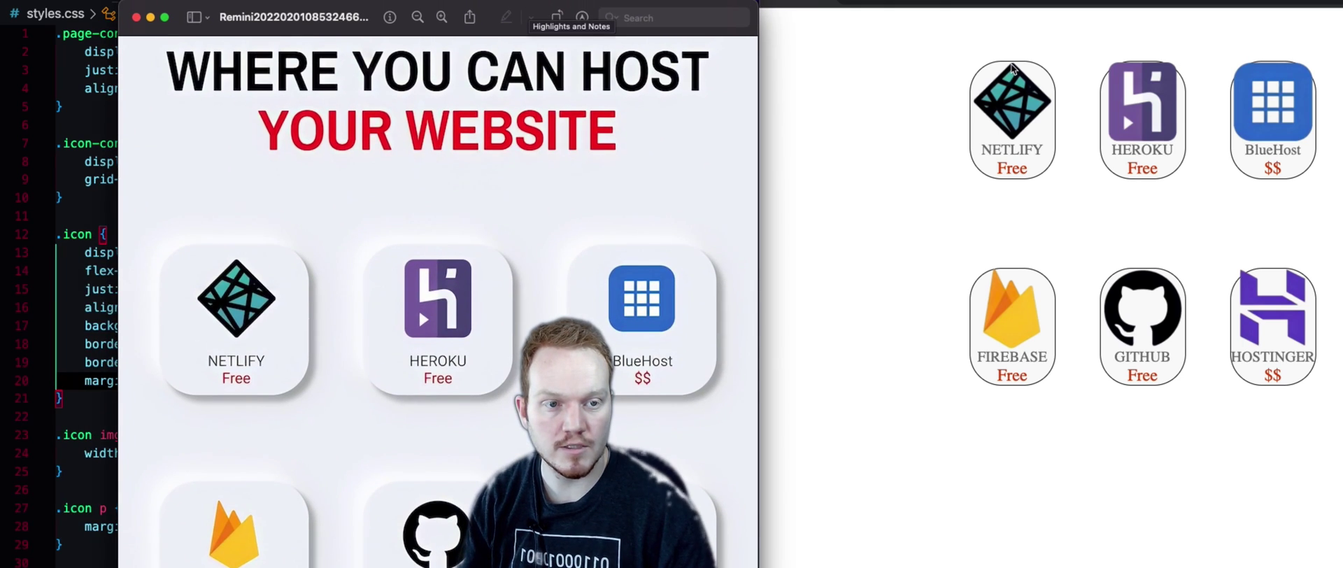
mouse_move(976, 156)
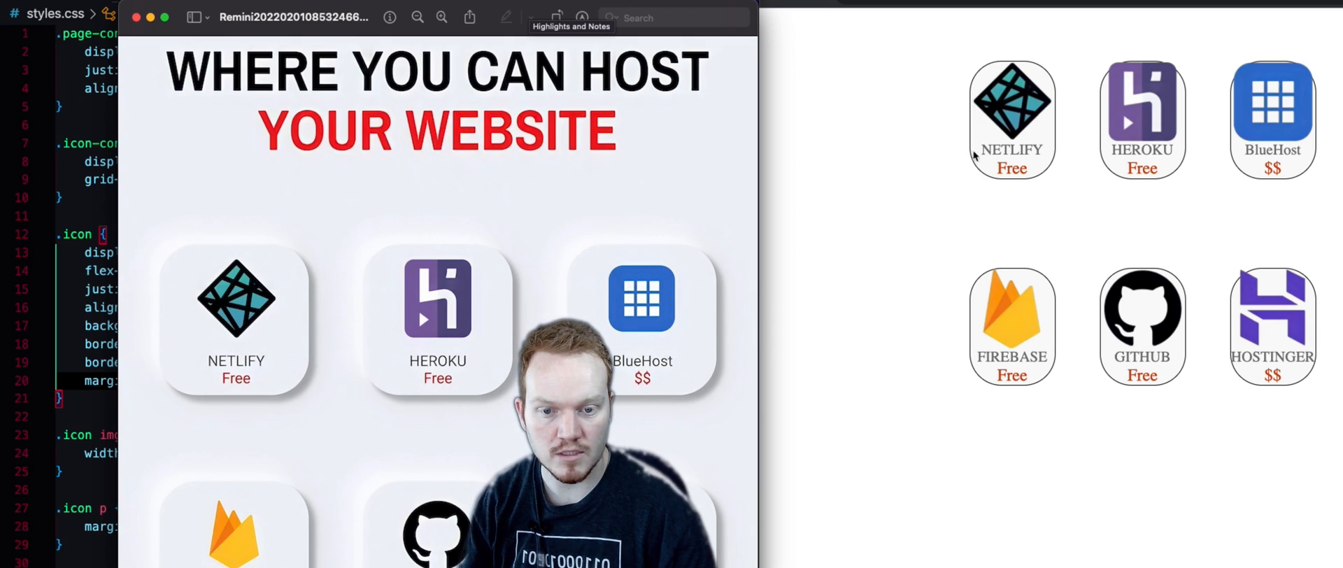
mouse_move(1017, 83)
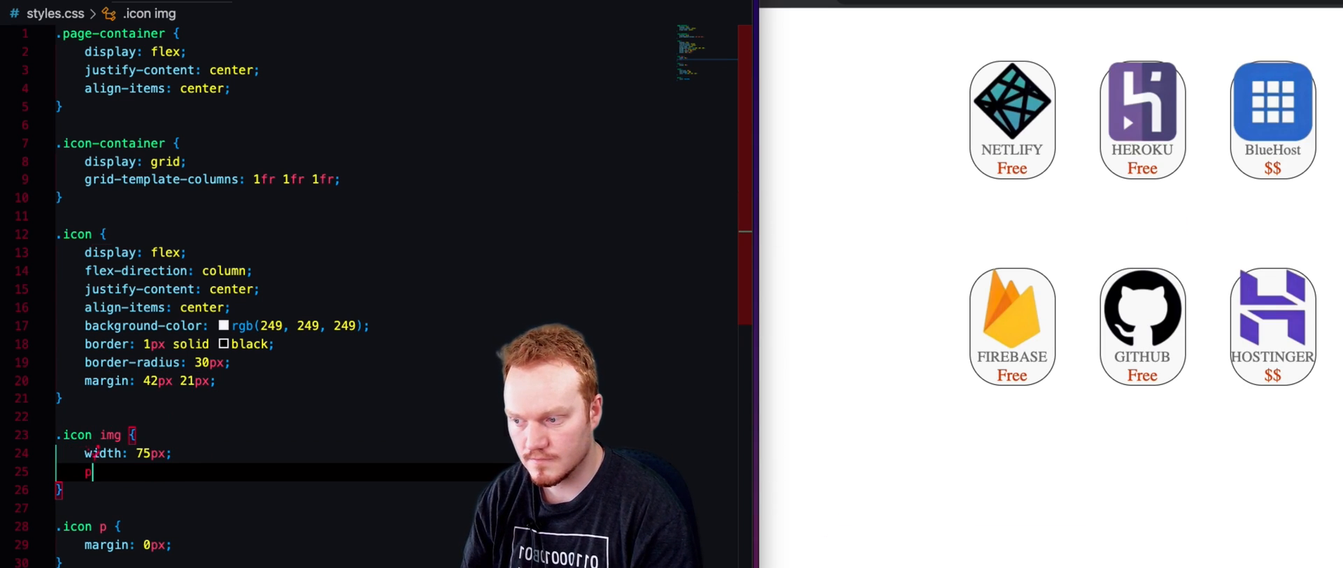
Step: Set .icon img padding to 15px 30px, trying 25px before settling on 30
text(padding:)
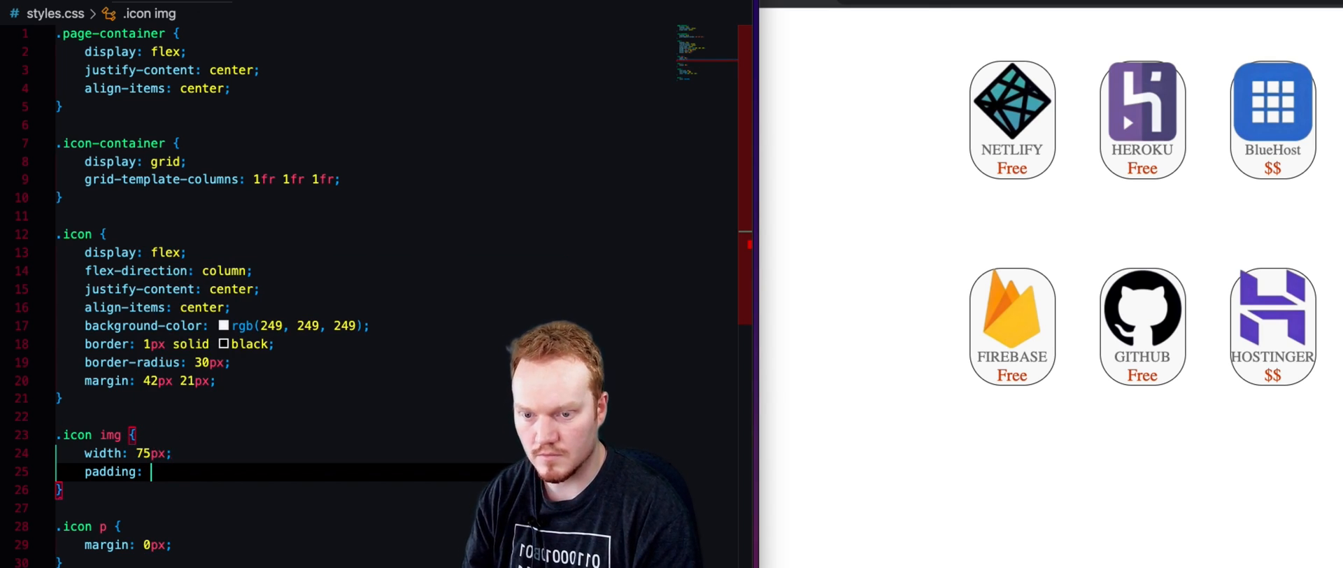
text(15px;)
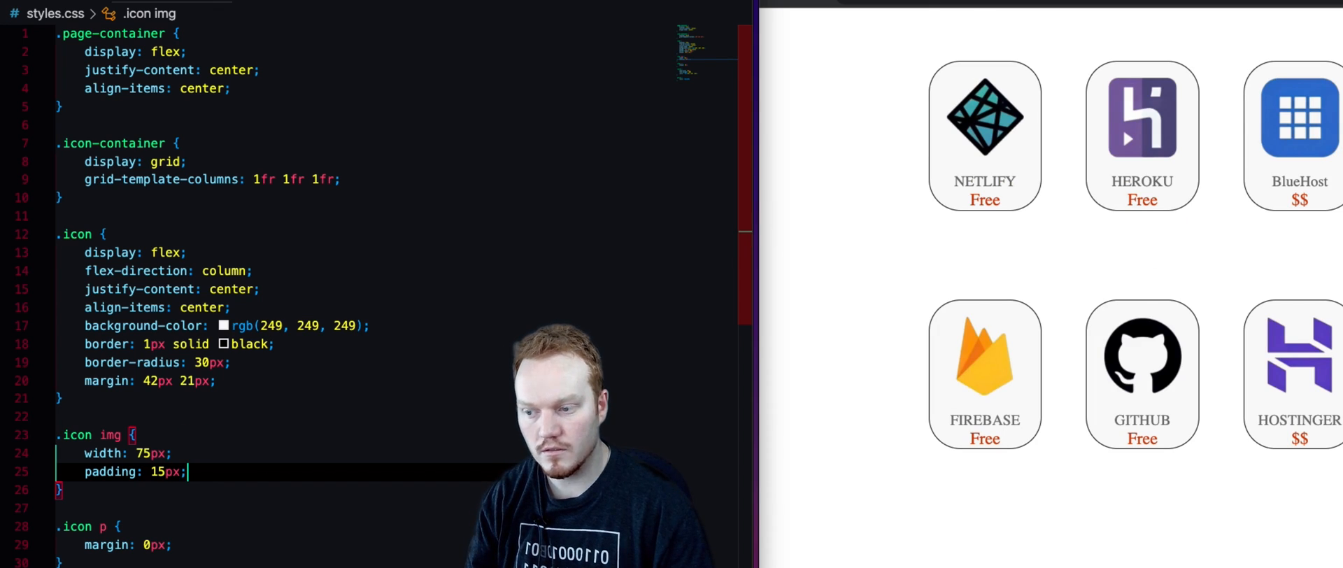
mouse_move(984, 187)
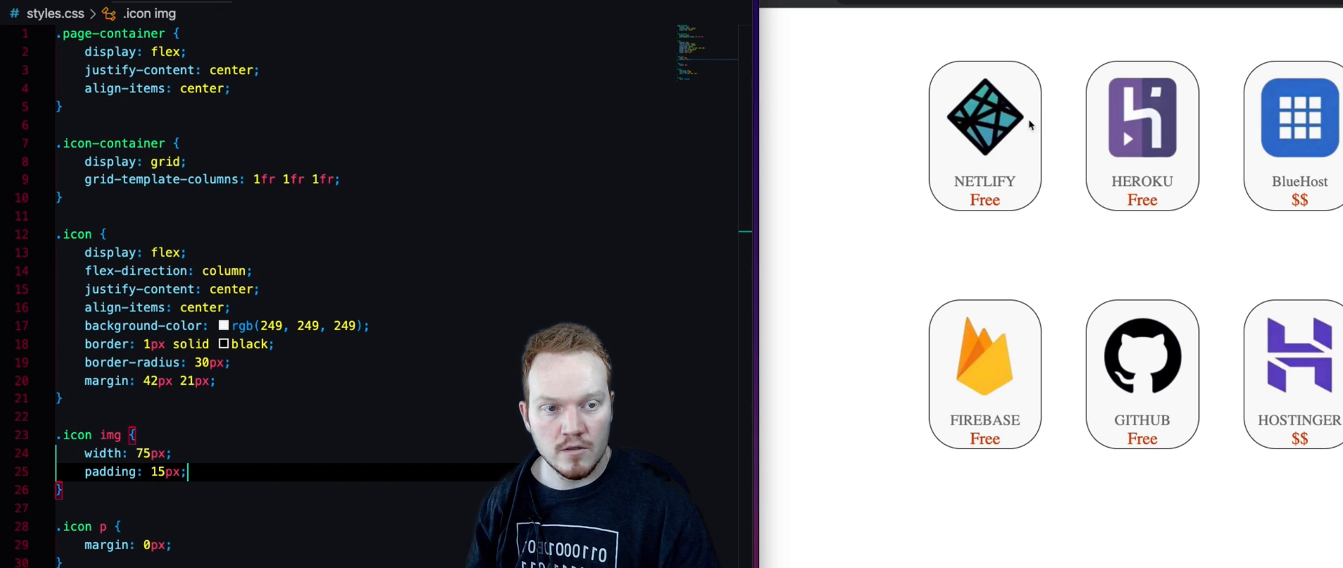
mouse_move(994, 156)
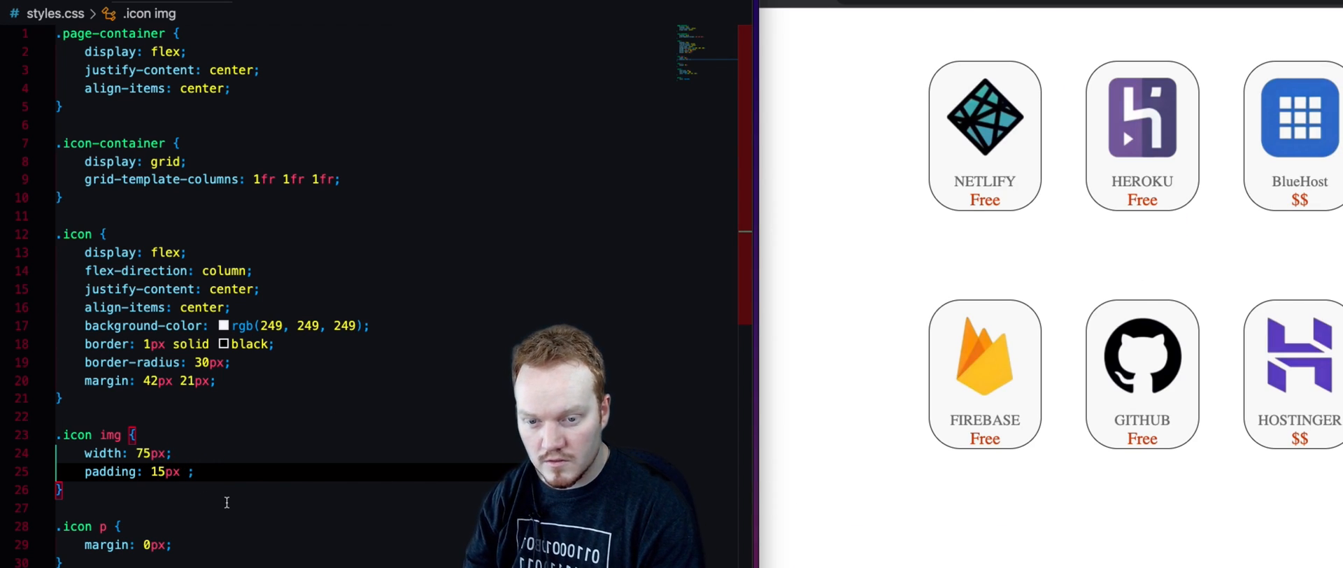
text(25px)
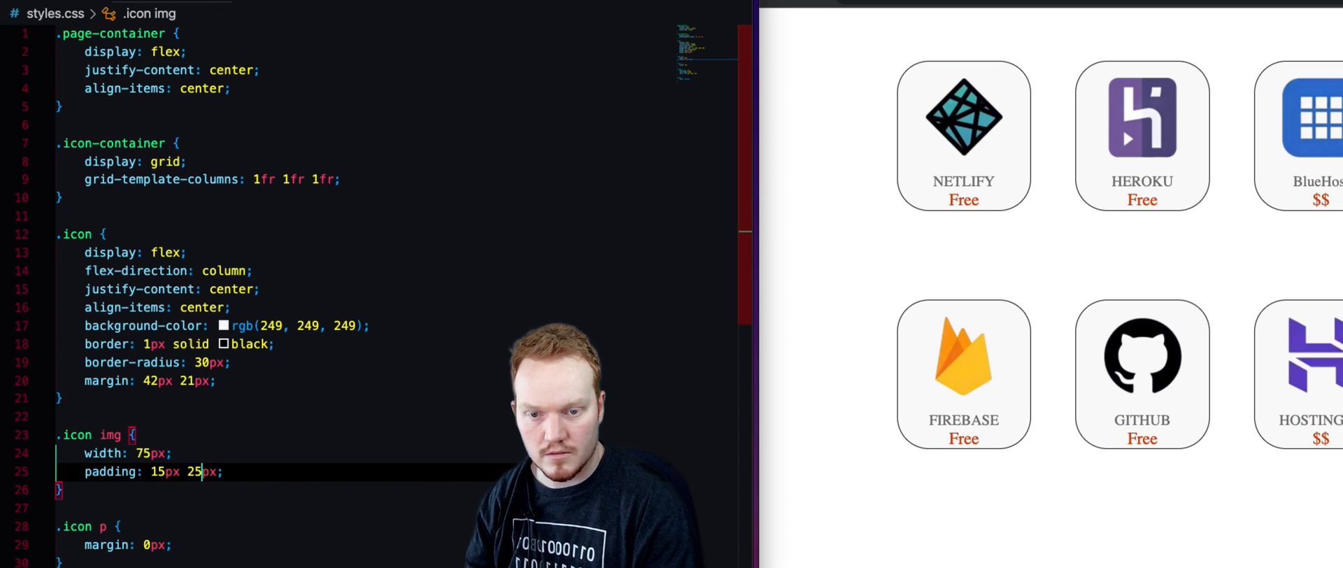
text(30)
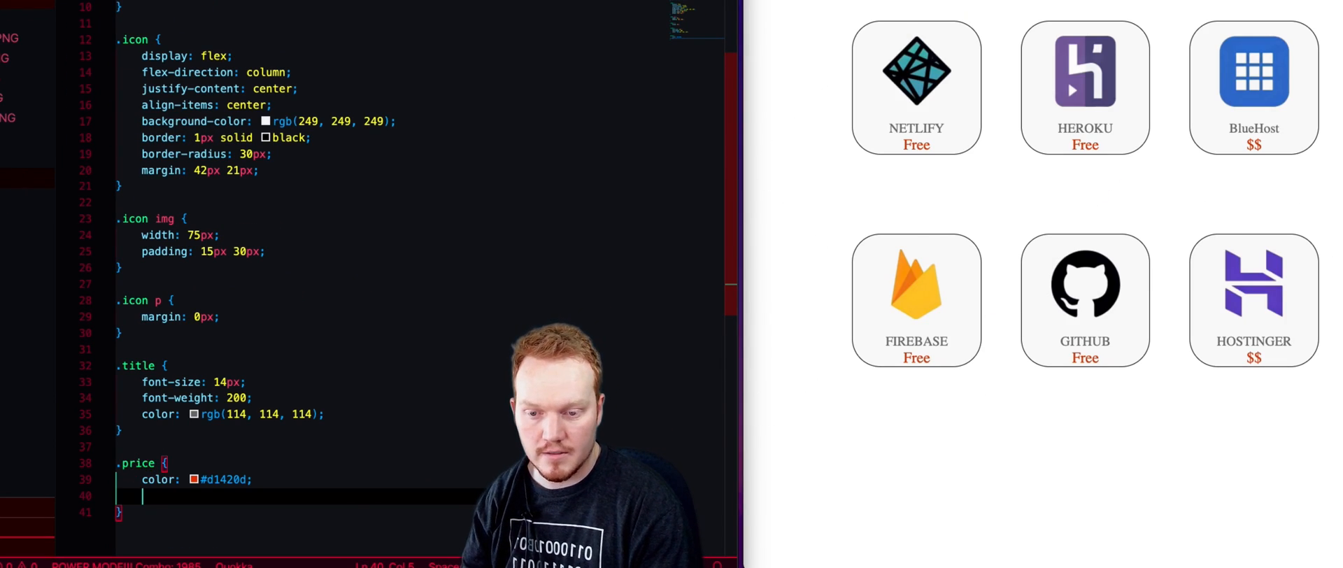
Step: Add padding-bottom: 5px to the .price rule
text(paddin)
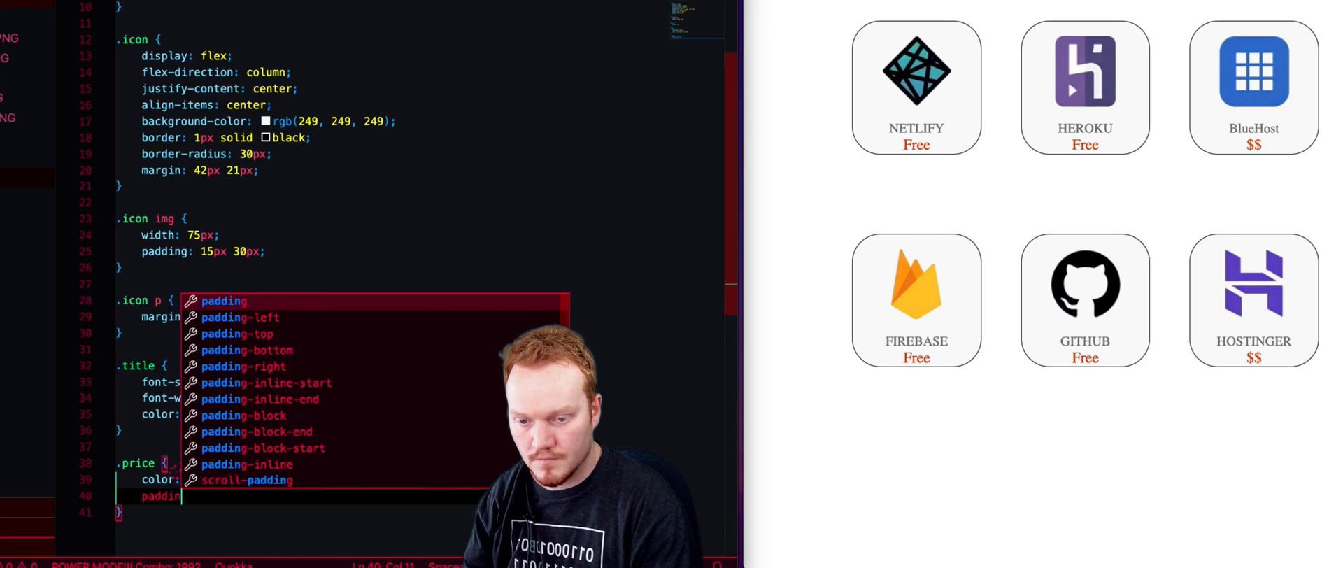
text(padding-bottom: ;)
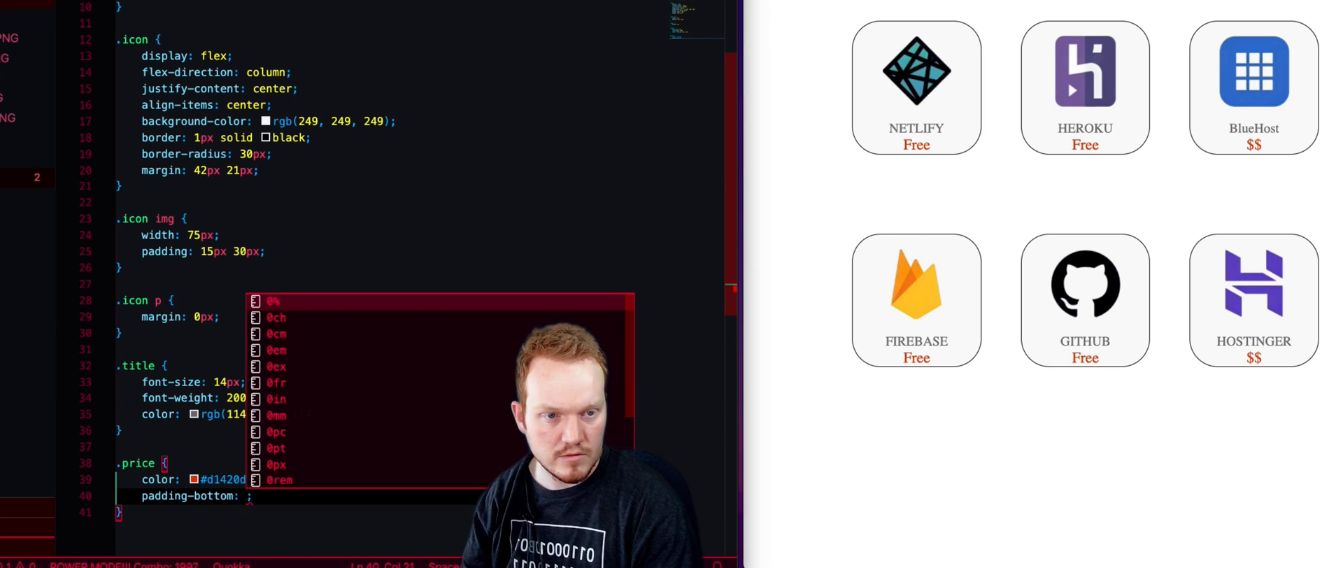
text(5px)
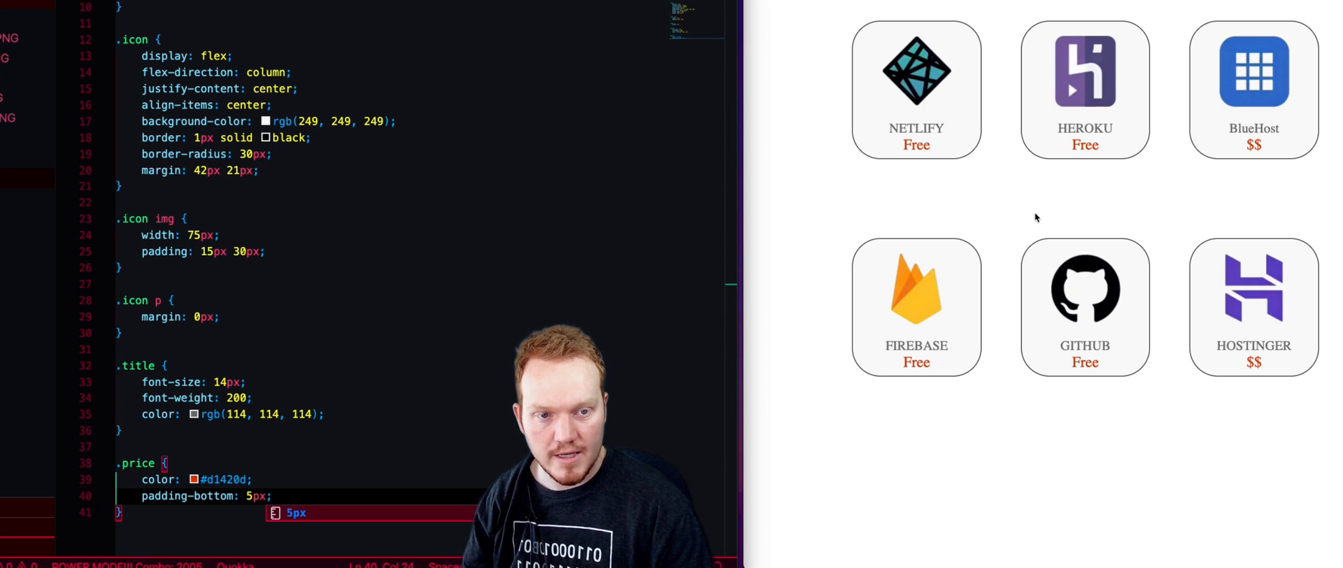
mouse_move(1001, 172)
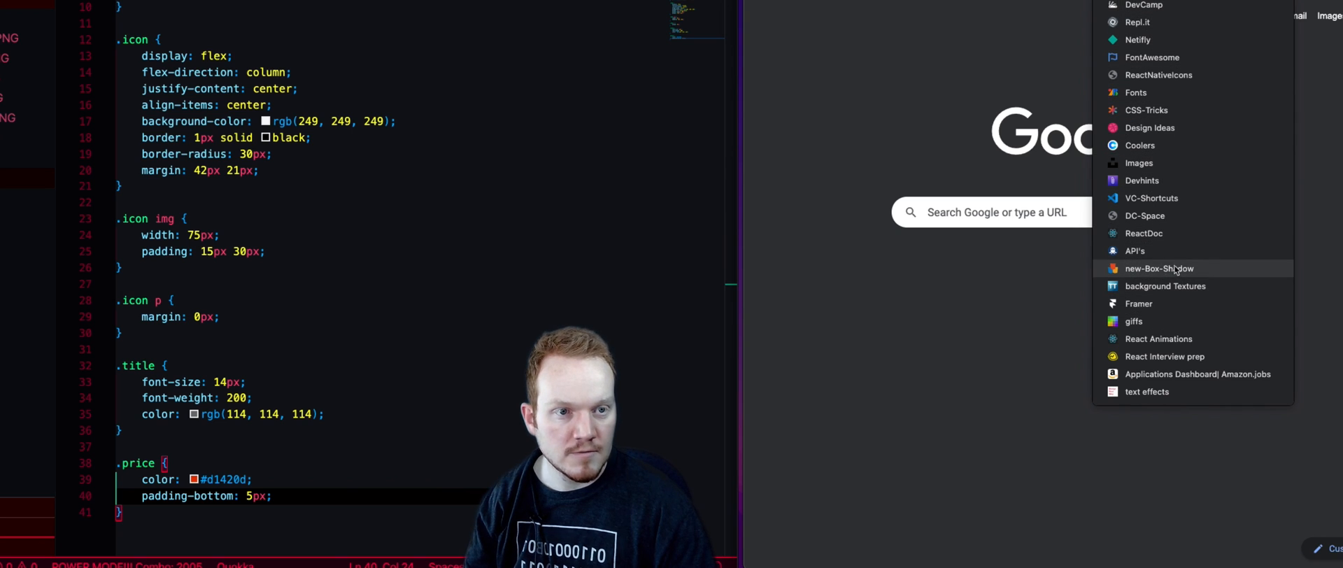
Step: In the box-shadow generator, set the shadow offset to 8px right and 10px down
click(1159, 268)
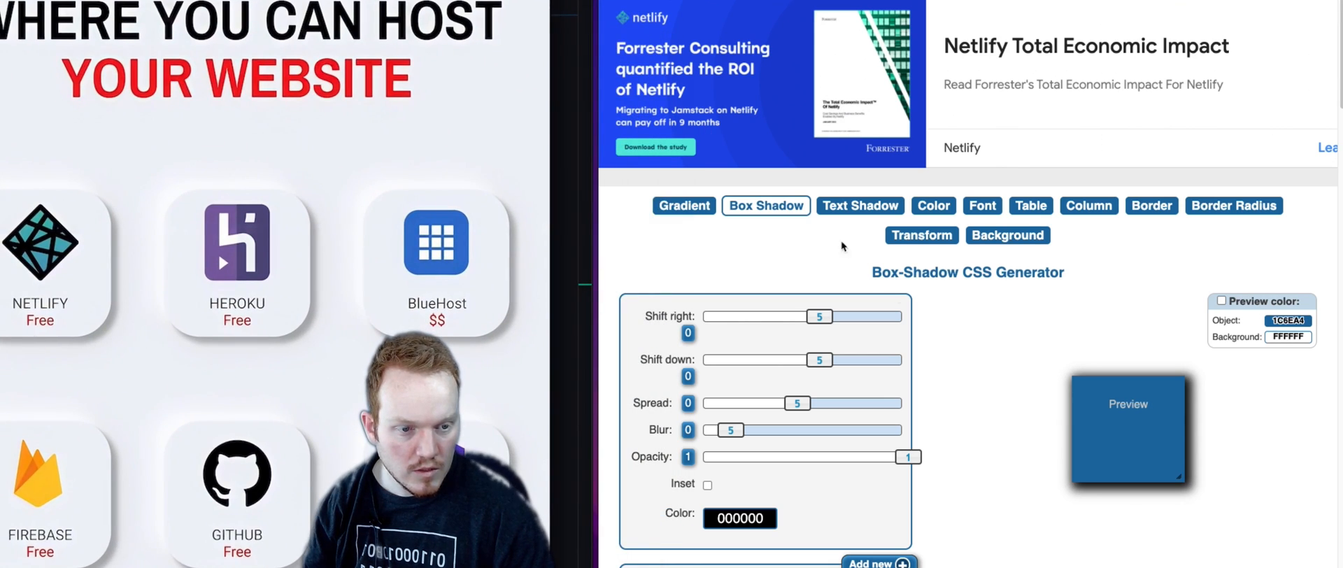
mouse_move(1061, 386)
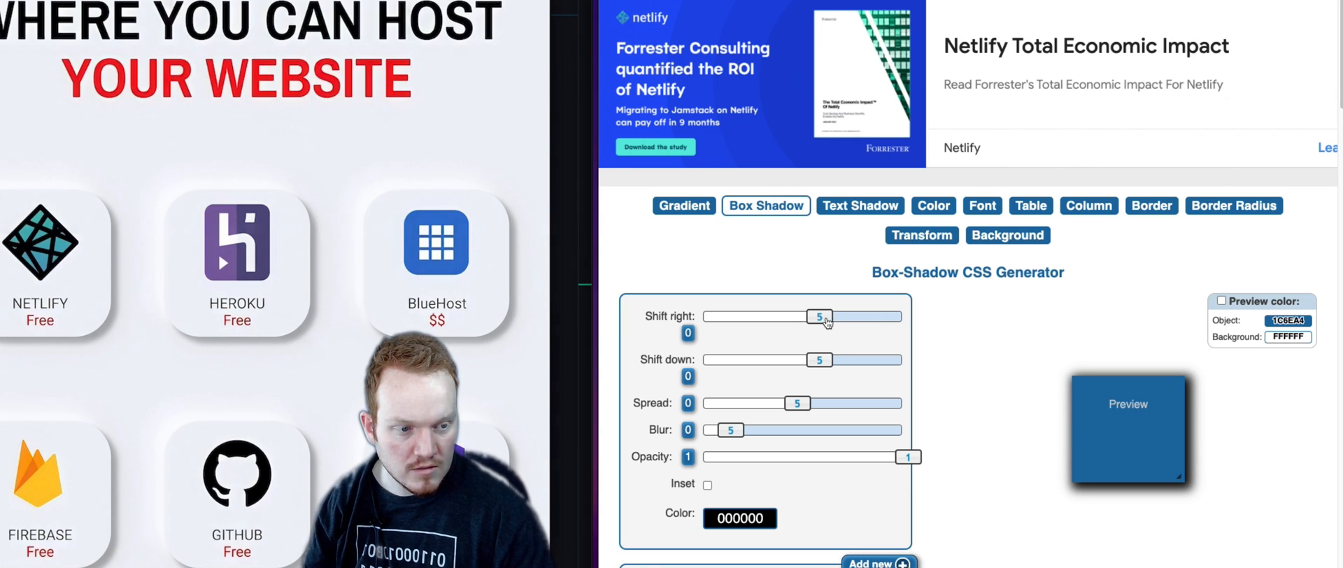
drag(821, 317, 745, 317)
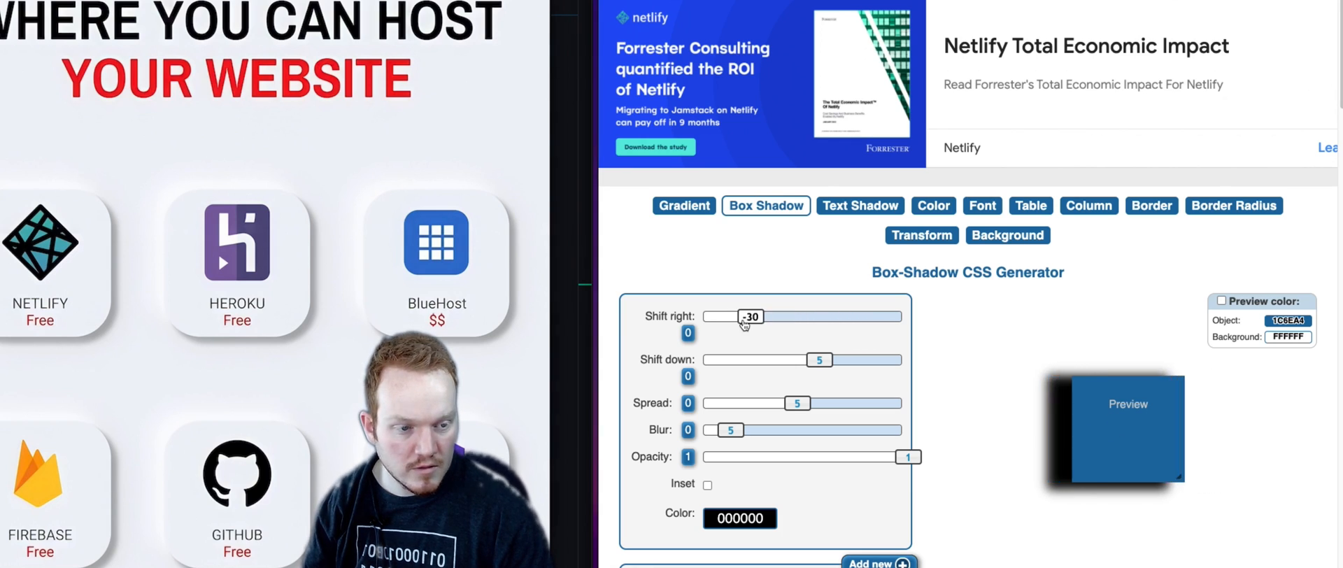
drag(706, 316, 814, 316)
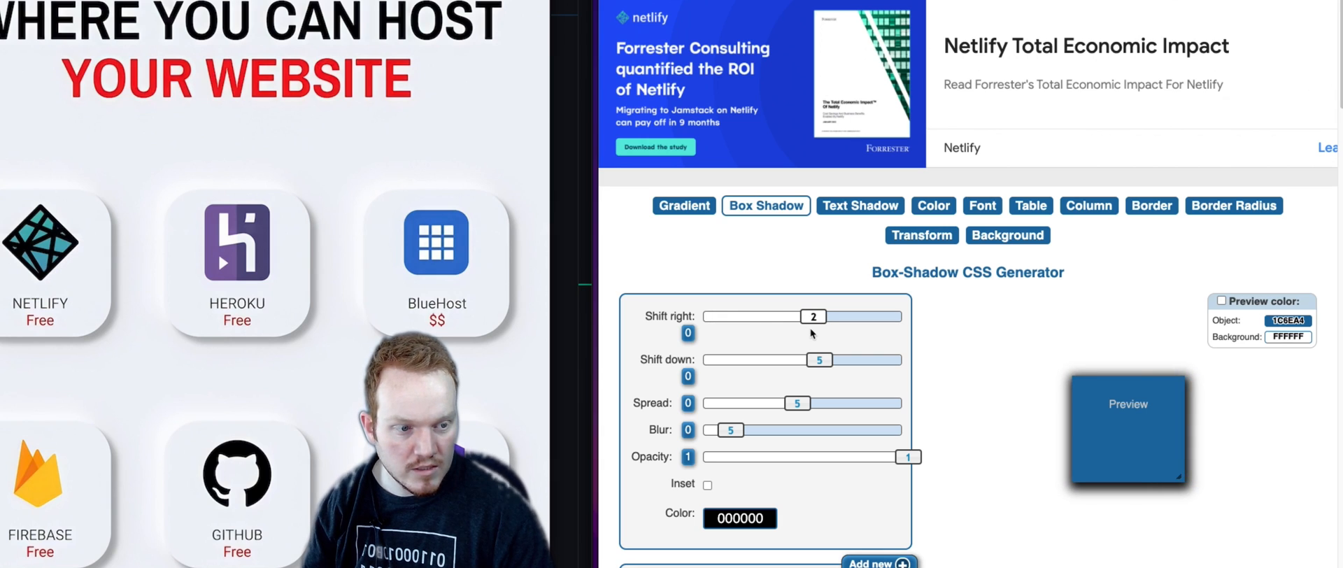
drag(811, 316, 822, 316)
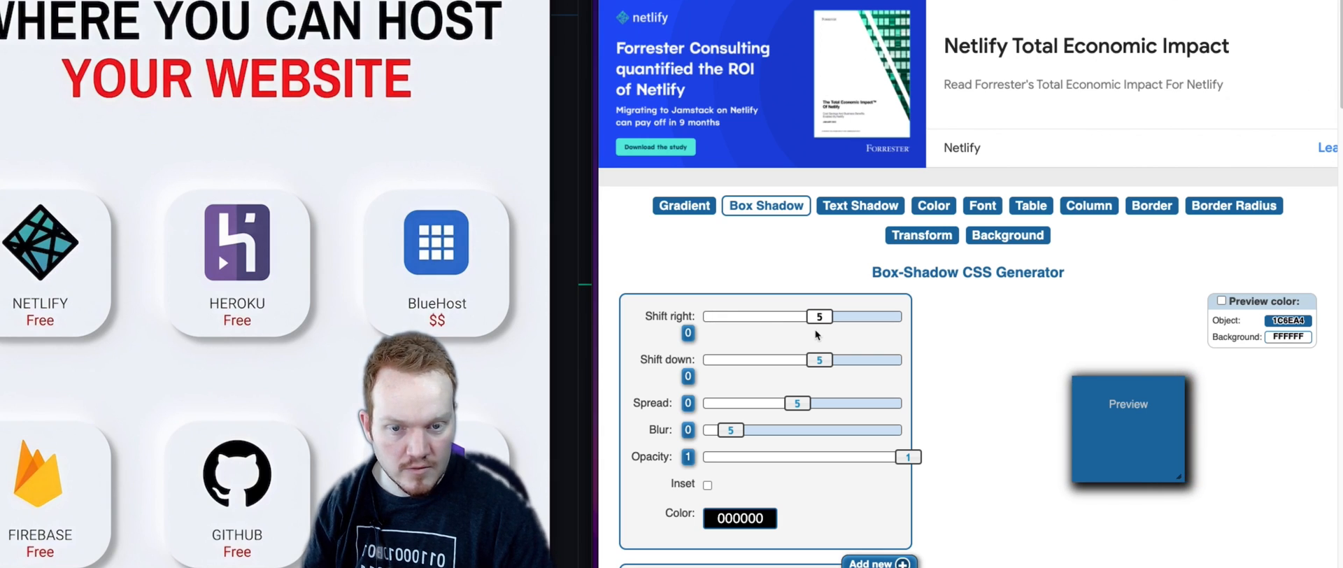
click(822, 316)
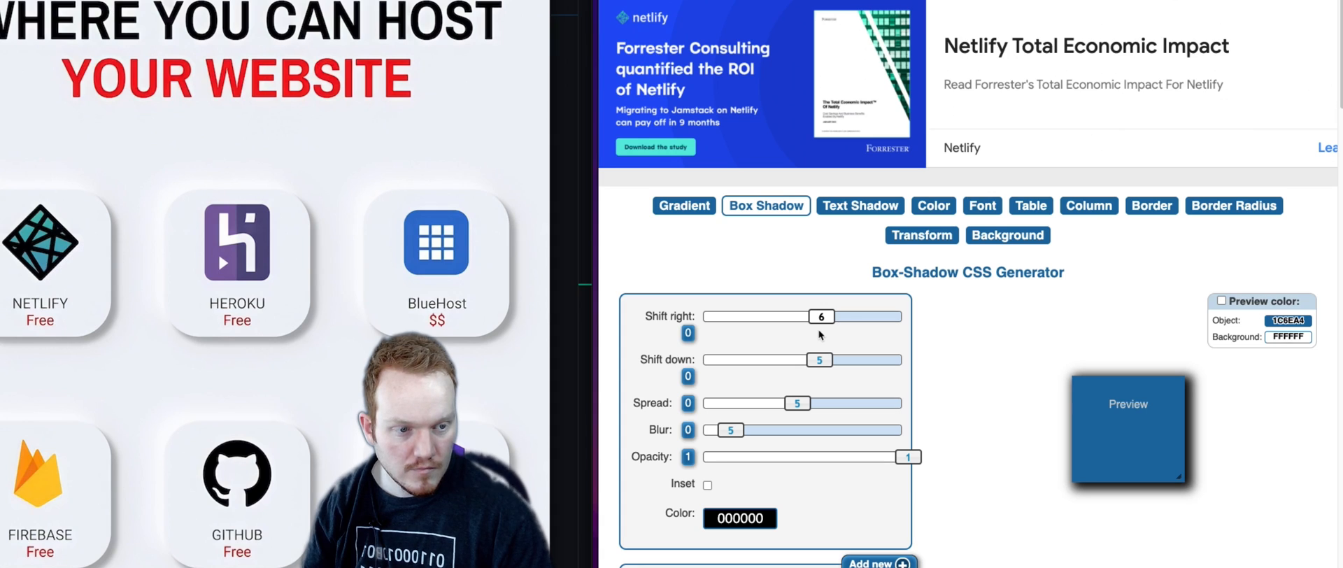
drag(823, 316, 828, 316)
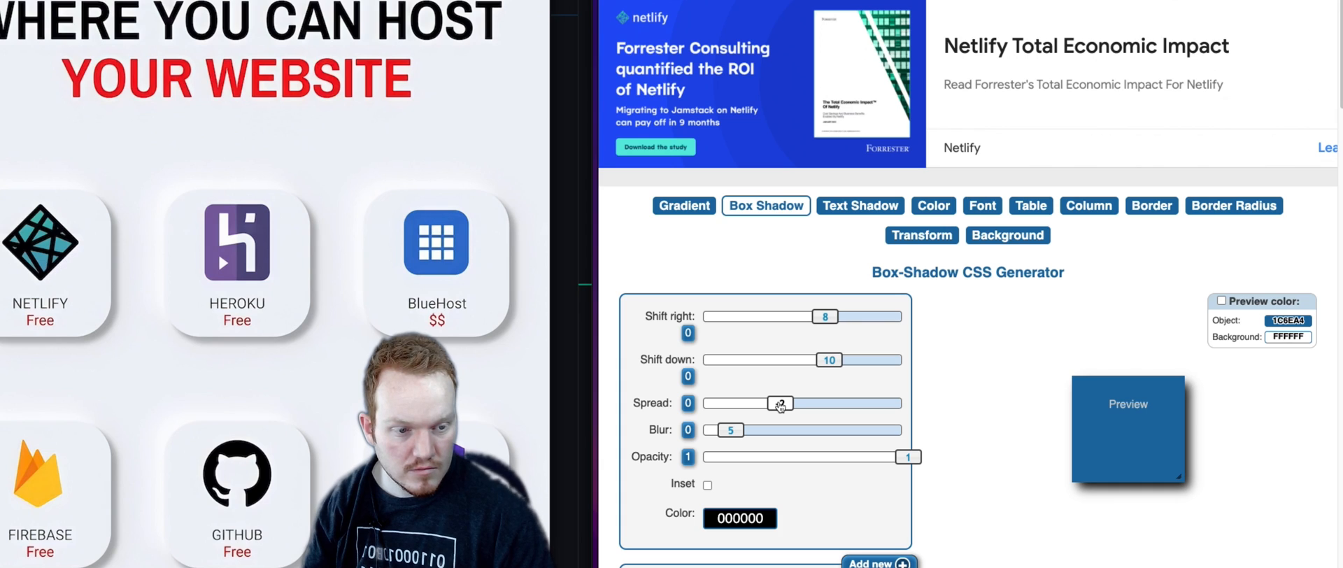
Step: Set spread -2px, blur 8px and opacity 0.34, then copy the generated box-shadow CSS
drag(780, 403, 780, 403)
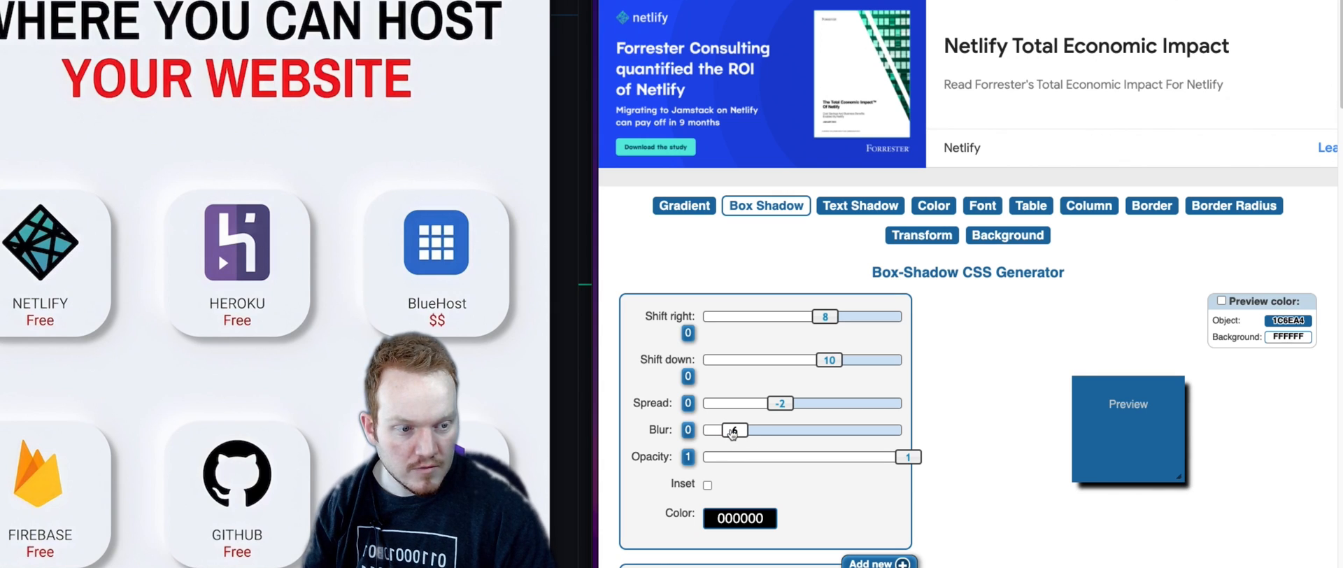
drag(732, 429, 739, 429)
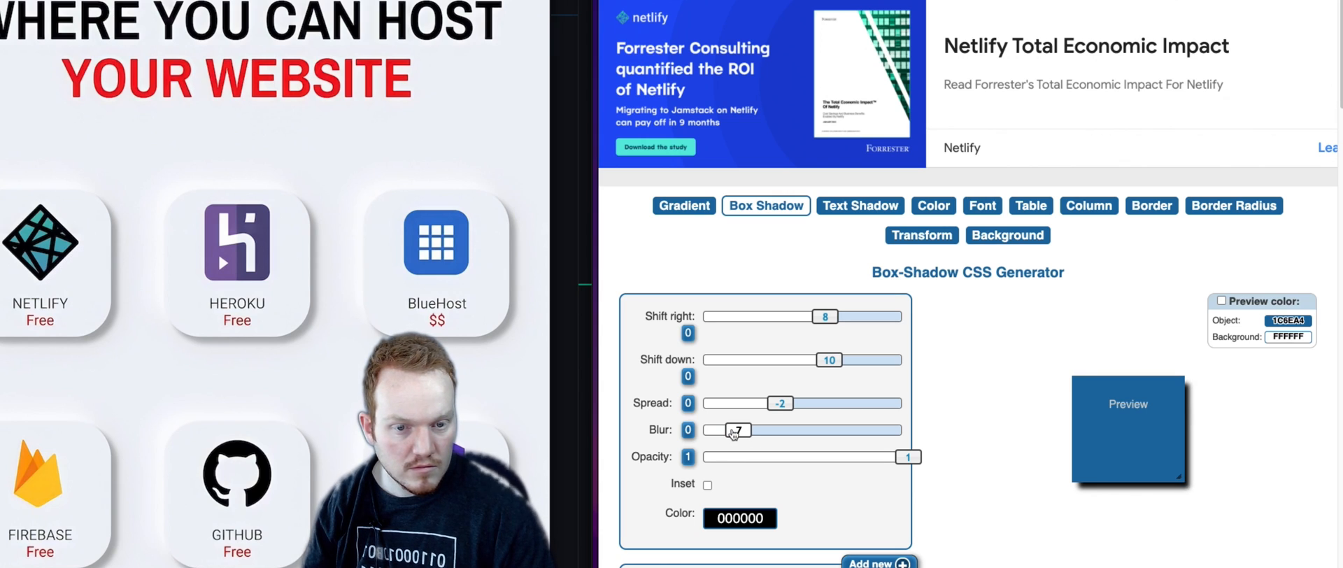
drag(732, 430, 741, 429)
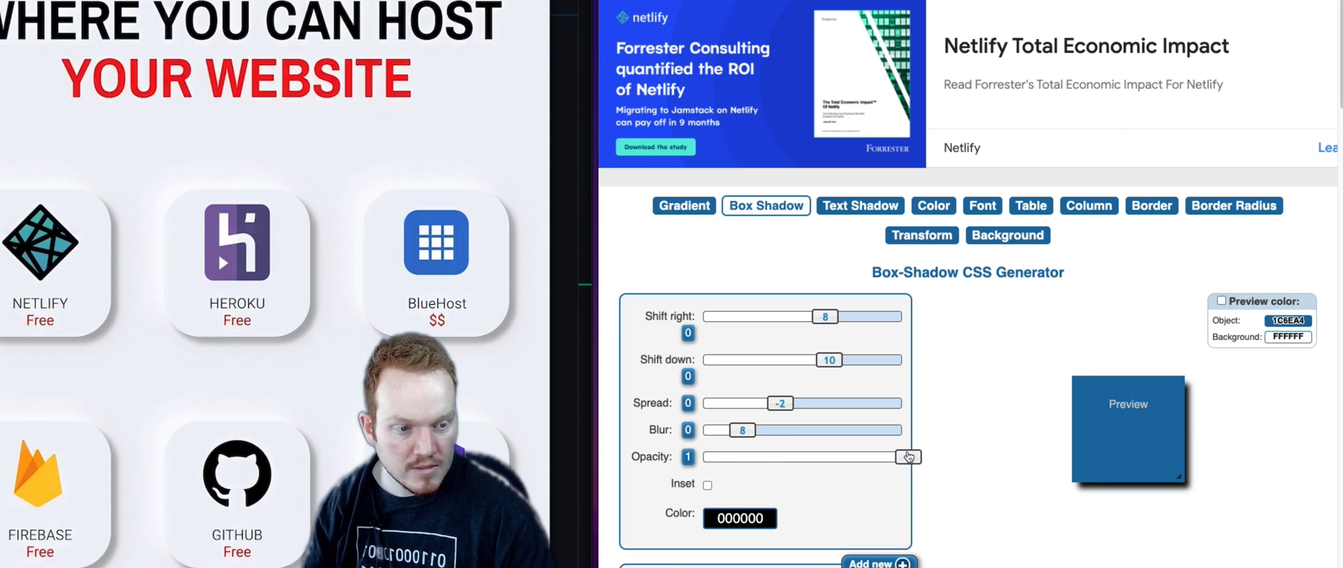
drag(906, 456, 778, 457)
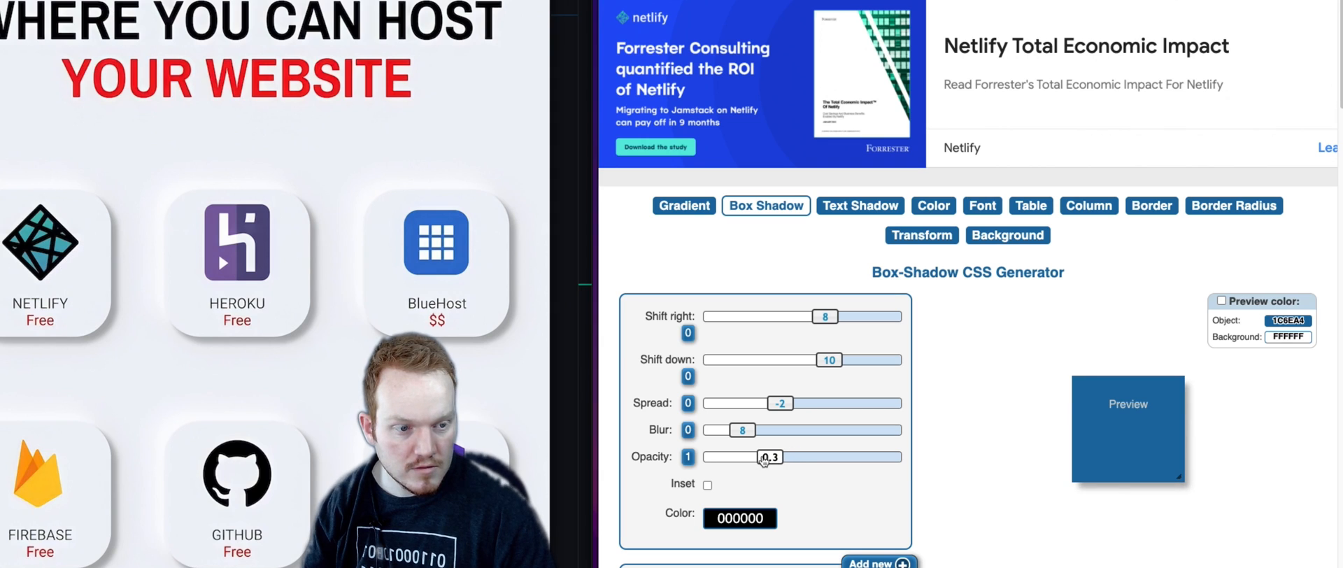
drag(760, 456, 778, 456)
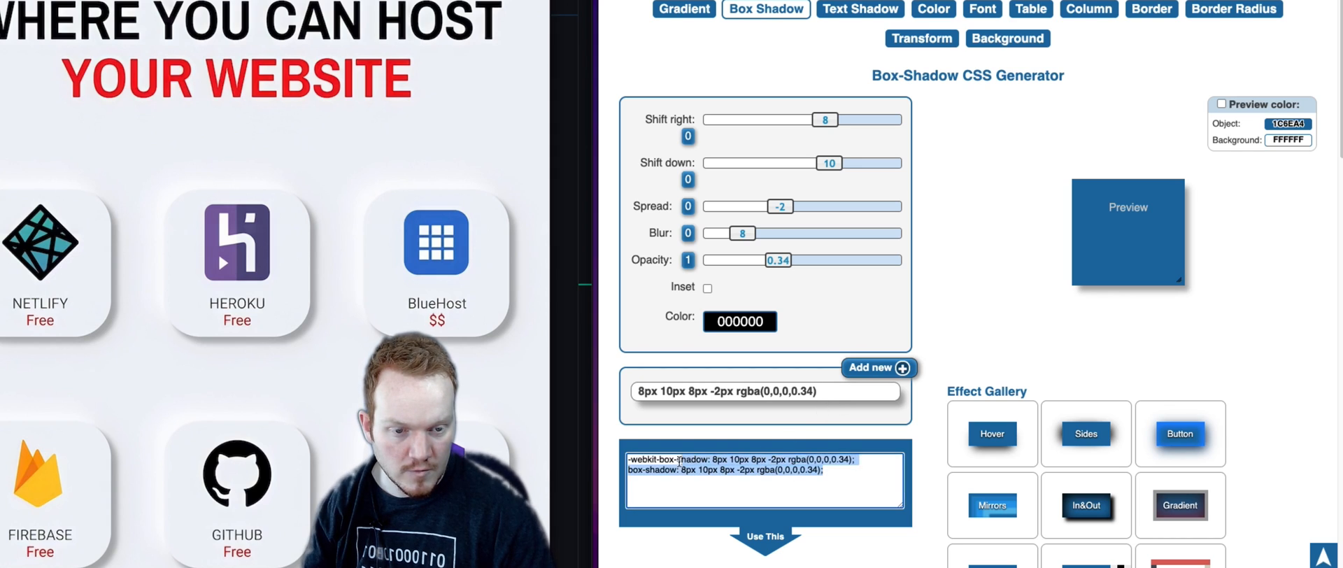
right_click(736, 460)
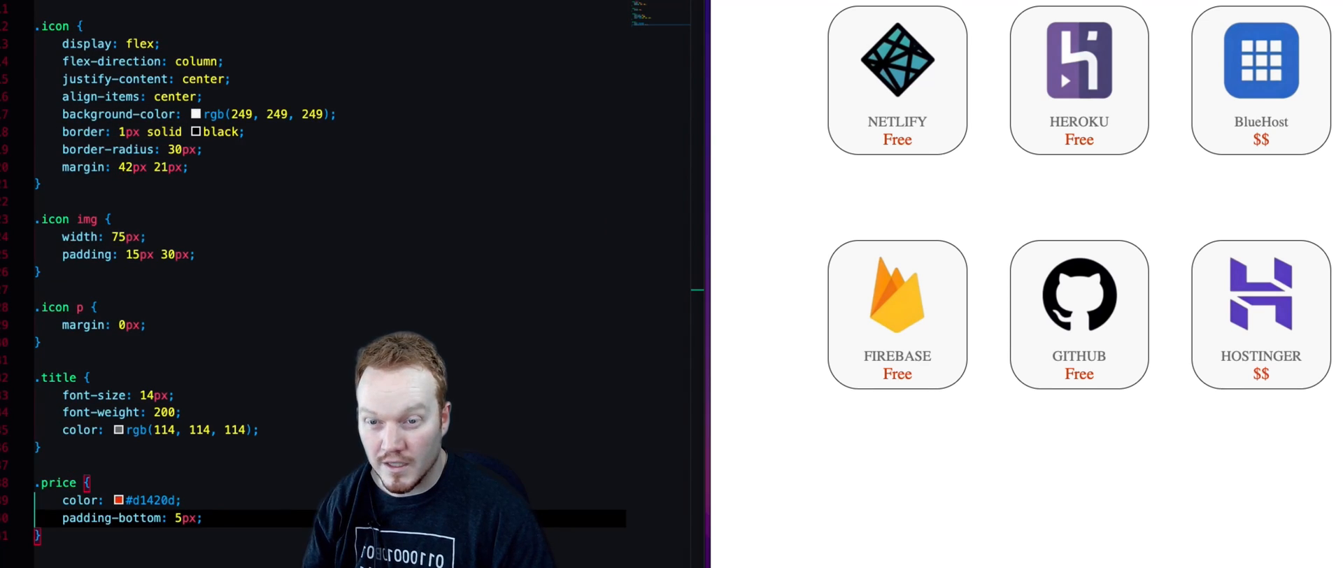
mouse_move(196, 208)
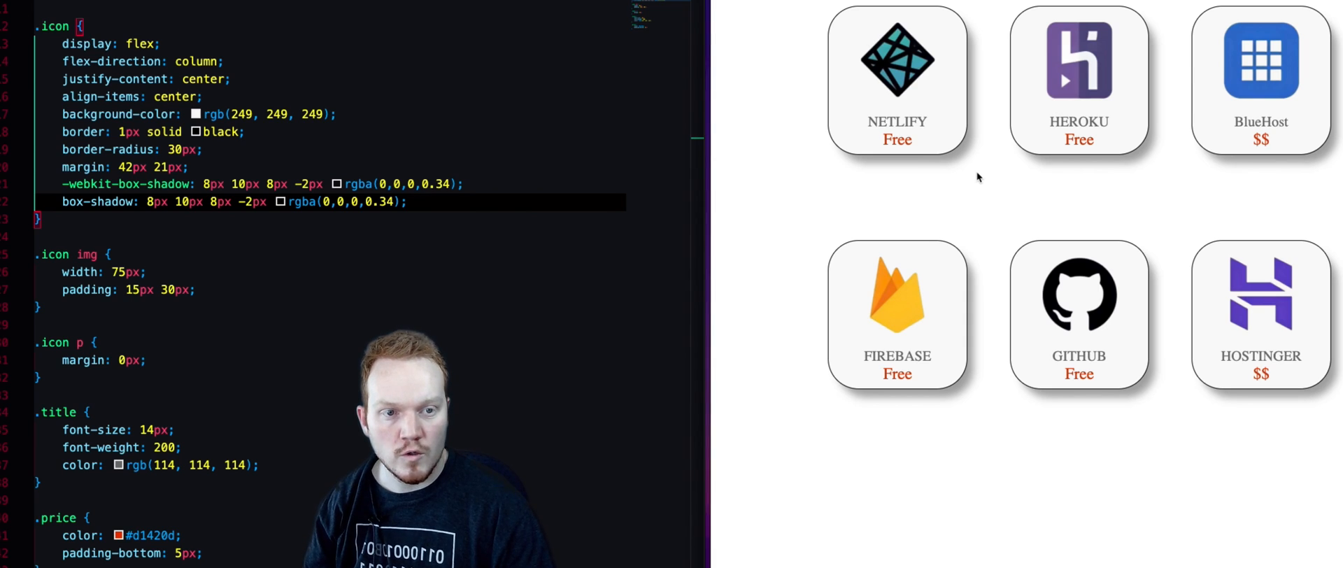
mouse_move(958, 45)
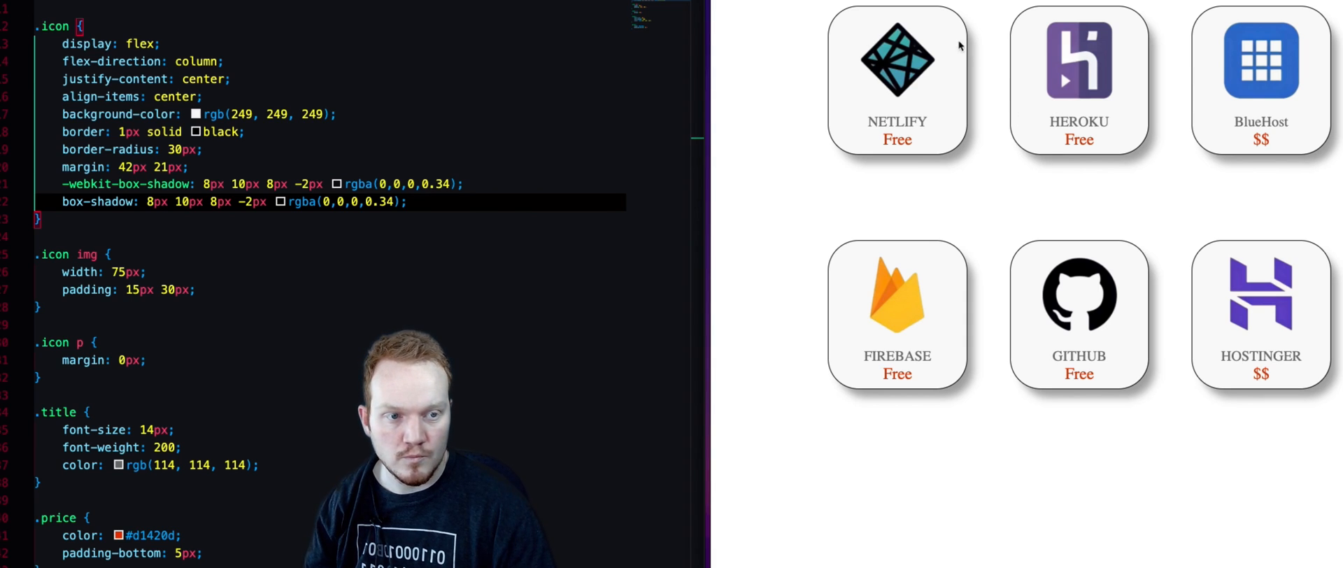
mouse_move(851, 143)
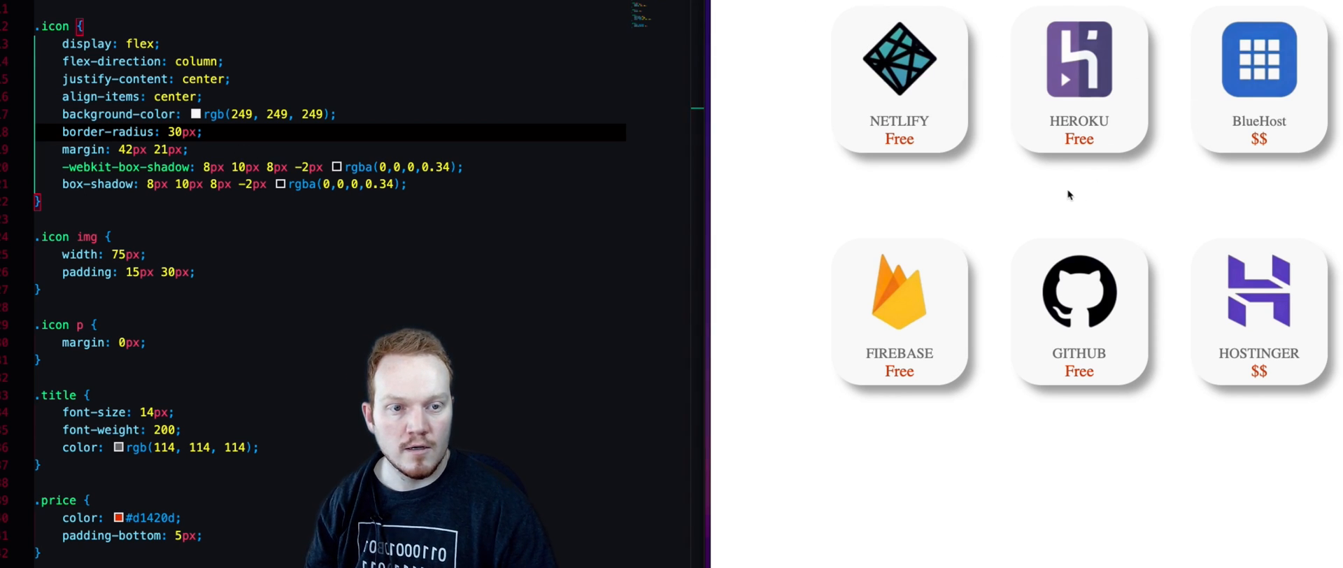
mouse_move(835, 120)
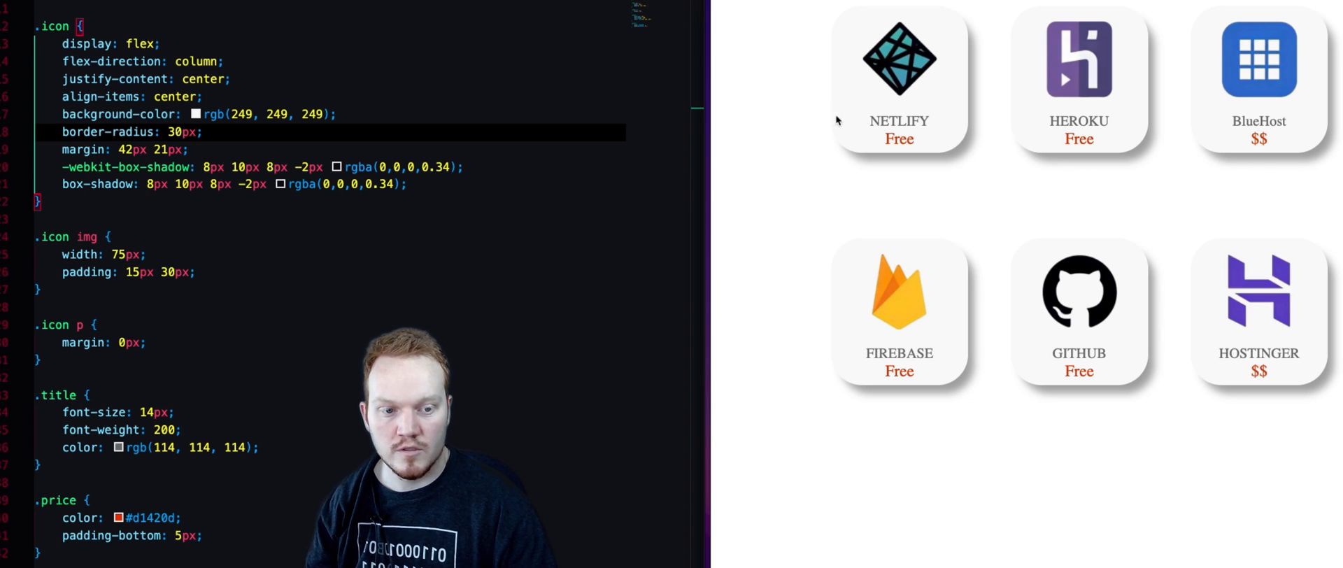
mouse_move(856, 146)
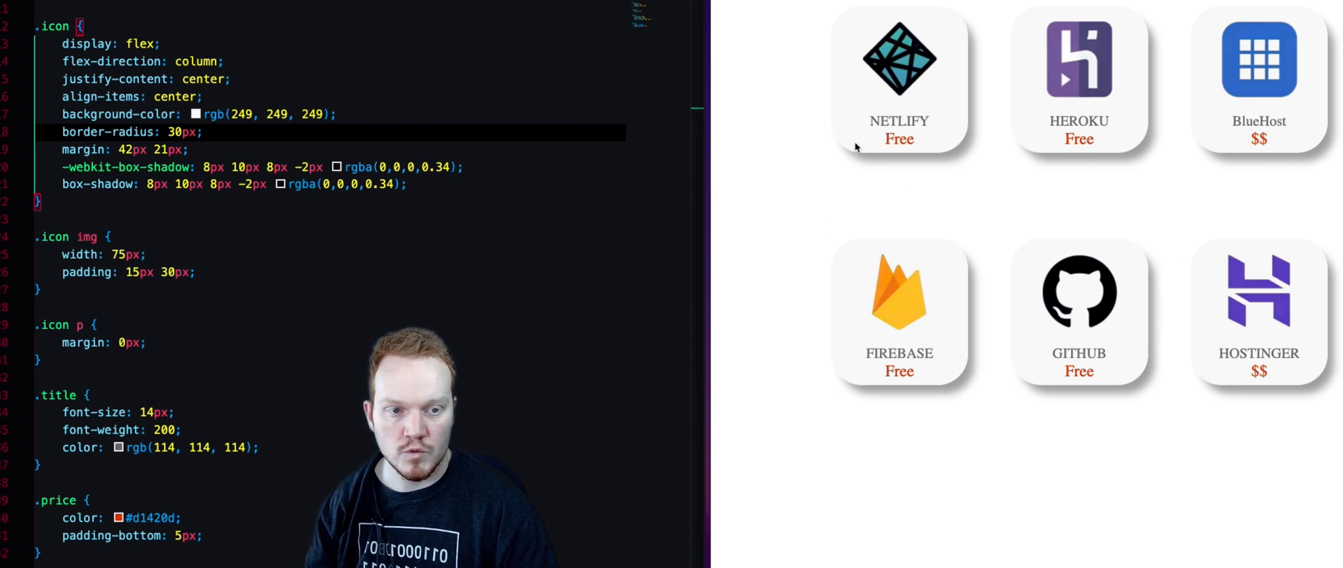